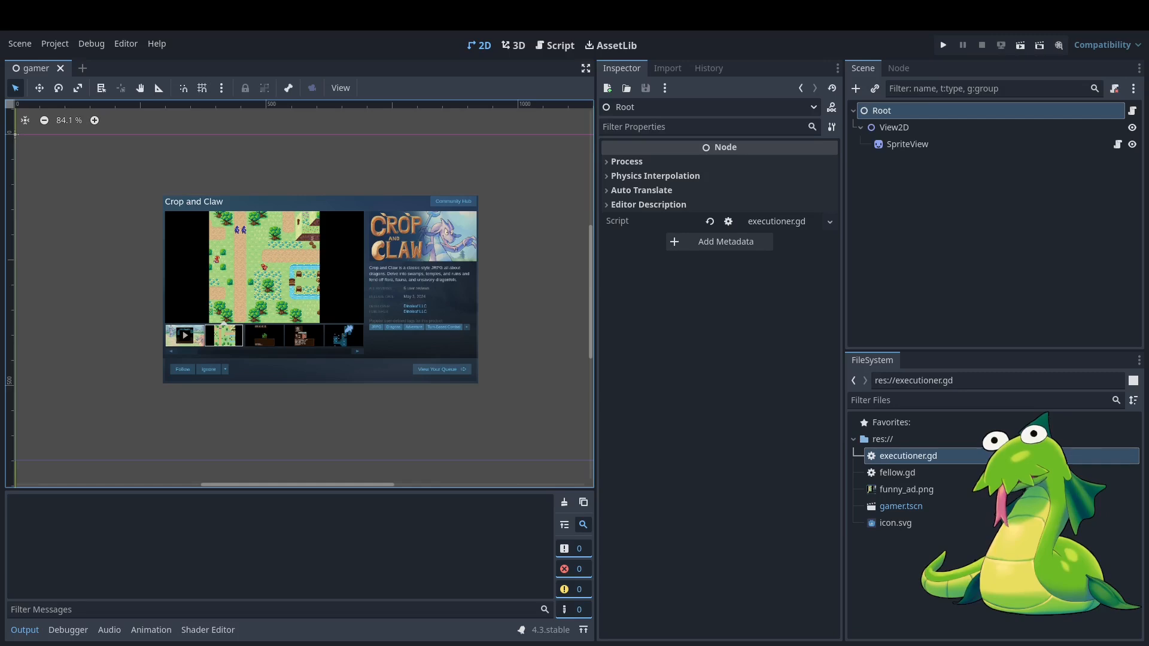
pyautogui.moveTo(1018, 269)
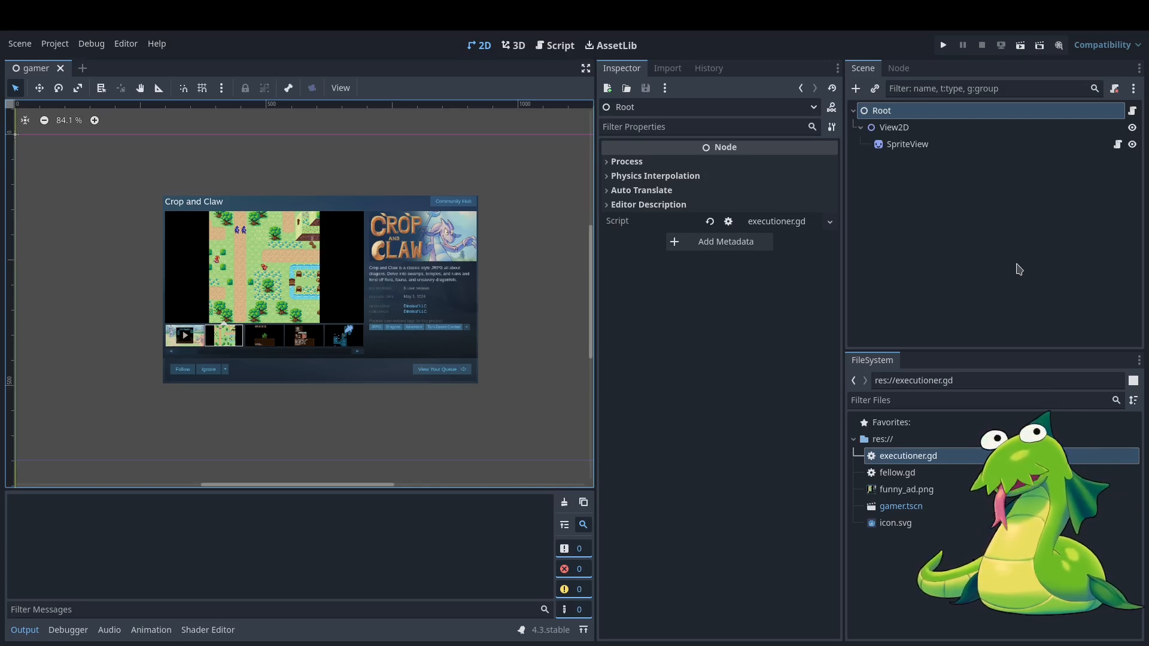
pyautogui.moveTo(945, 119)
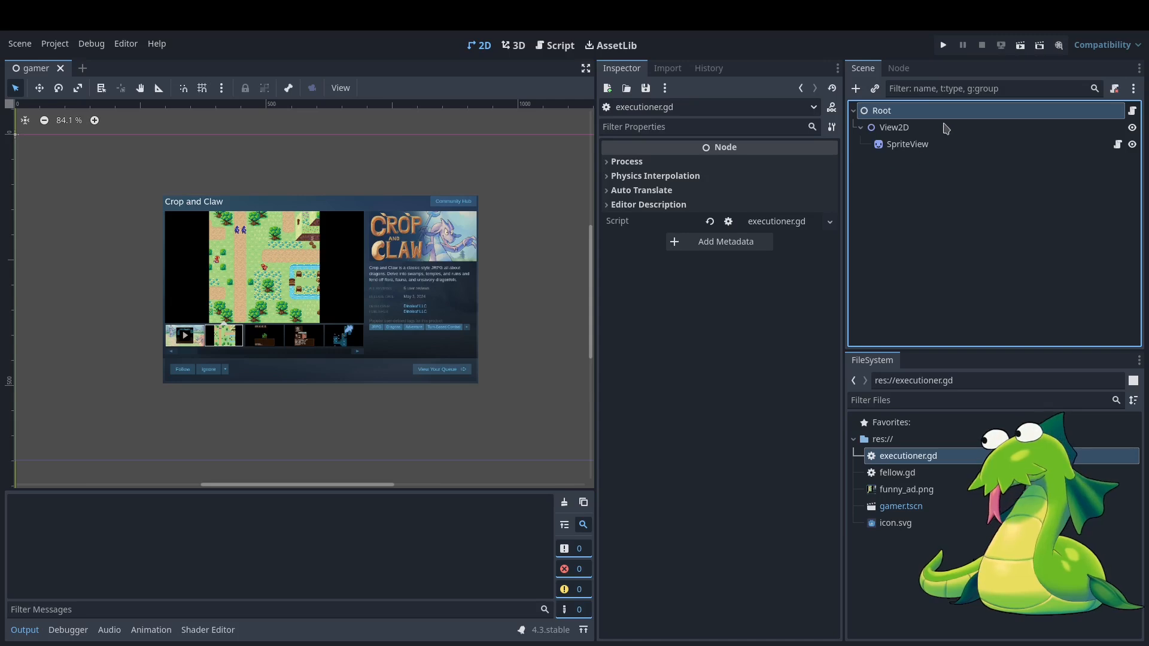
# Step: Select the SpriteView node to view its store-page texture, transform and fellow.gd script
pyautogui.click(907, 143)
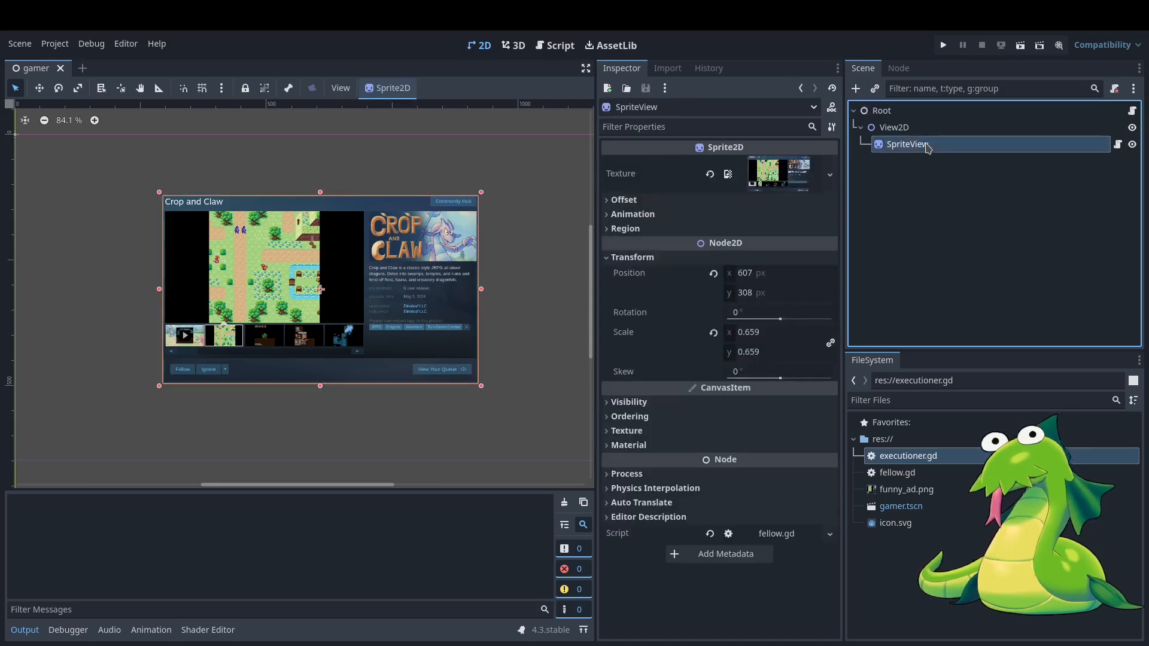
pyautogui.moveTo(966, 194)
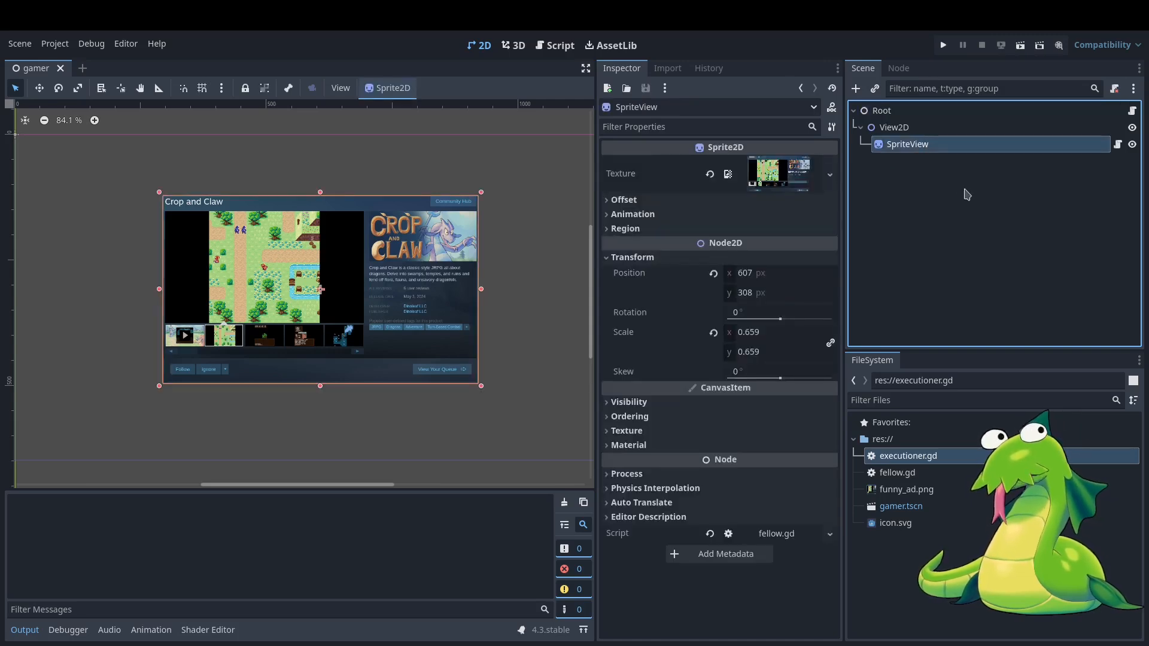
pyautogui.moveTo(927, 152)
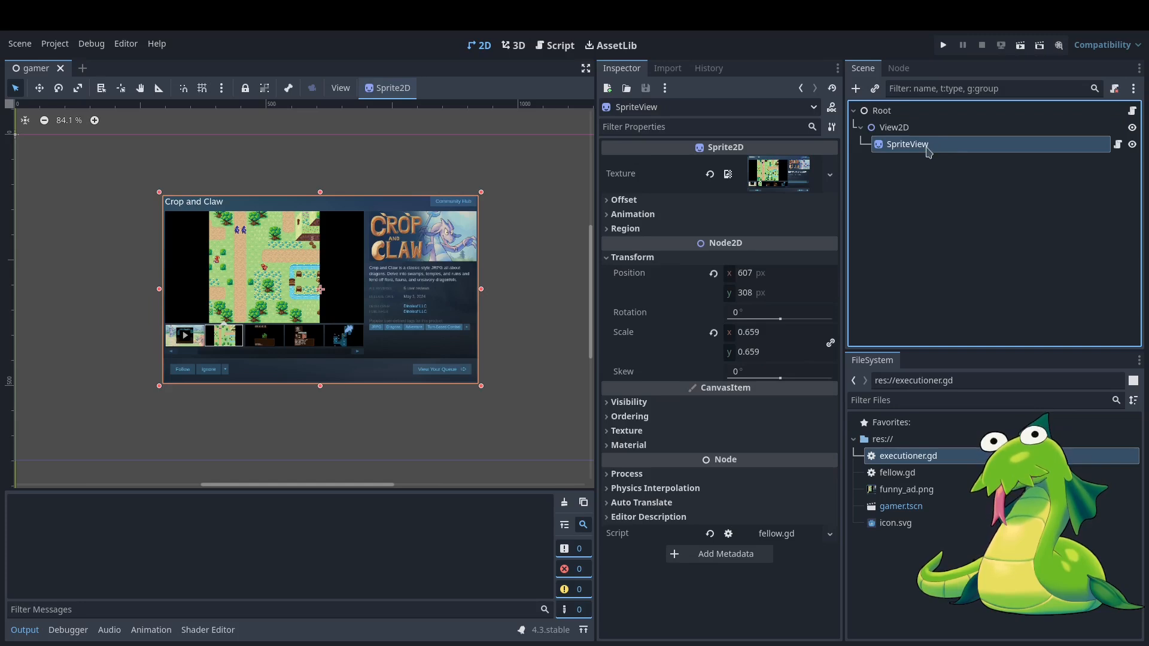
pyautogui.moveTo(1095, 152)
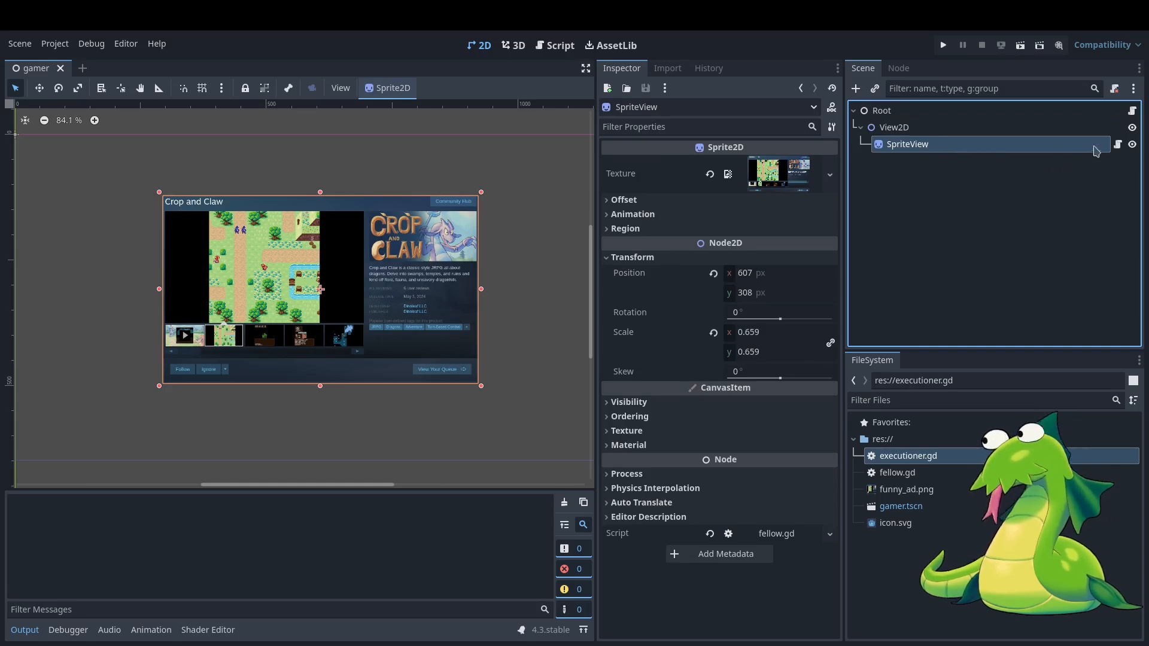
pyautogui.moveTo(1036, 220)
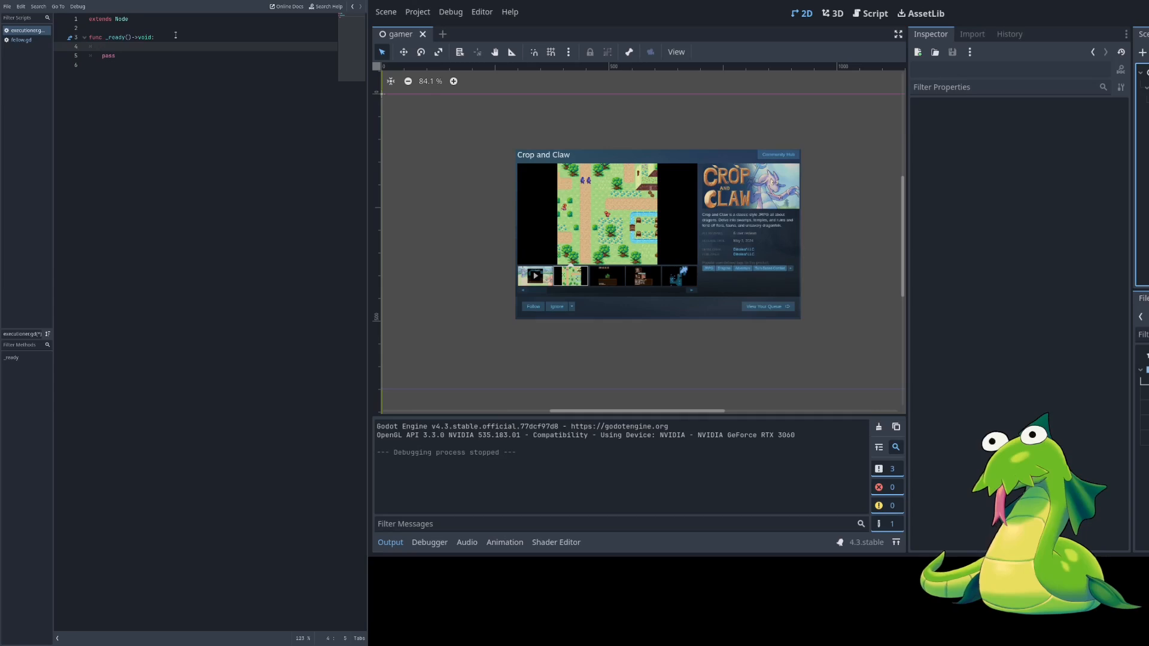
# Step: Declare var commands: Array[Callable] = [] in _ready, looping over it to call each cmd
pyautogui.write('var')
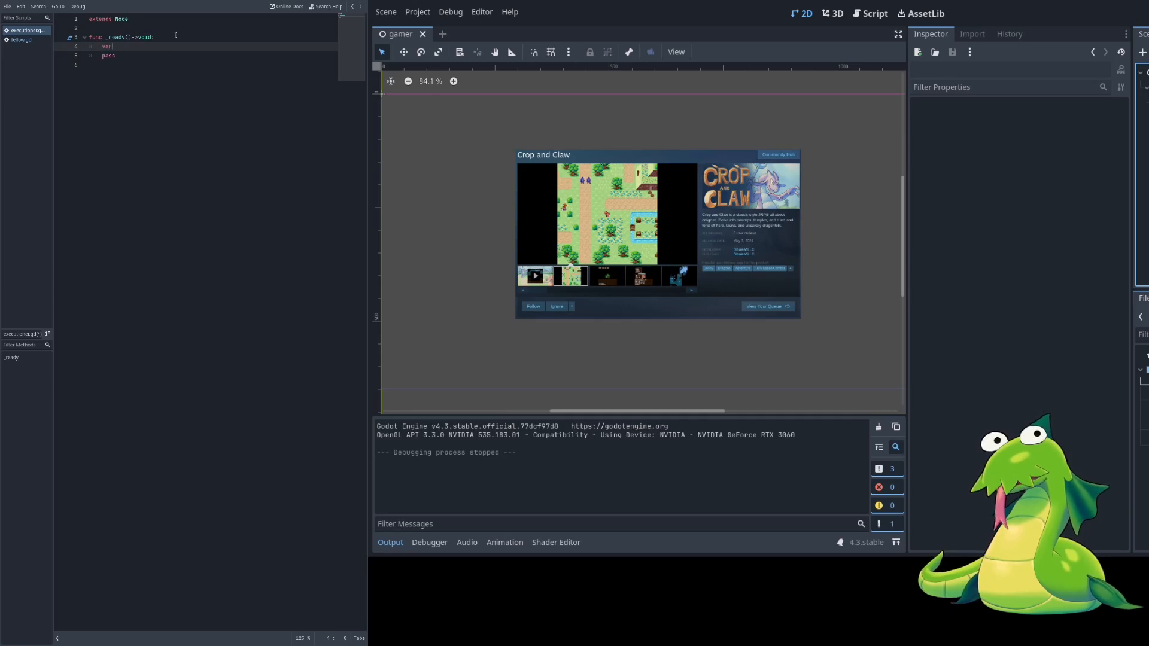
pyautogui.write('commands')
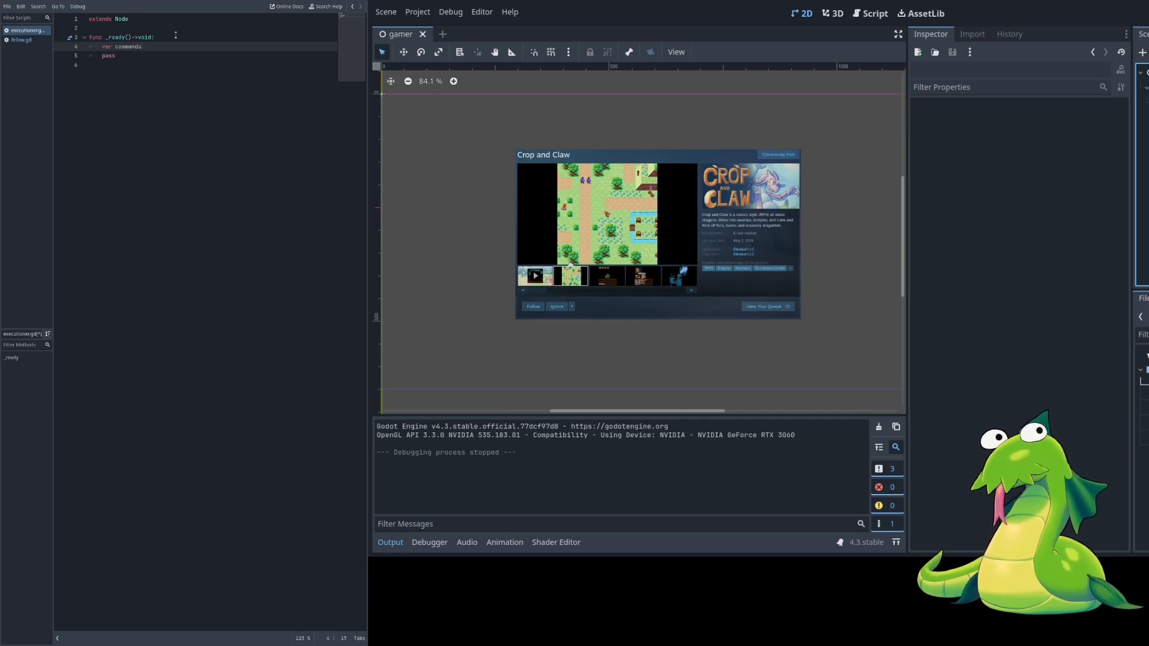
pyautogui.write(':Array')
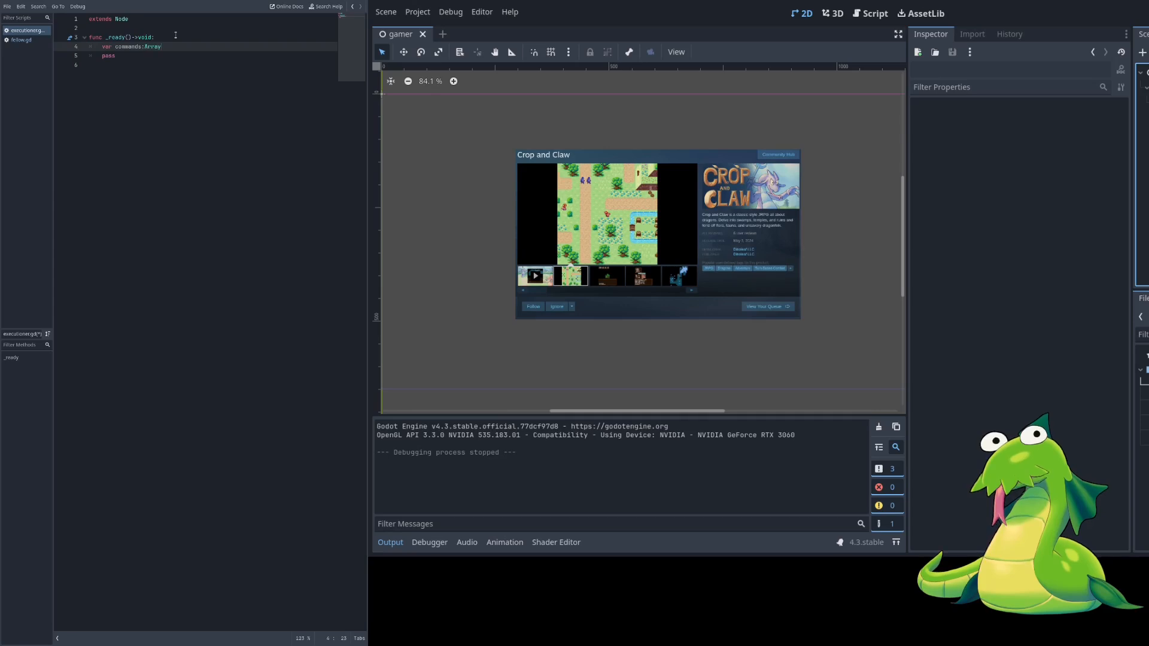
pyautogui.write('[Callable]')
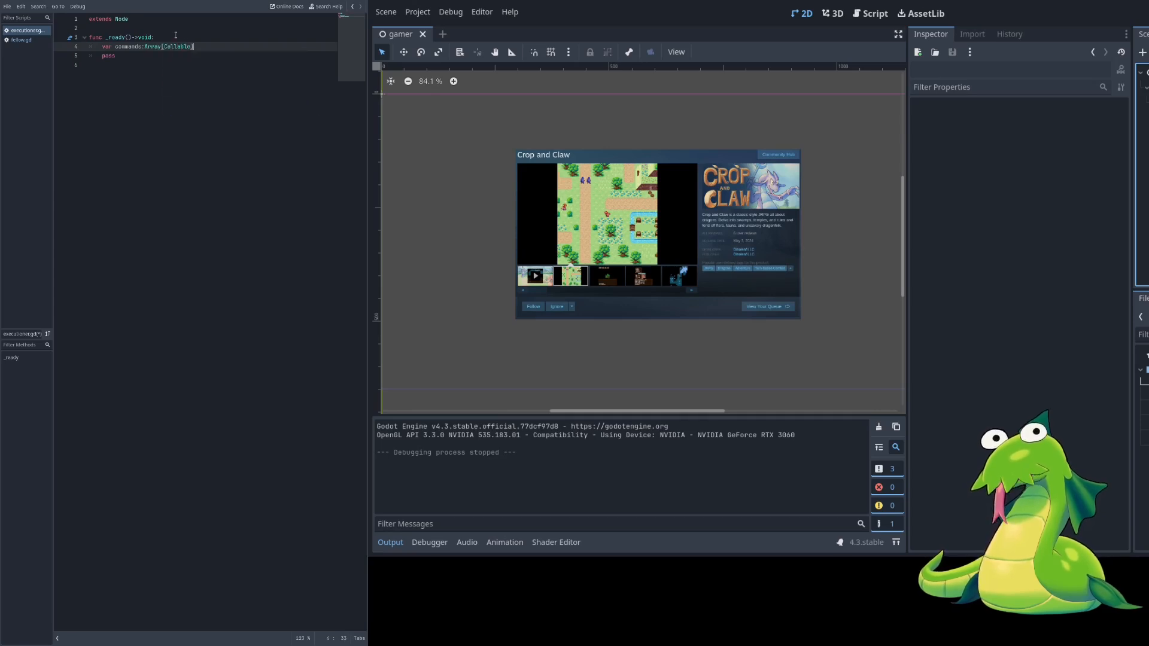
pyautogui.write('= []')
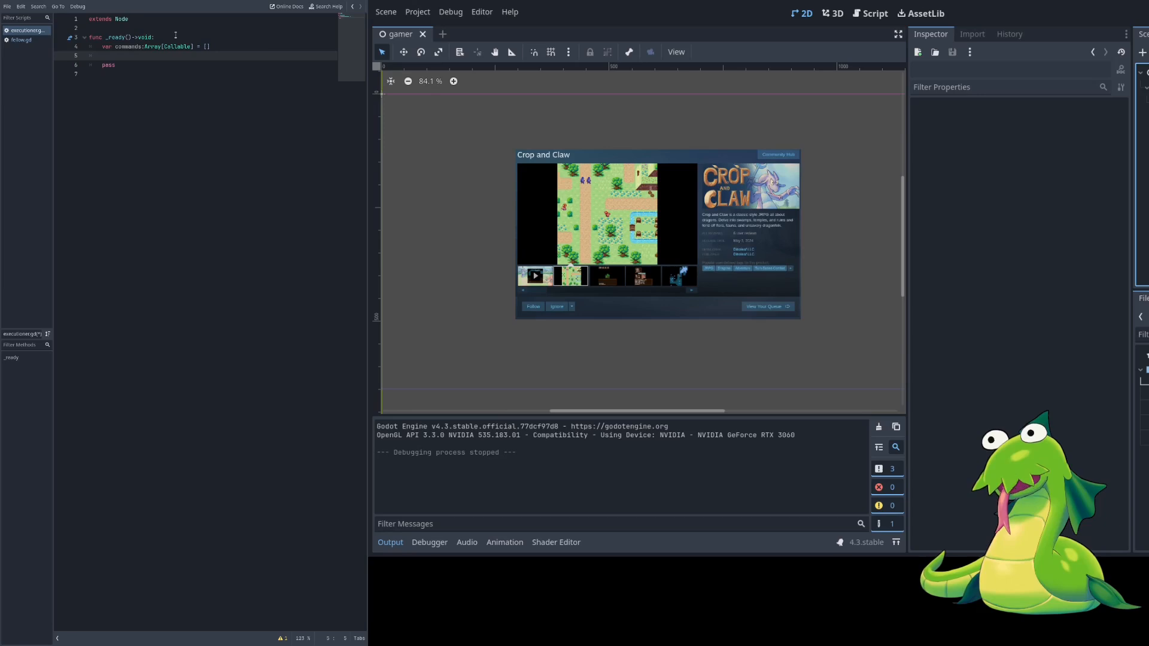
pyautogui.press('enter')
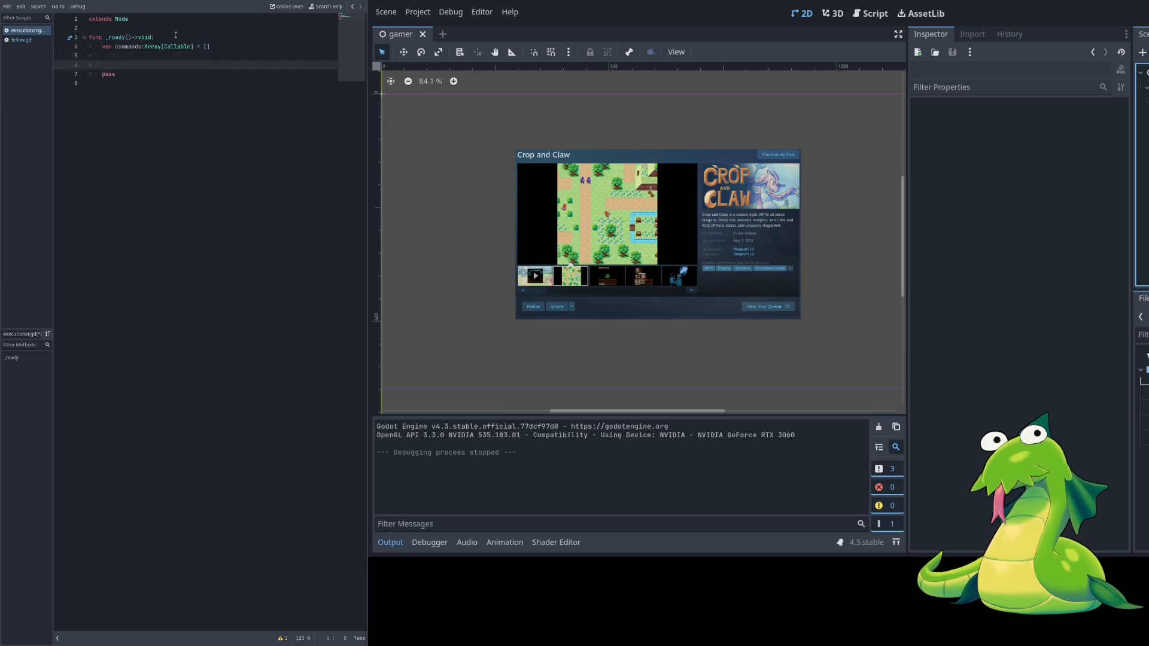
pyautogui.write('for ca')
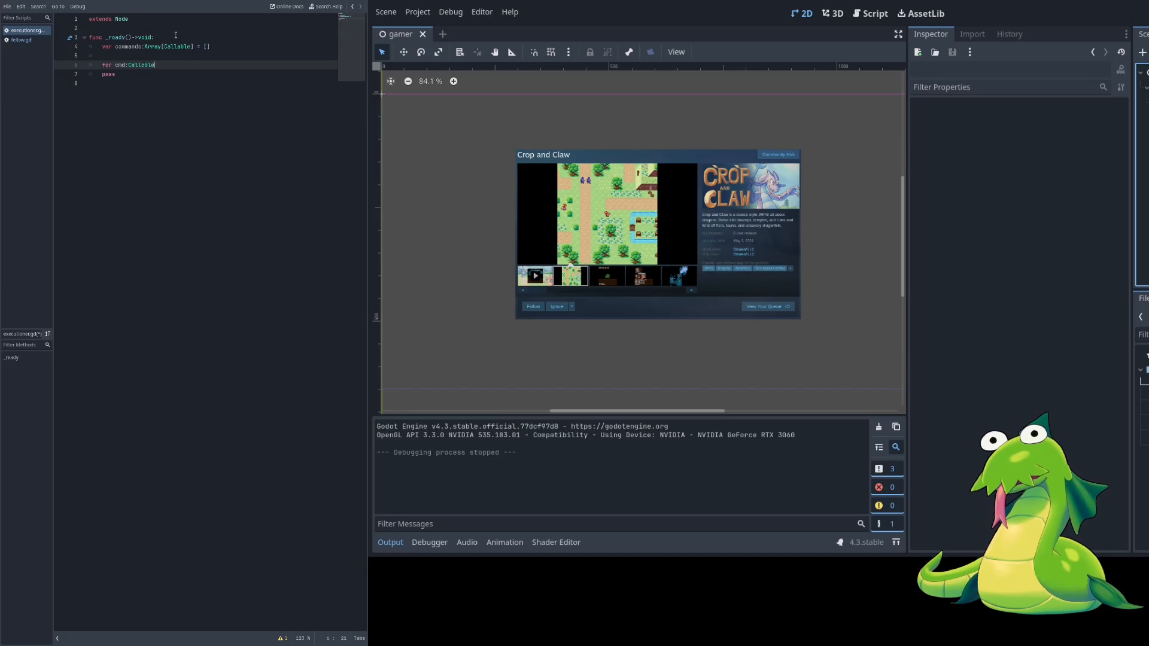
pyautogui.write('in commands:')
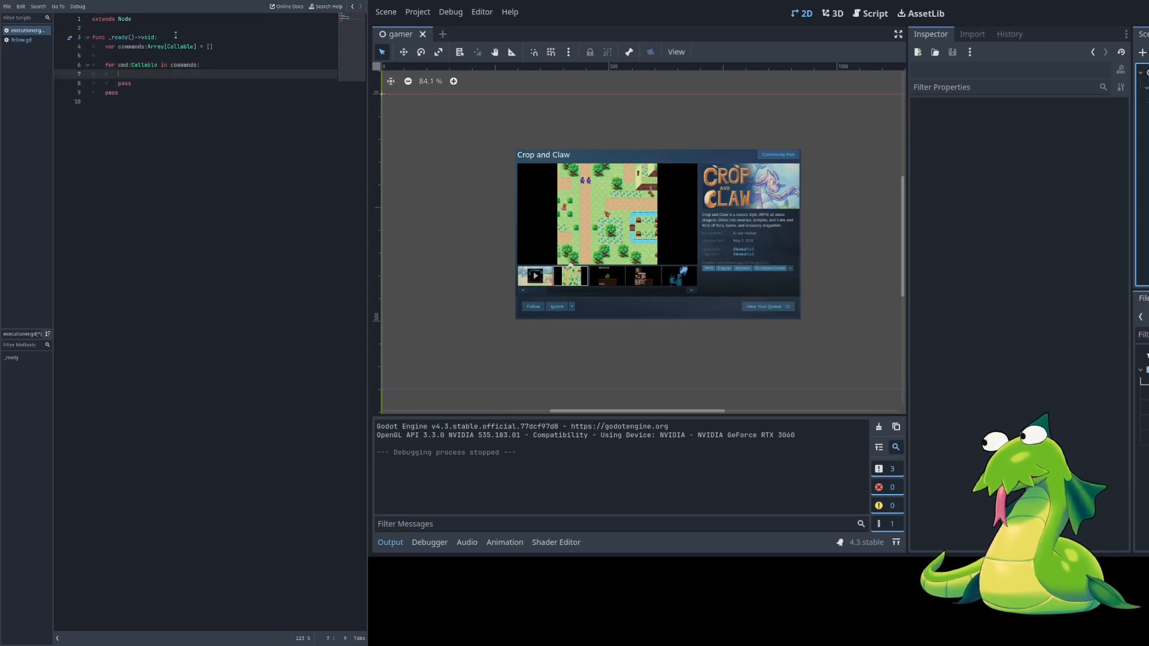
pyautogui.write('cmd.call(')
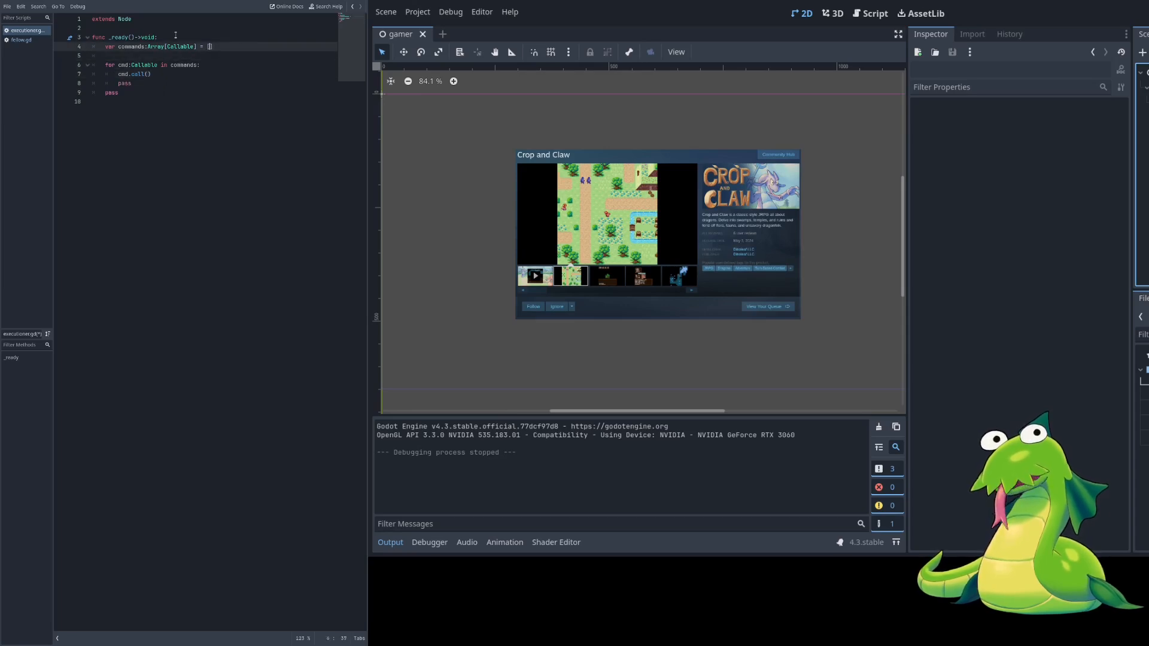
# Step: Add print.bind("Message") to the commands array, run, and select the printed Message
pyautogui.press('enter')
pyautogui.write('print(')
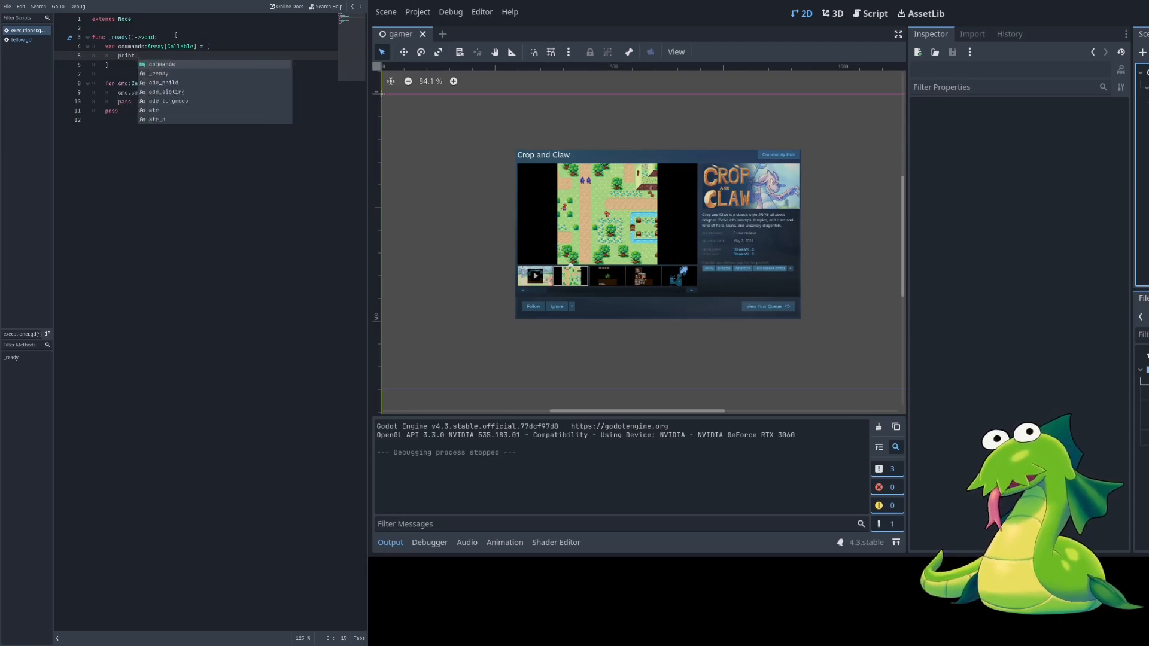
pyautogui.write('.')
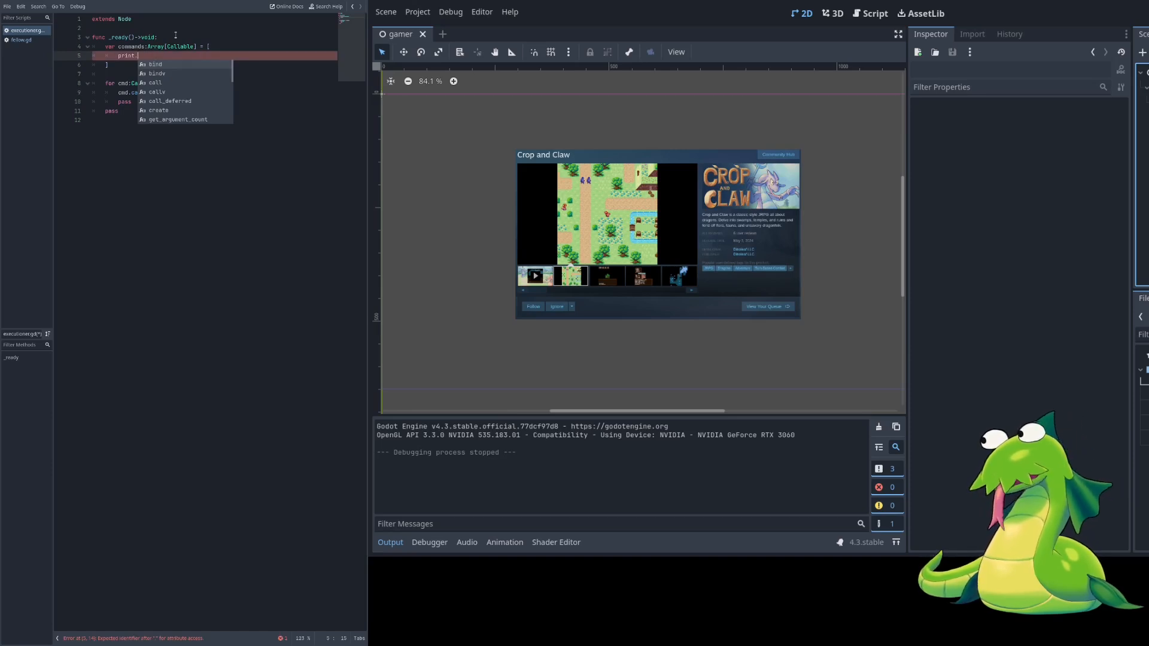
pyautogui.write('bind("Message')
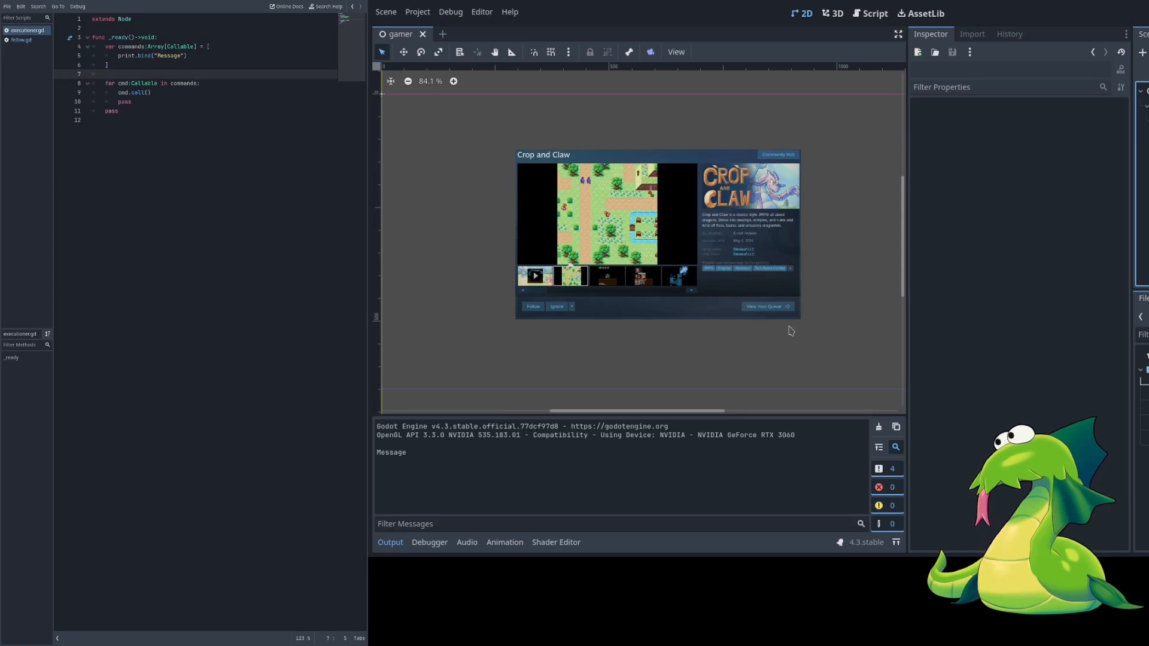
pyautogui.doubleClick(391, 452)
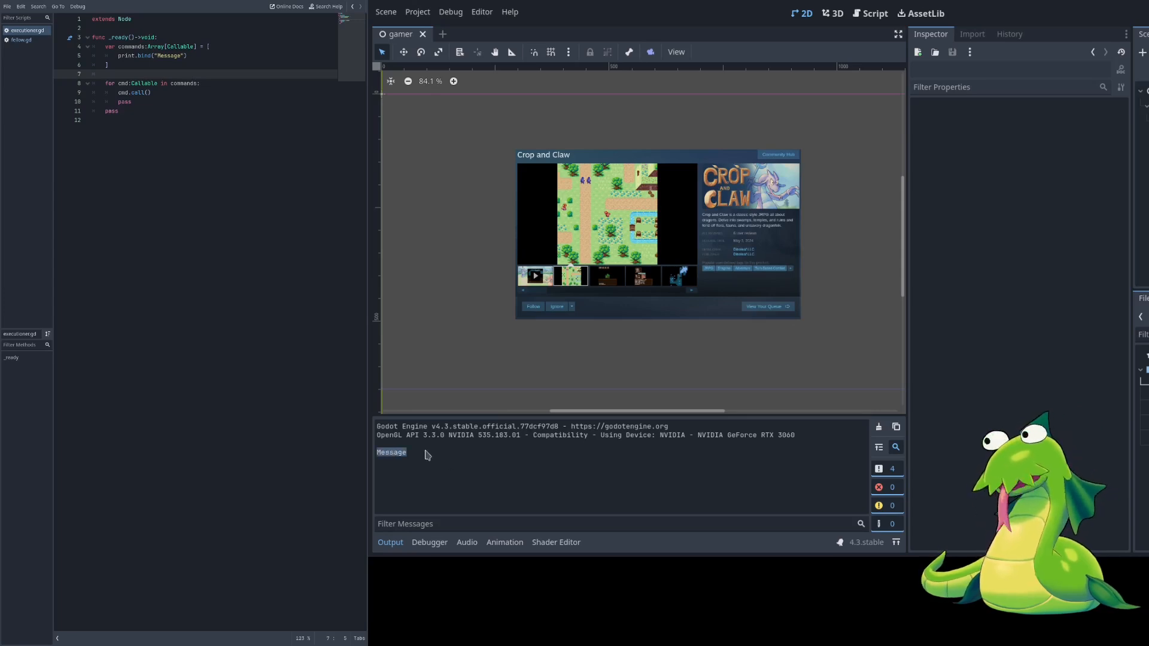
pyautogui.moveTo(430, 463)
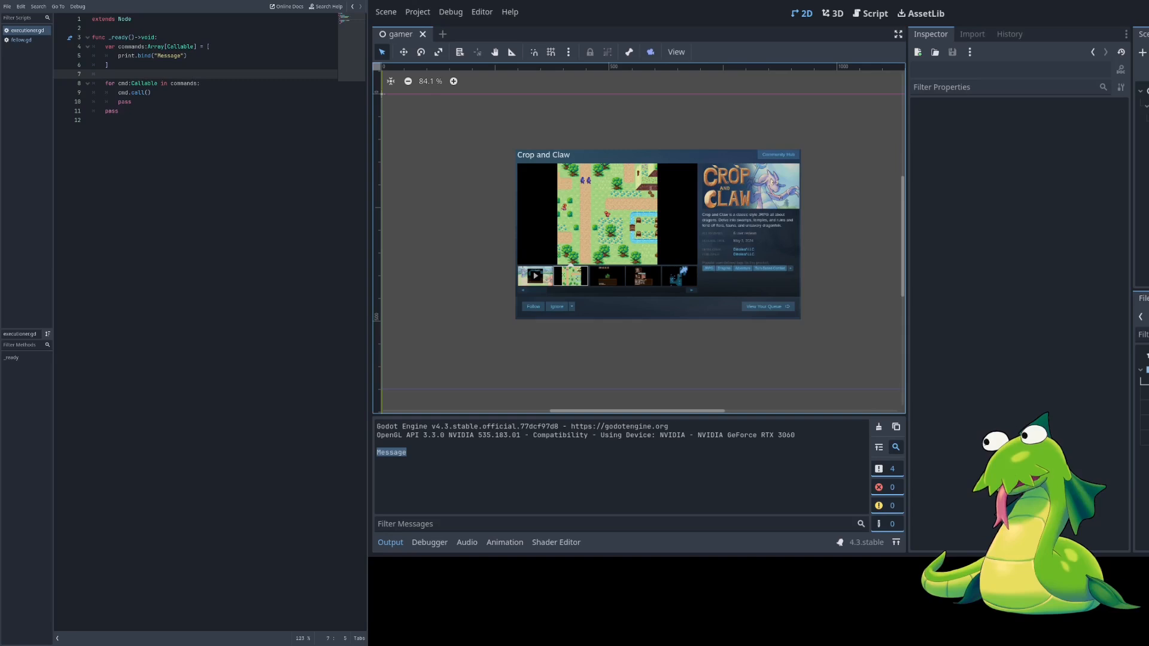
# Step: Append print.bind("Message2") as the second commands entry and run the project
pyautogui.click(189, 55)
pyautogui.write('print.bind("')
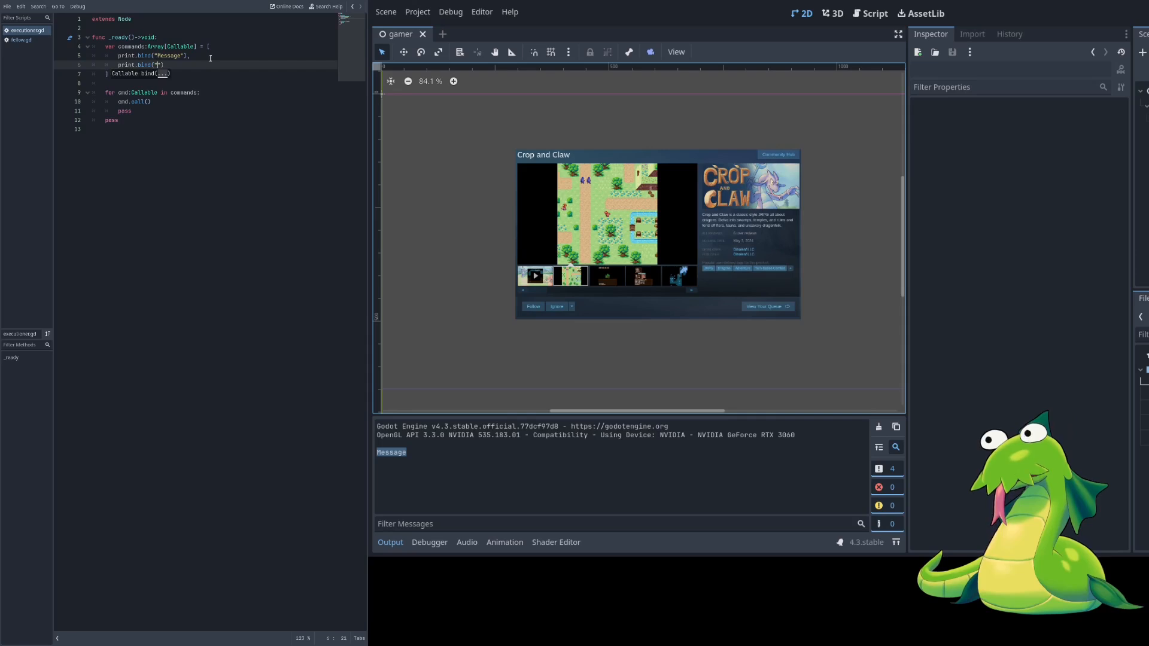
pyautogui.write('Message2')
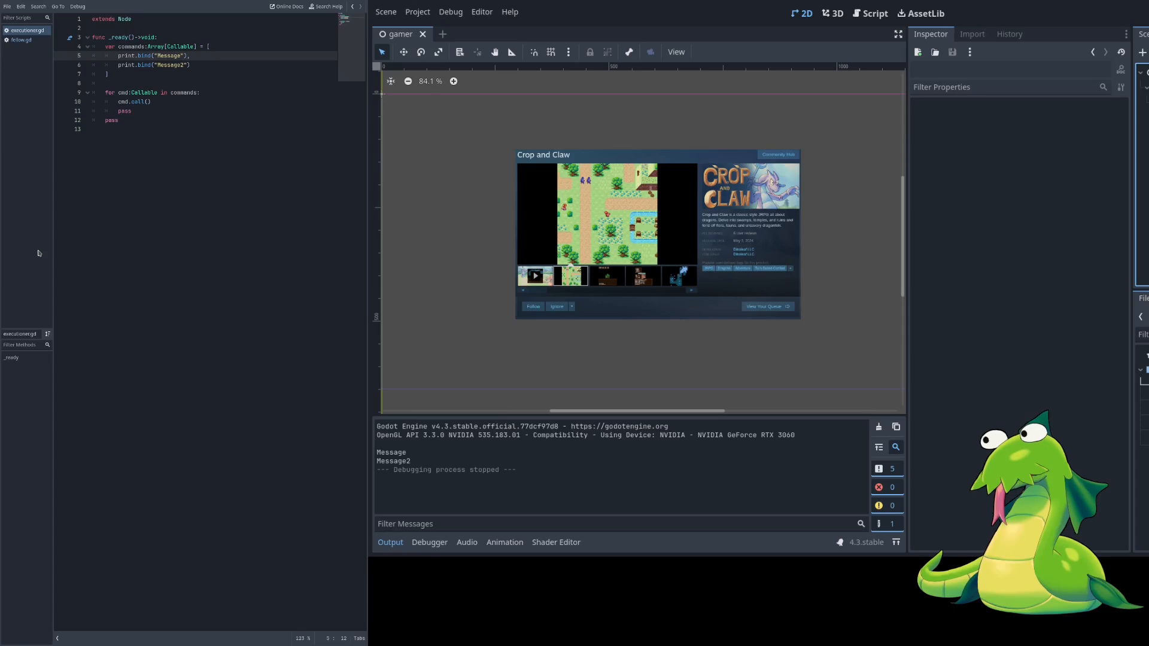
pyautogui.moveTo(145, 85)
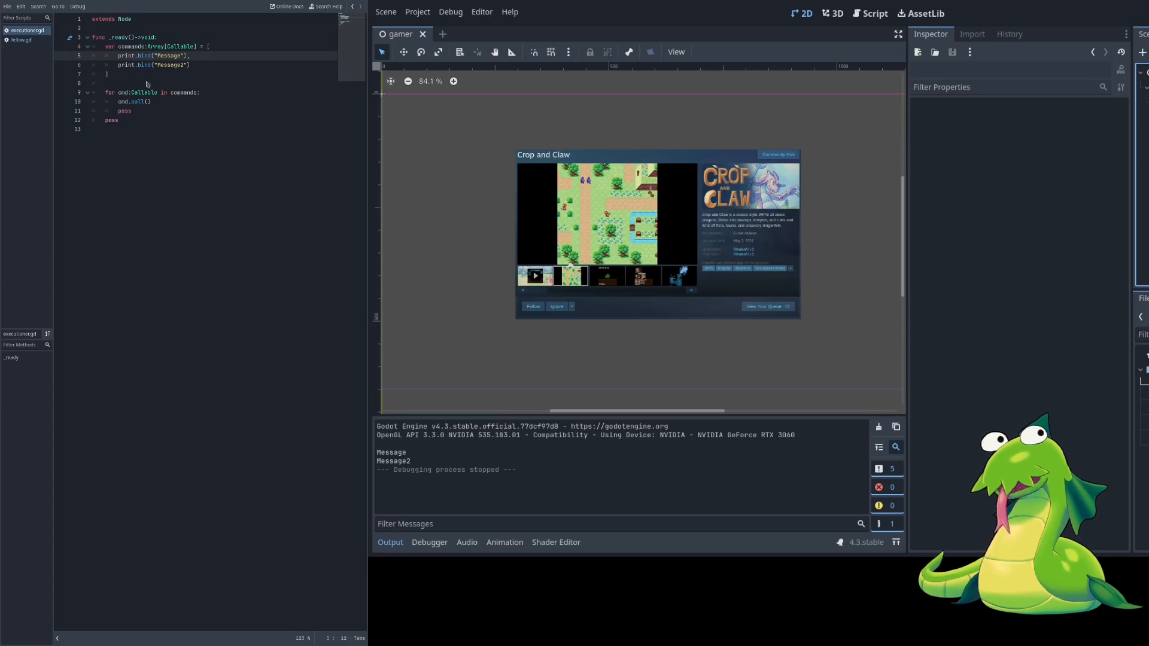
pyautogui.moveTo(143, 176)
pyautogui.write('func')
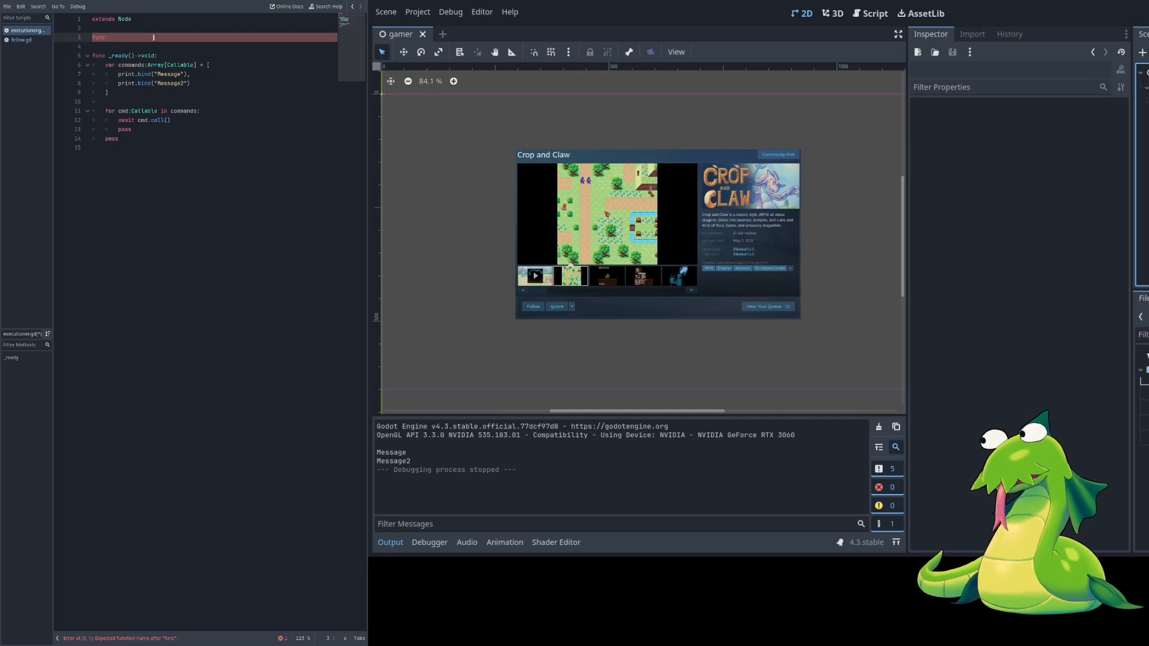
# Step: Write wait_for_seconds(seconds: float) awaiting Engine.get_main_loop().create_timer(seconds).timeout
pyautogui.write('wait_for_seconds(seconds:')
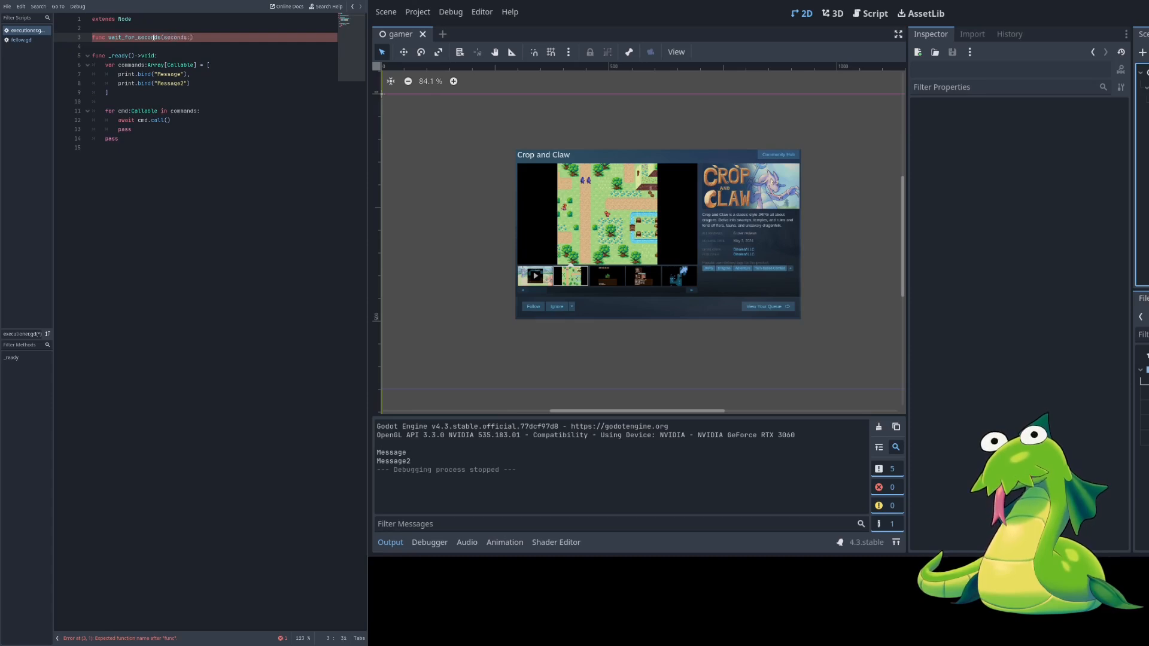
pyautogui.write(':float')
pyautogui.click(214, 46)
pyautogui.write('await Engine.t')
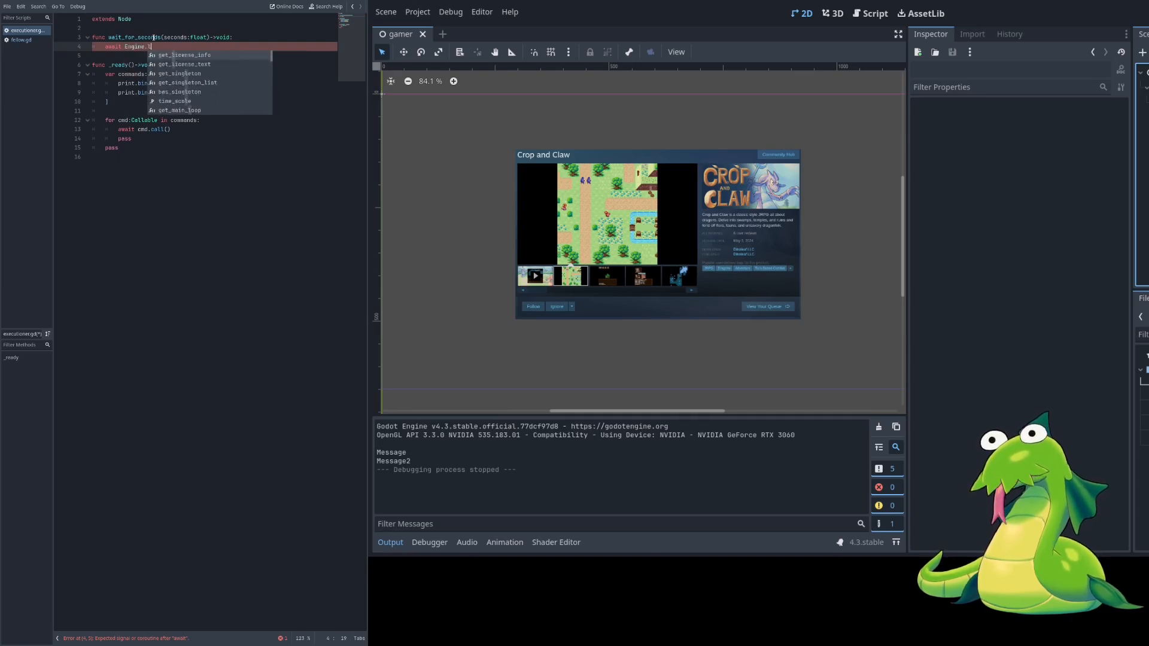
pyautogui.click(176, 110)
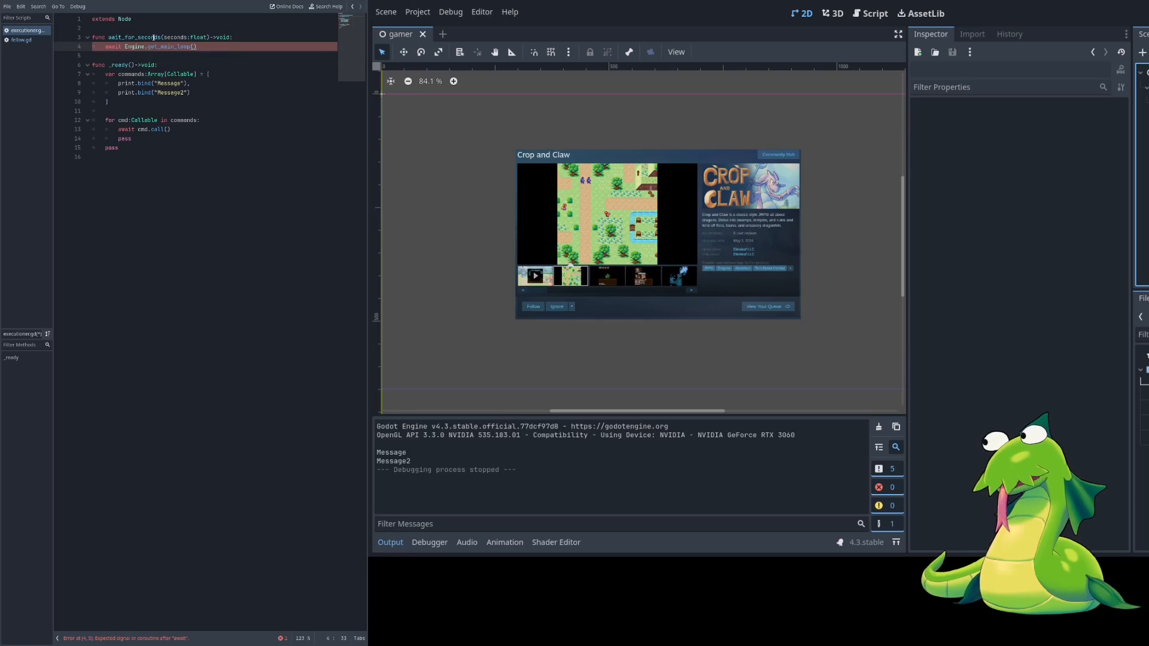
pyautogui.write('.create_timer(seconds')
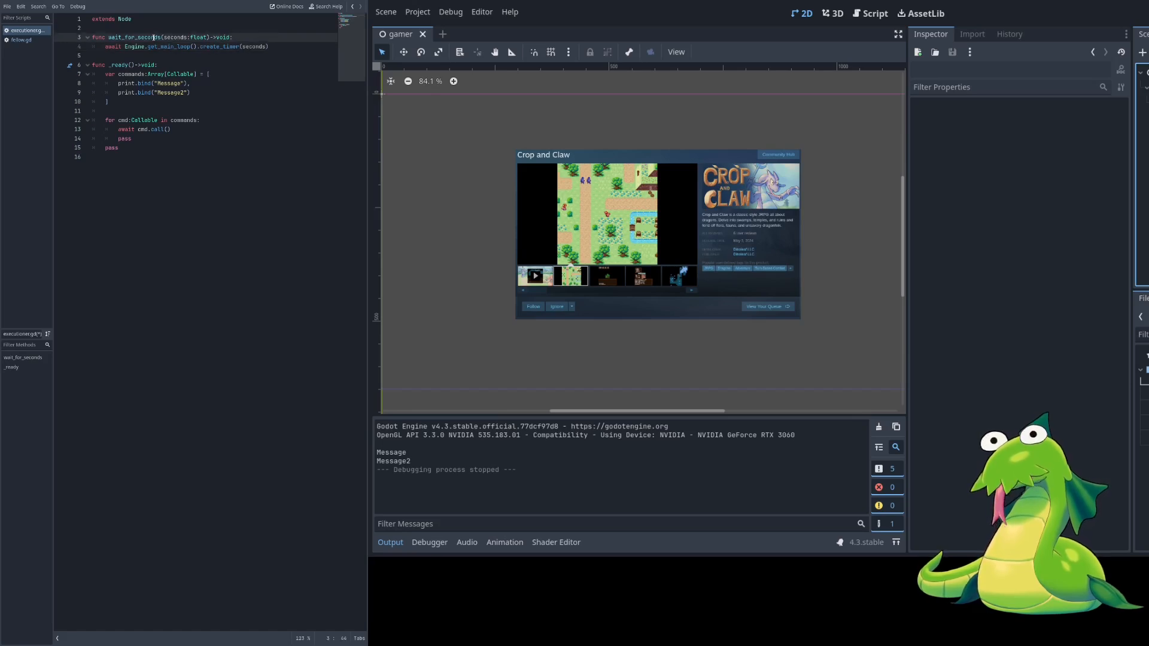
pyautogui.write('.timeout')
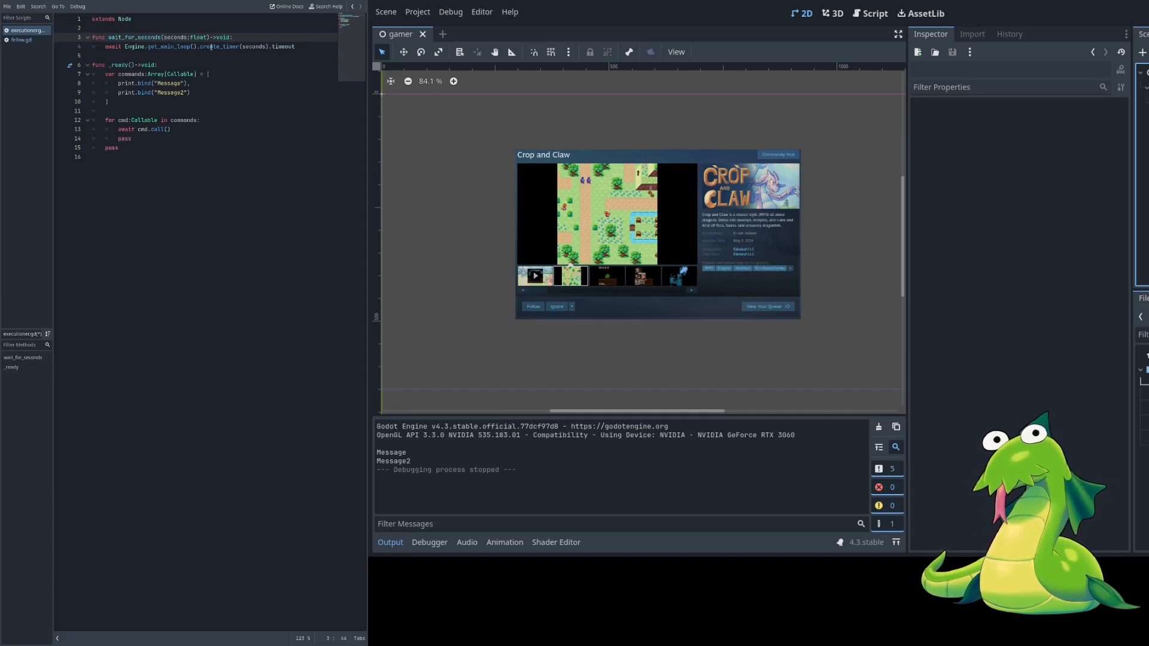
pyautogui.click(223, 46)
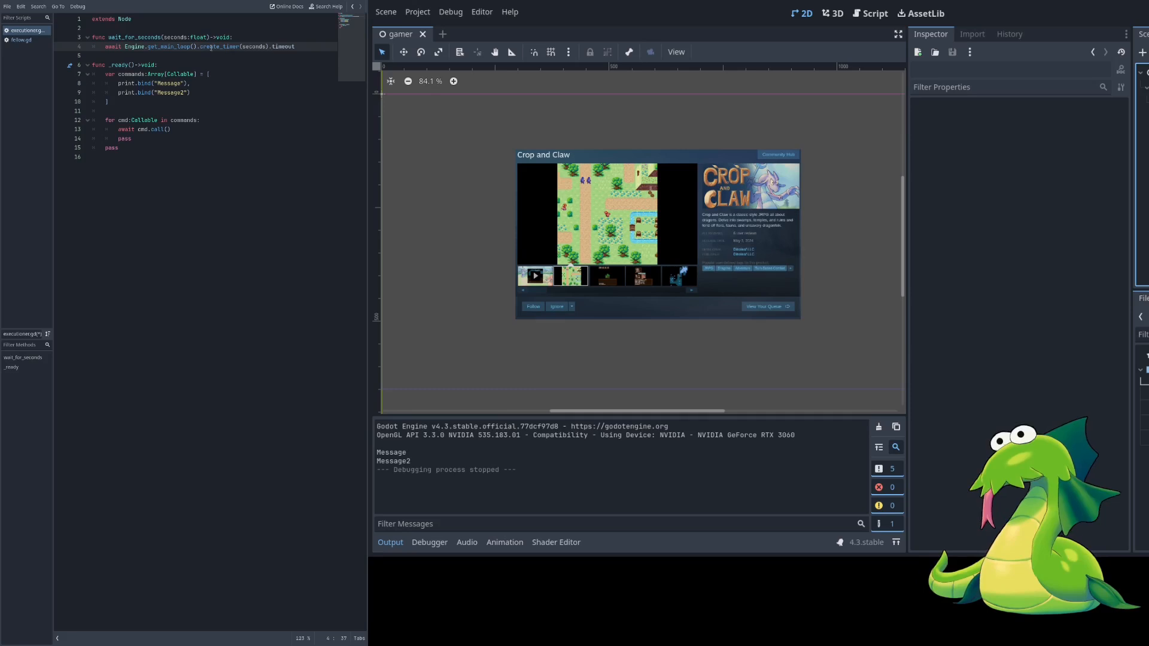
pyautogui.doubleClick(283, 46)
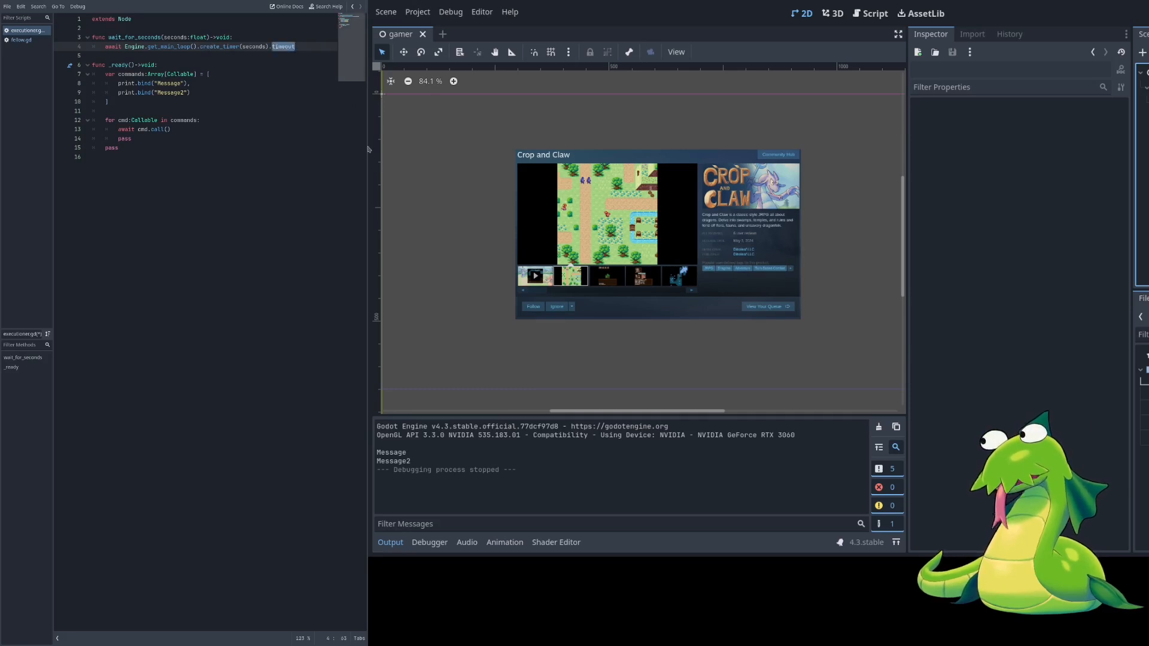
pyautogui.doubleClick(176, 37)
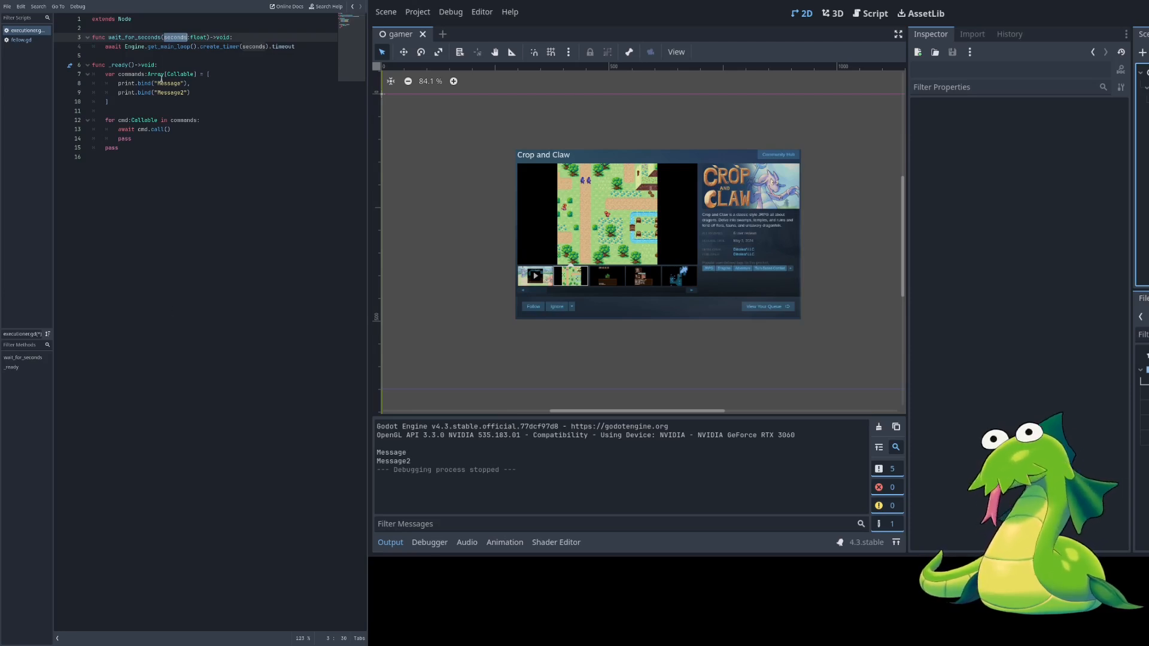
# Step: Insert wait_for_seconds.bind(2.0) as a new array line between the two print.bind entries
pyautogui.doubleClick(134, 36)
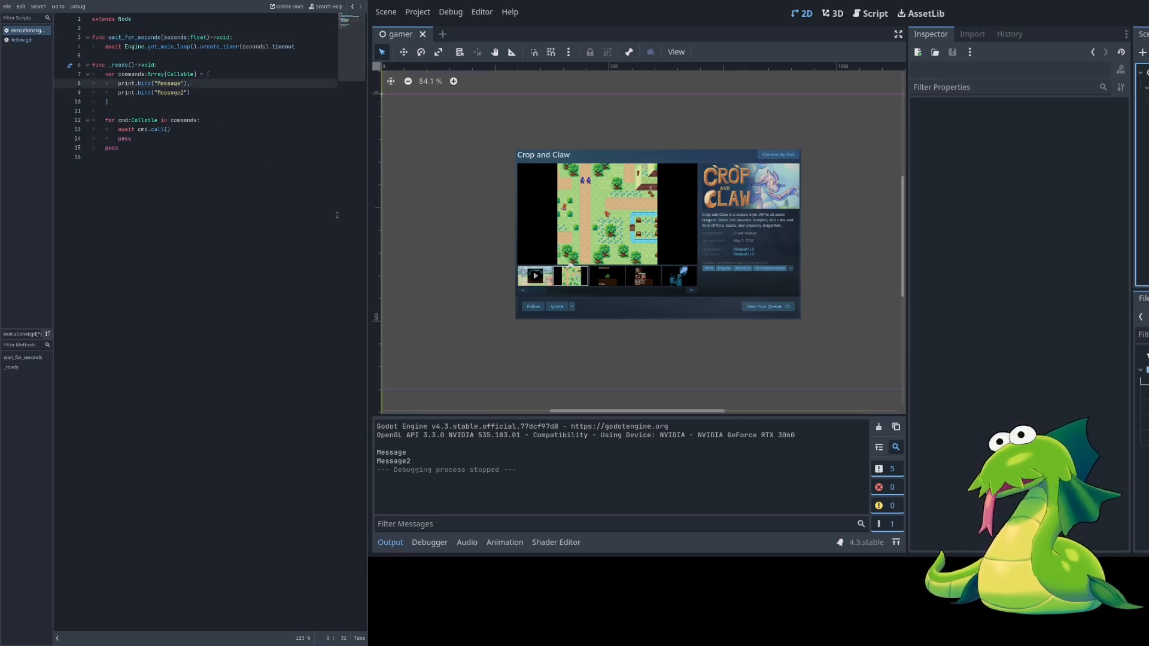
pyautogui.write('wait_for_seconds')
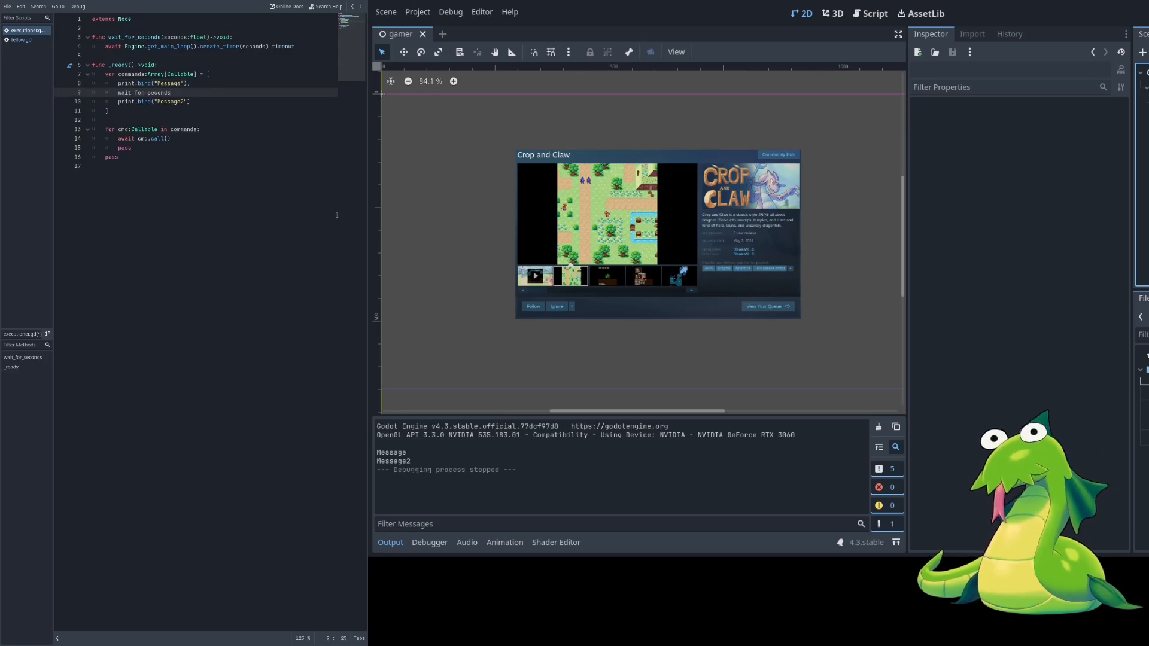
pyautogui.write('bind(')
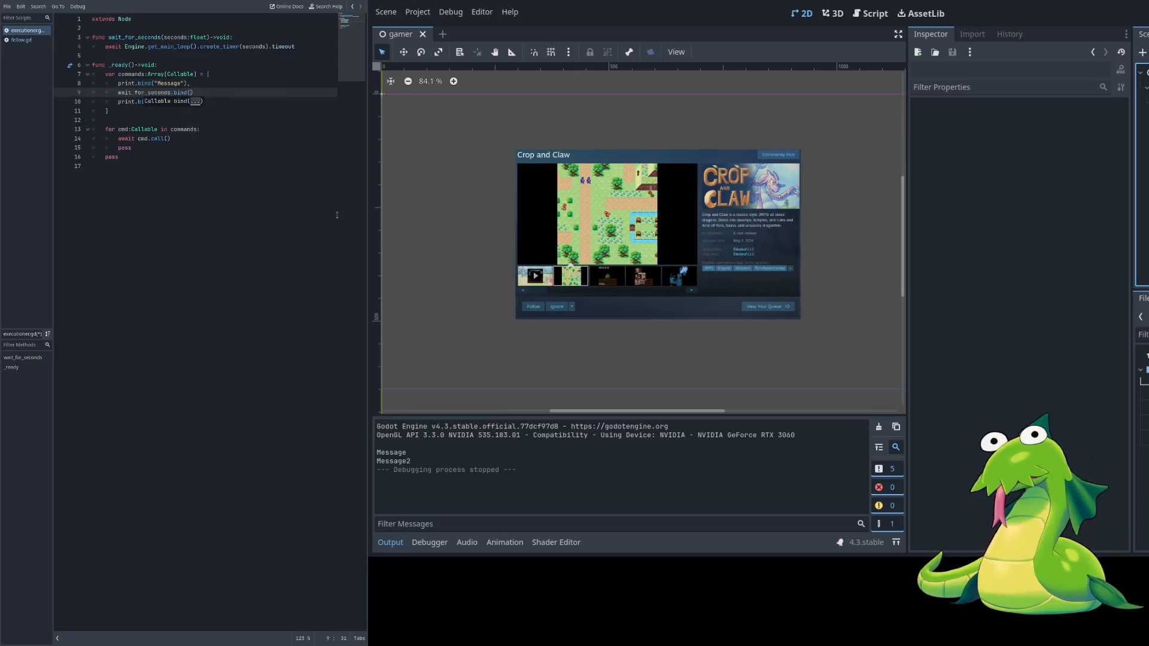
pyautogui.write('2.0')
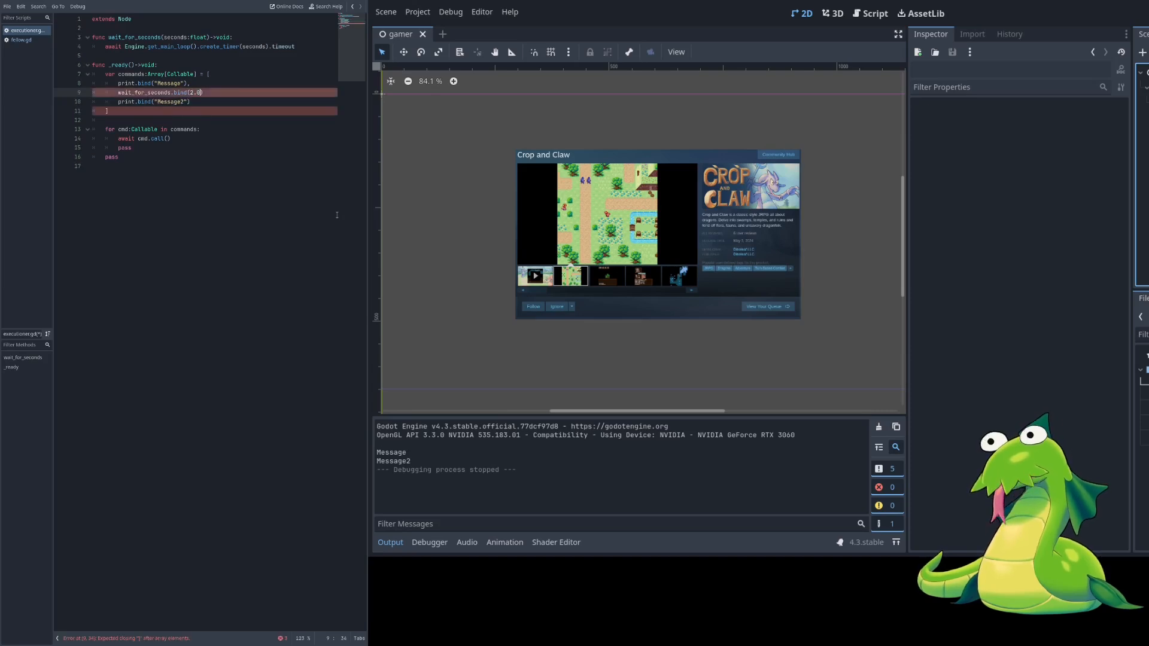
pyautogui.write('.')
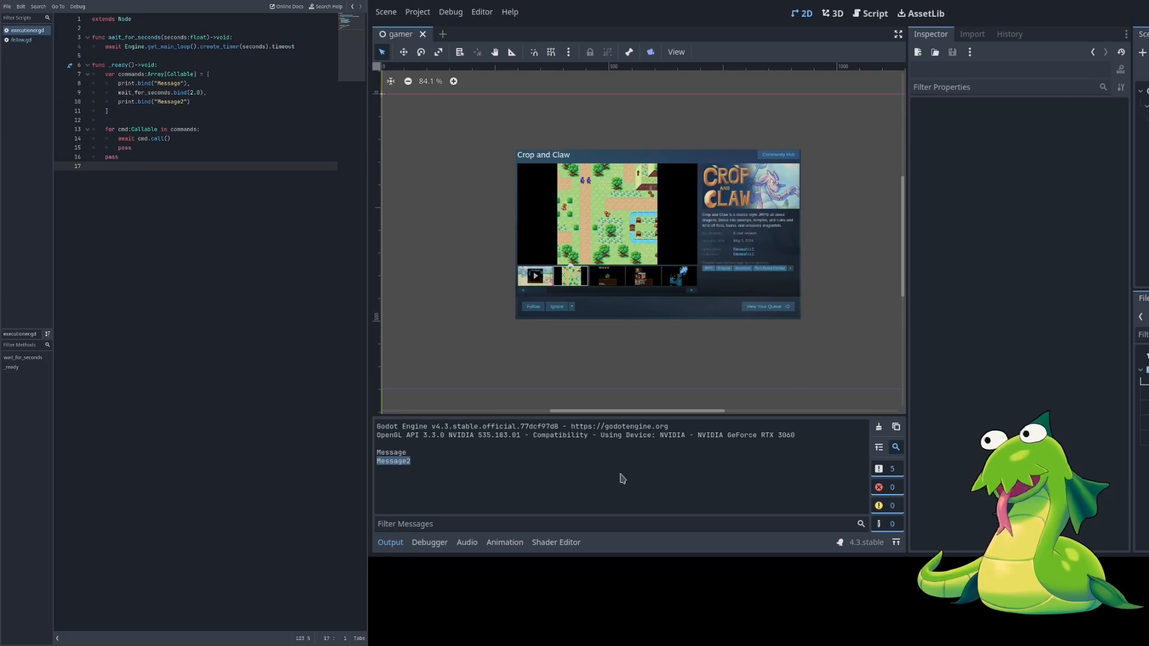
pyautogui.moveTo(896, 324)
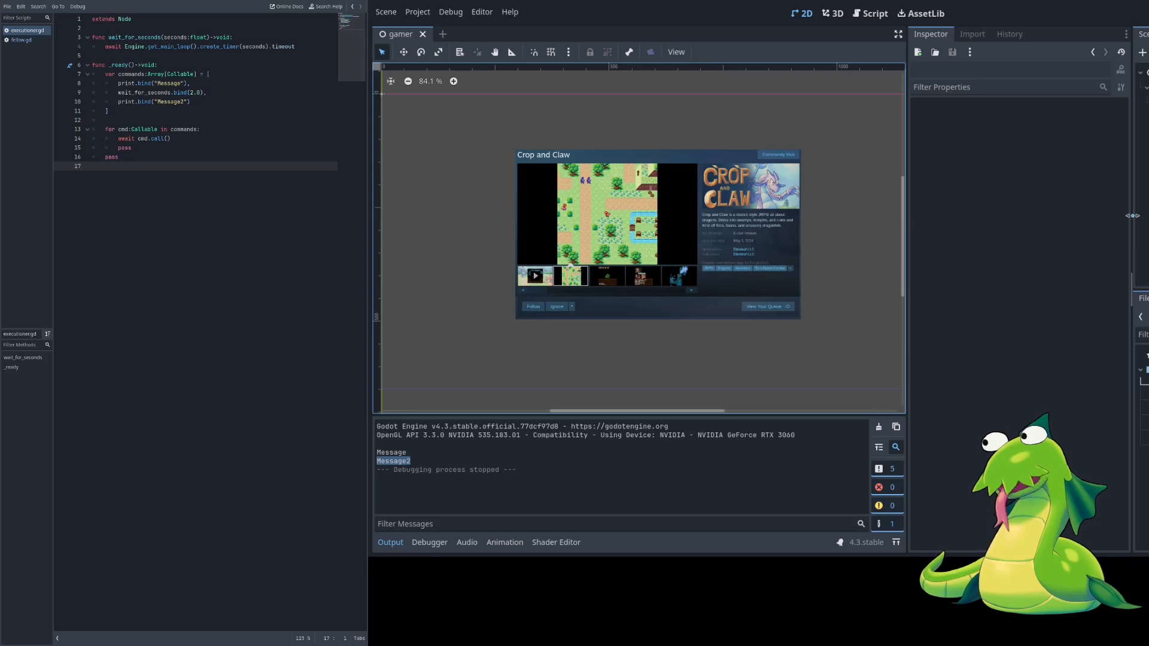
pyautogui.moveTo(1094, 201)
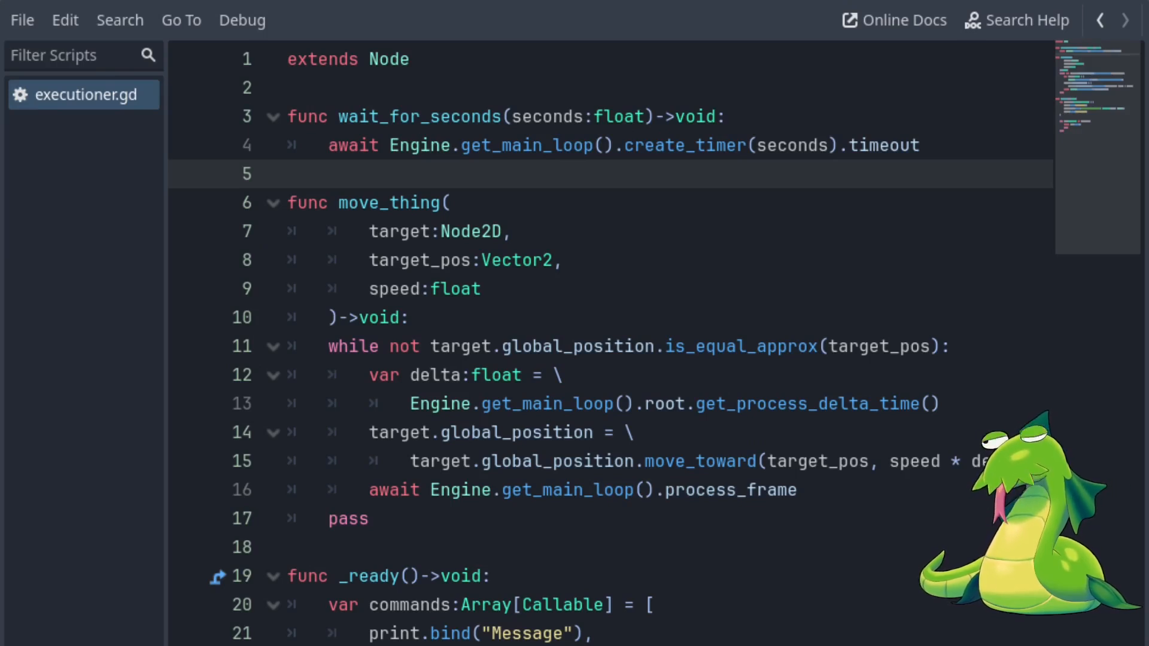
pyautogui.moveTo(587, 369)
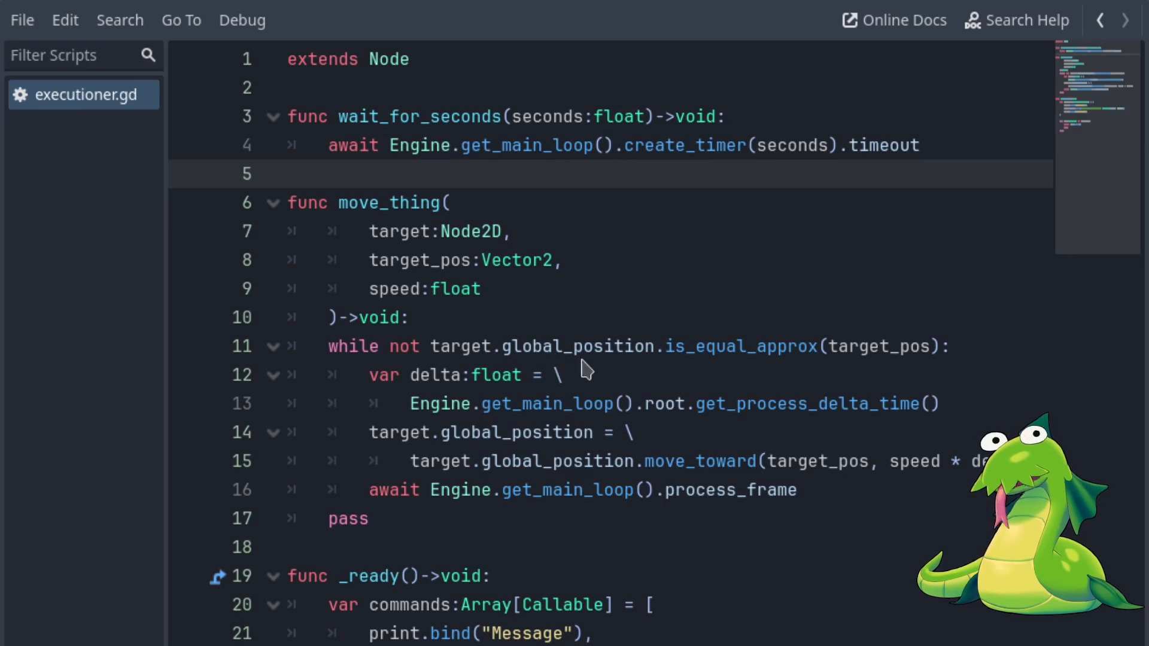
pyautogui.moveTo(494, 293)
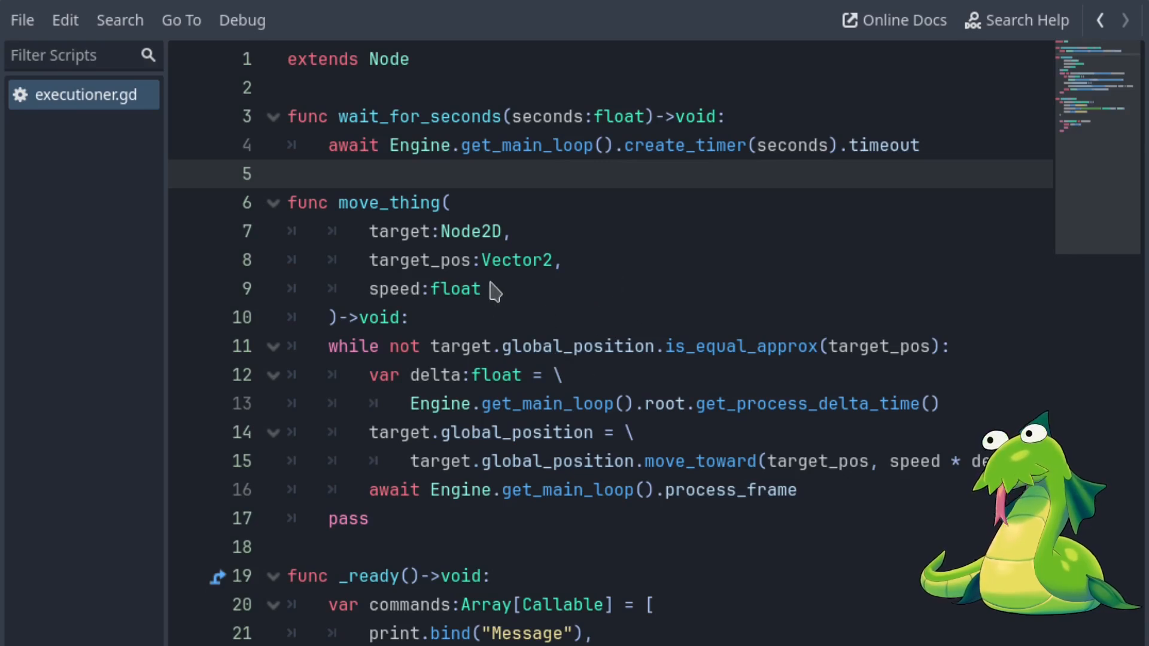
pyautogui.moveTo(212, 356)
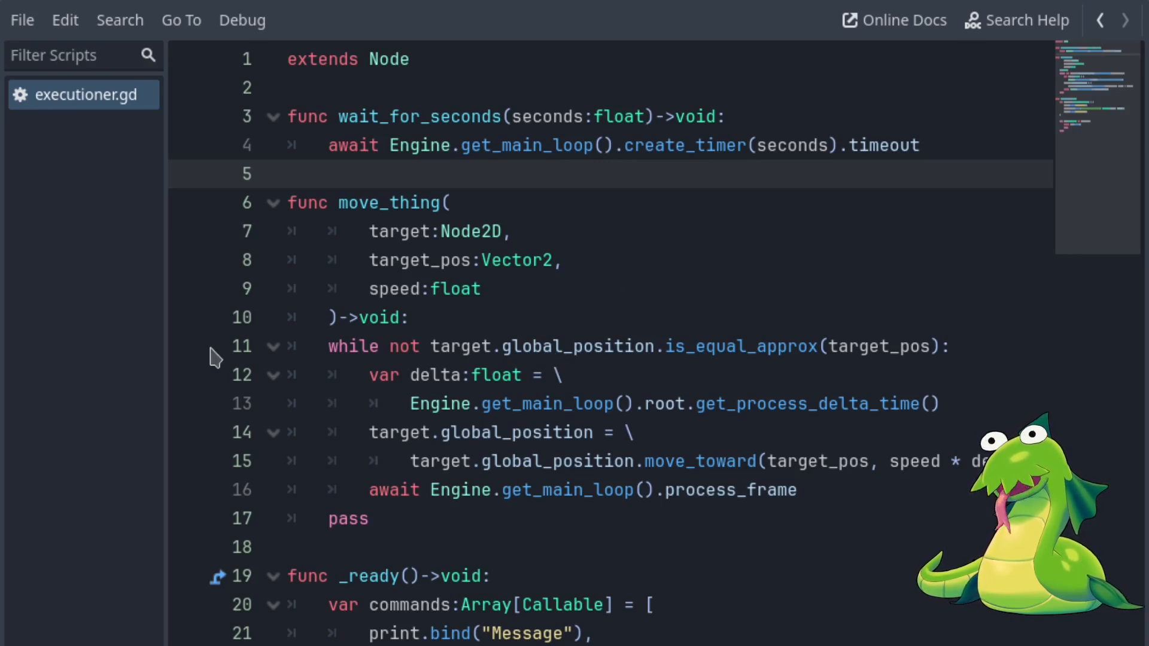
pyautogui.click(450, 203)
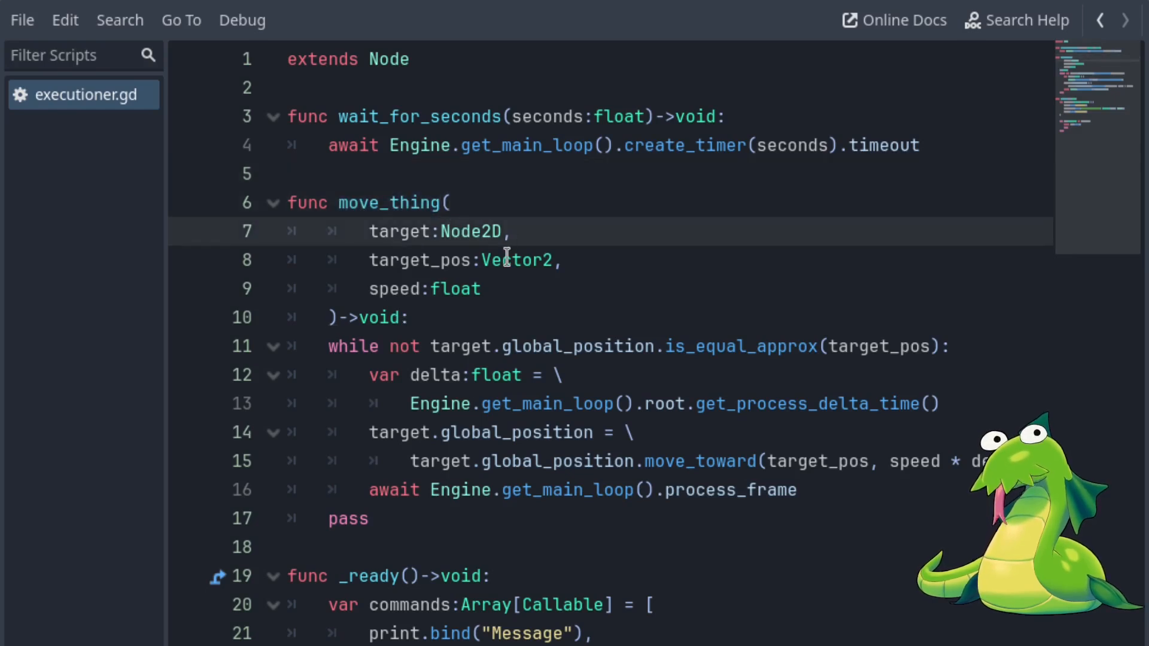
pyautogui.click(516, 259)
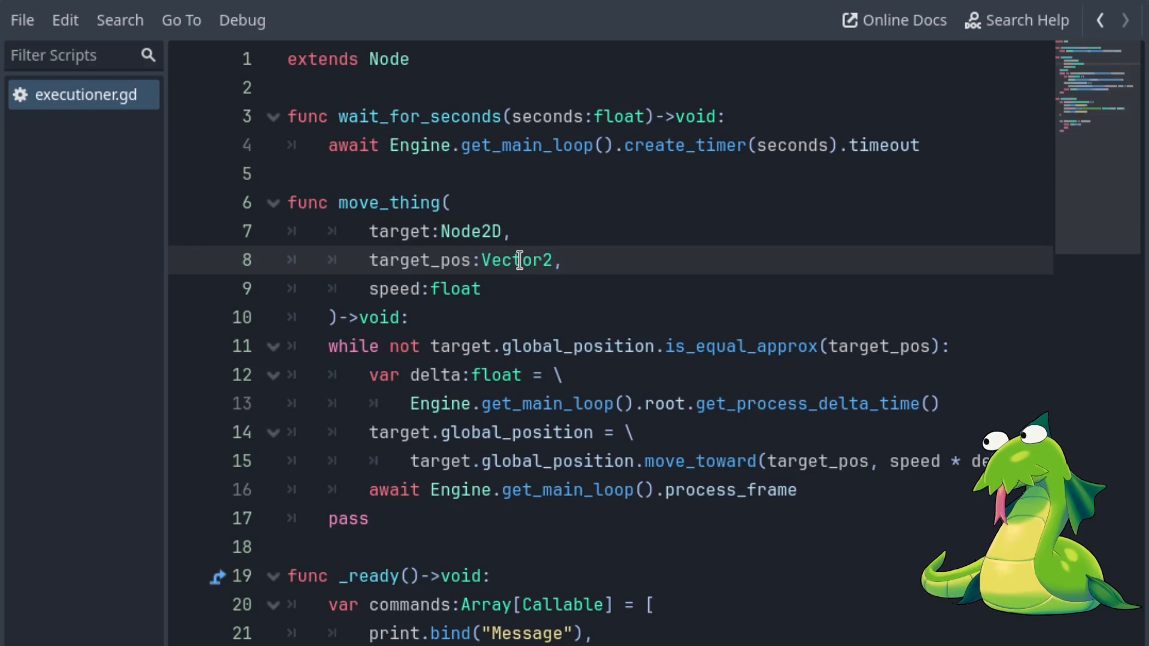
pyautogui.click(550, 288)
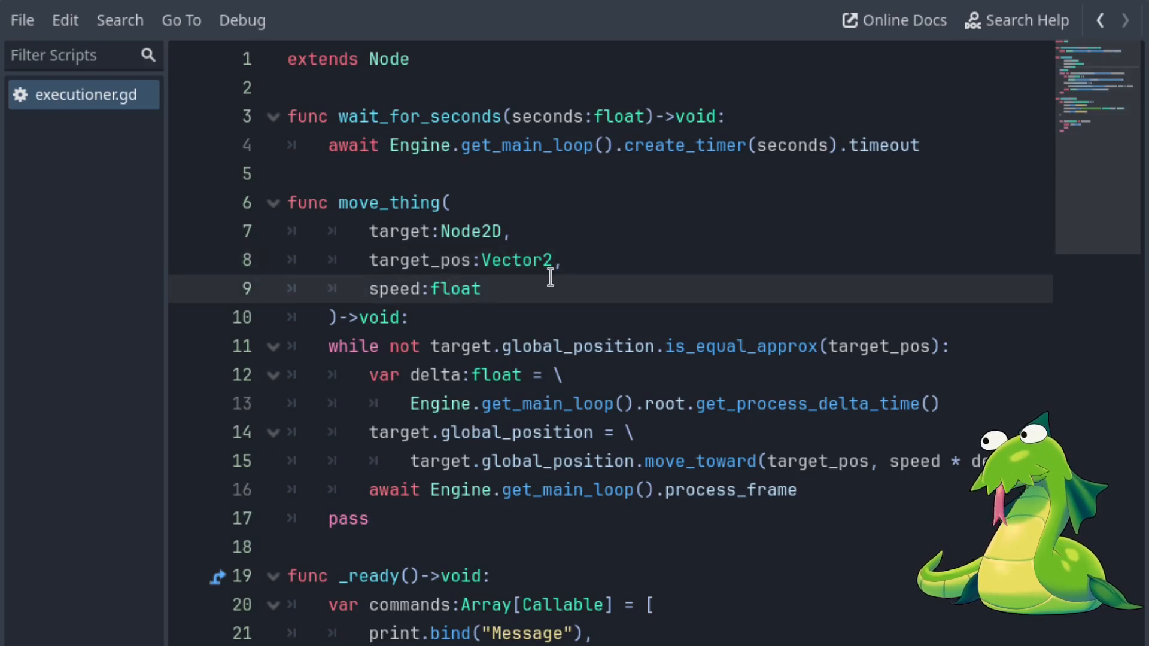
pyautogui.moveTo(524, 188)
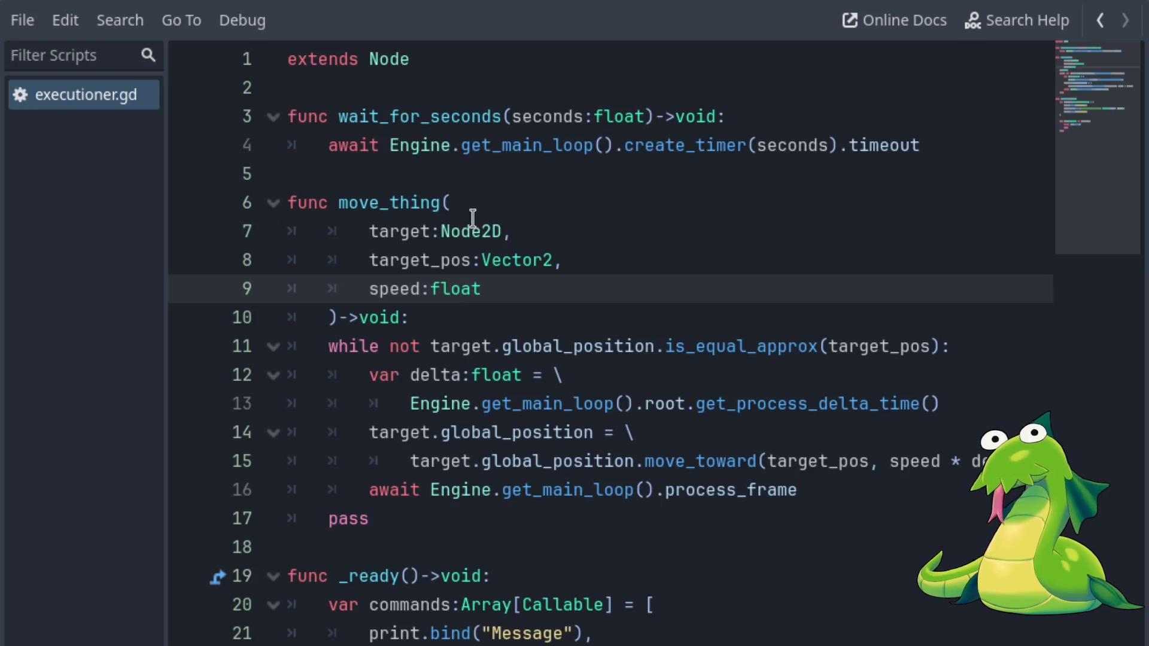
pyautogui.click(414, 317)
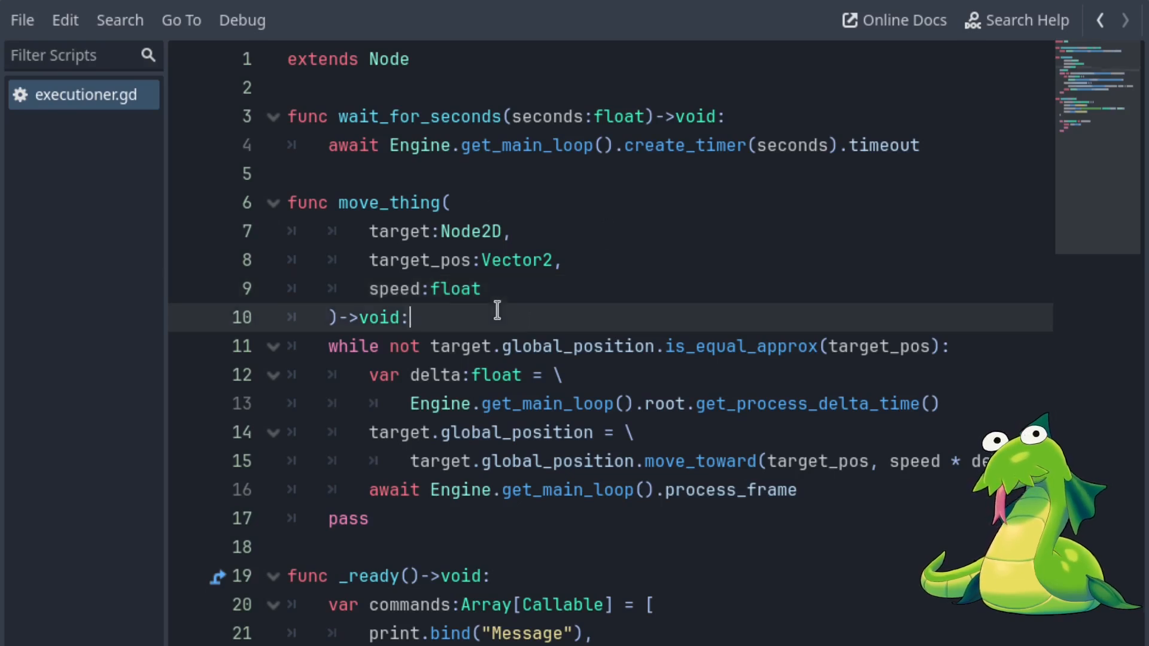
pyautogui.click(447, 346)
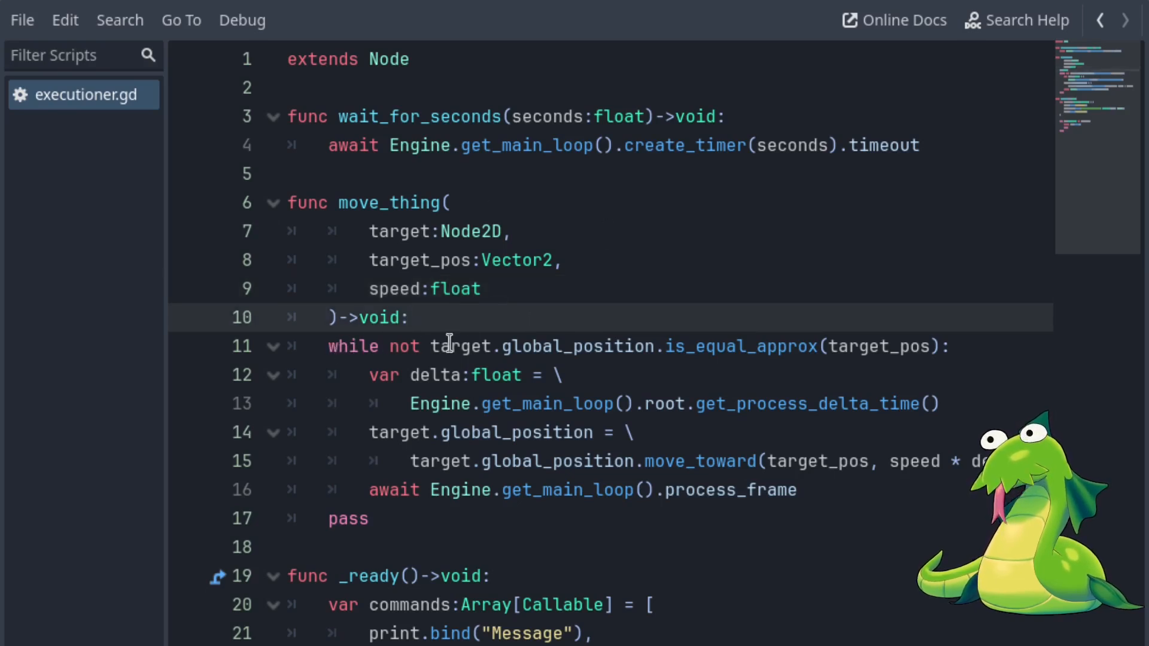
pyautogui.moveTo(553, 340)
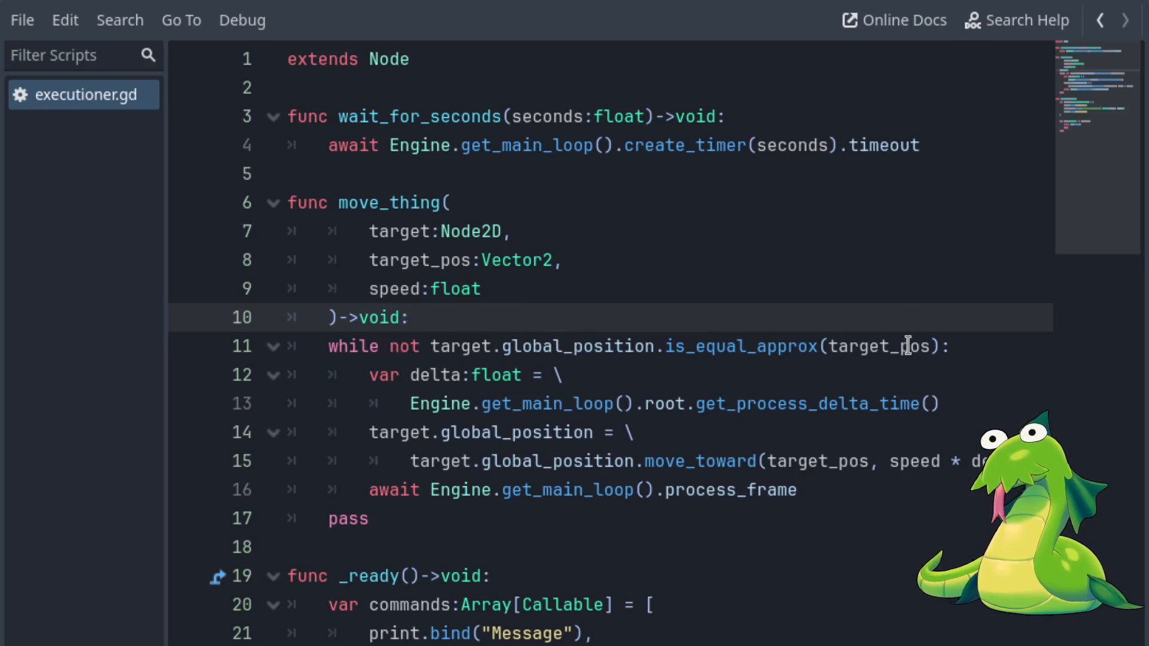
pyautogui.click(366, 375)
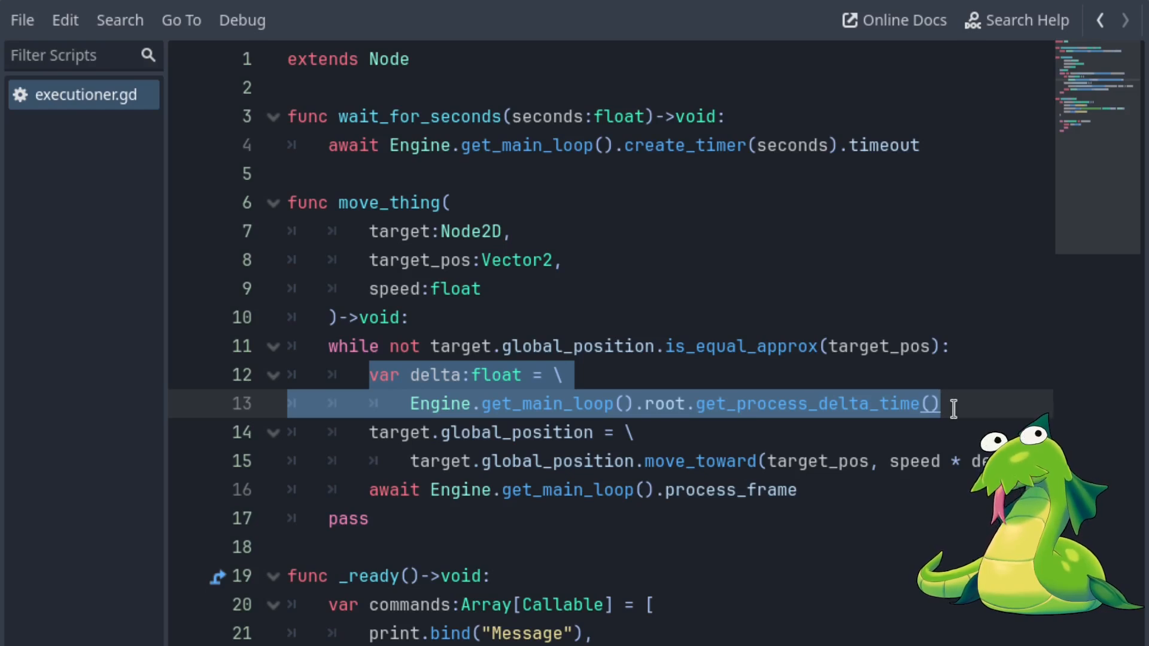
pyautogui.moveTo(876, 404)
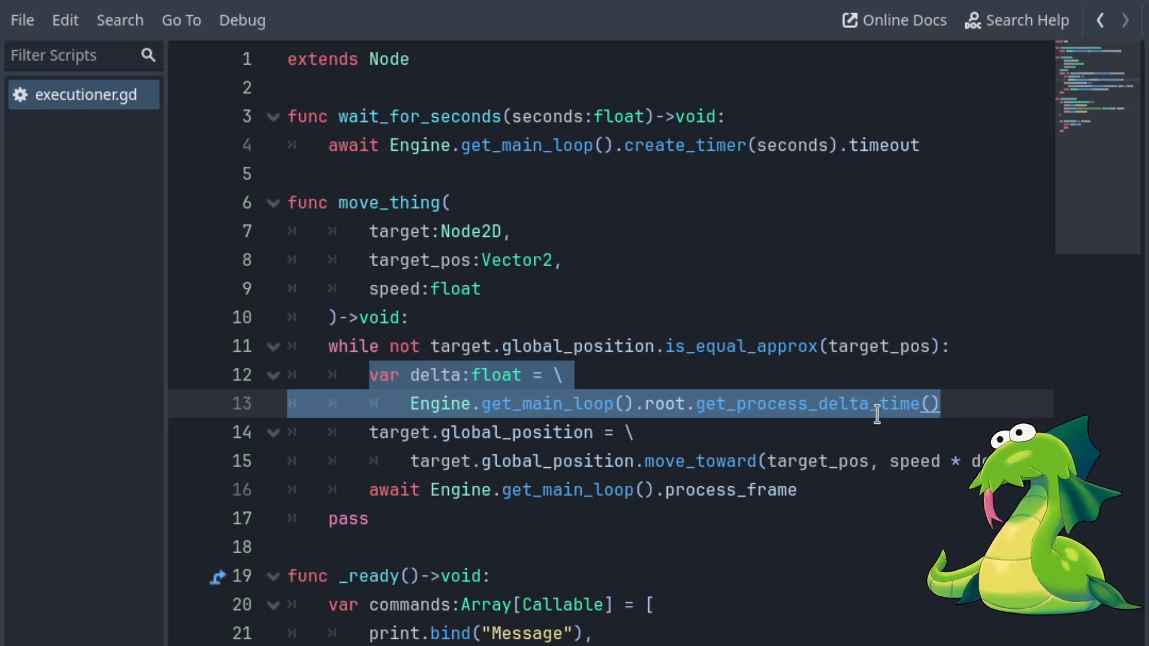
pyautogui.moveTo(684, 370)
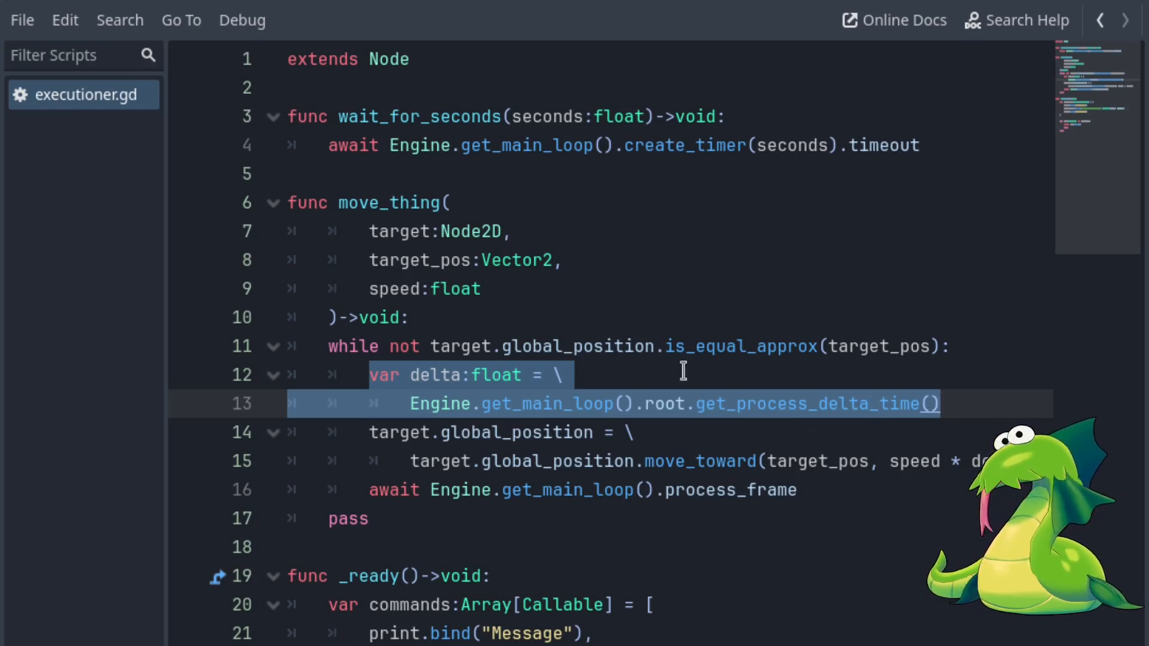
pyautogui.moveTo(601, 395)
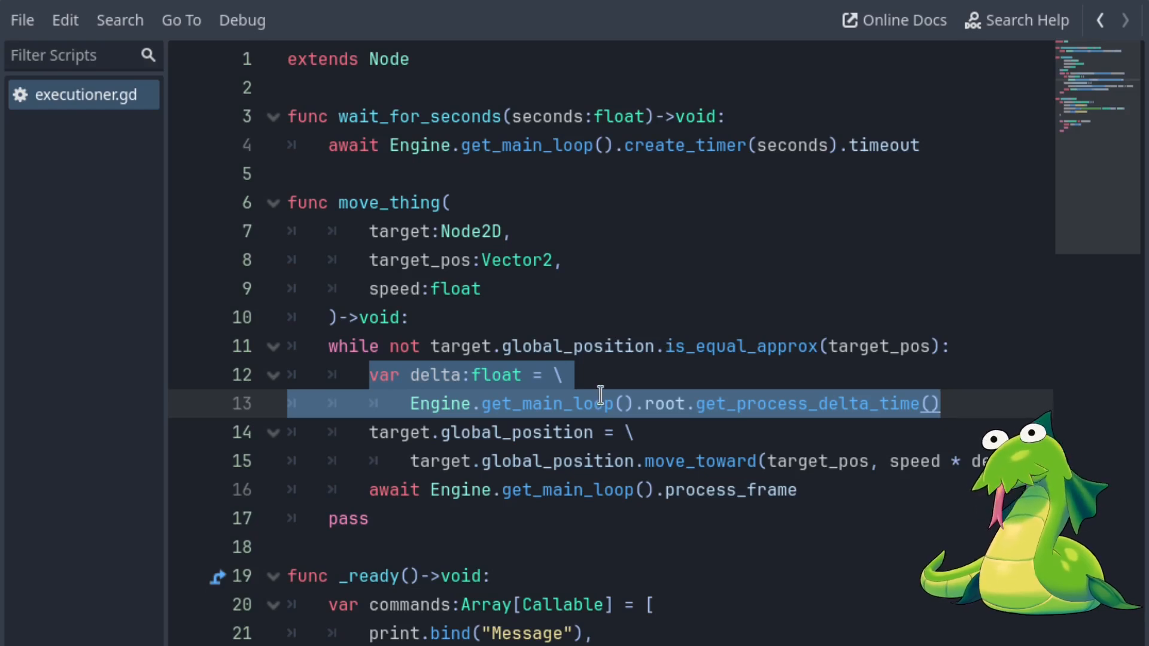
pyautogui.click(387, 375)
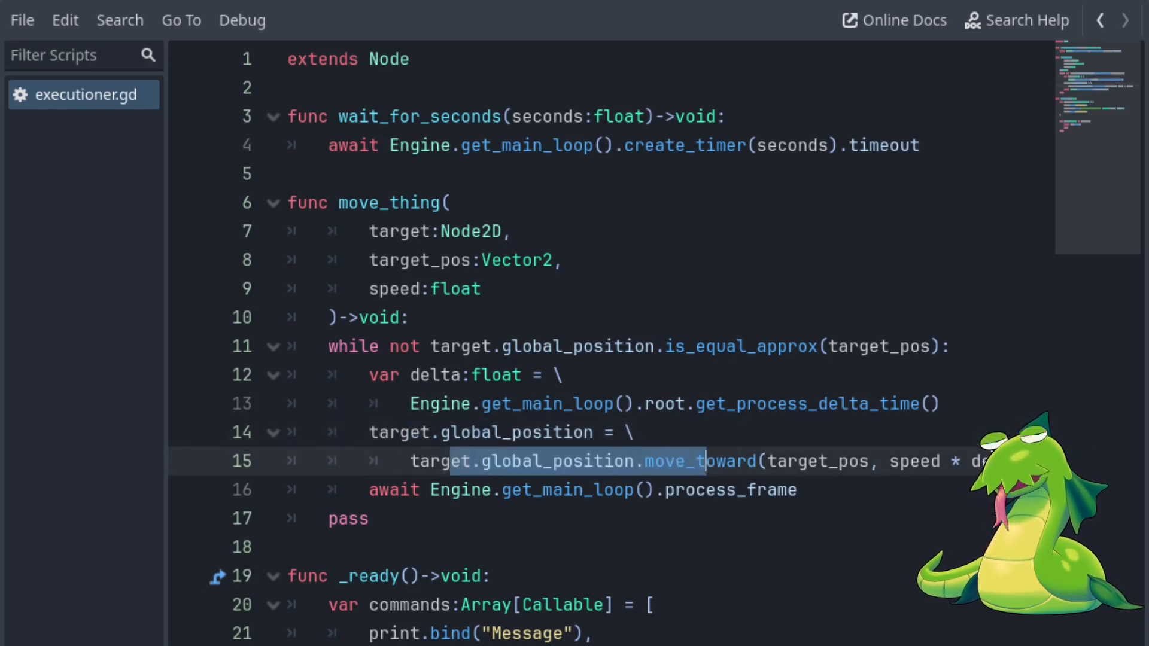
pyautogui.click(930, 404)
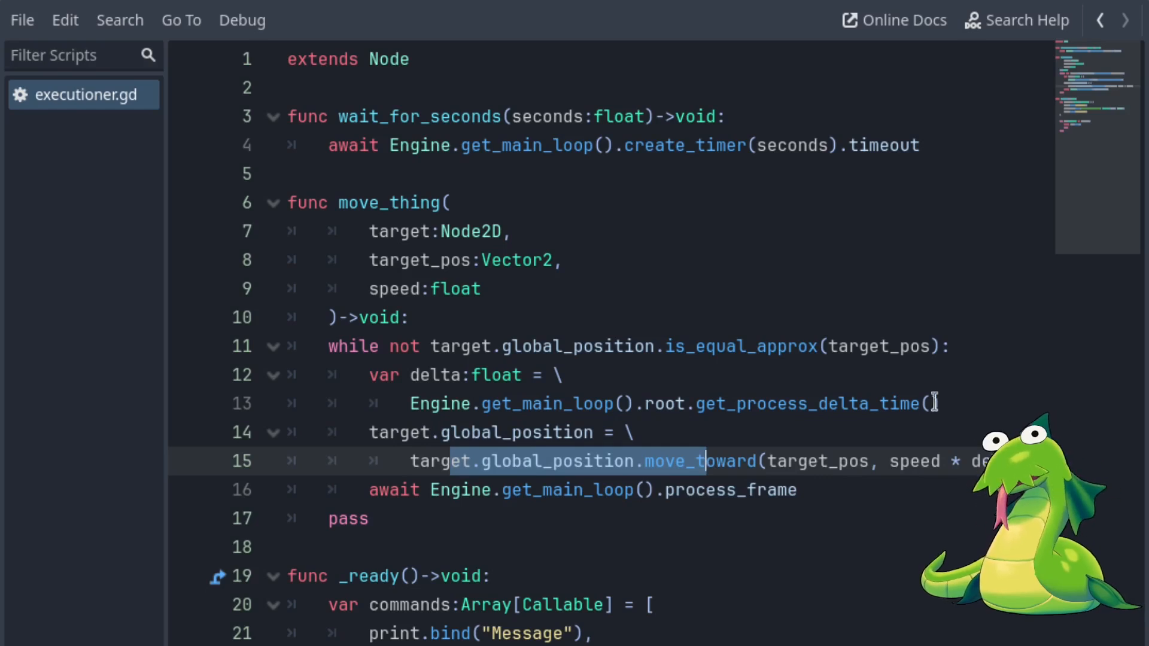
pyautogui.moveTo(839, 443)
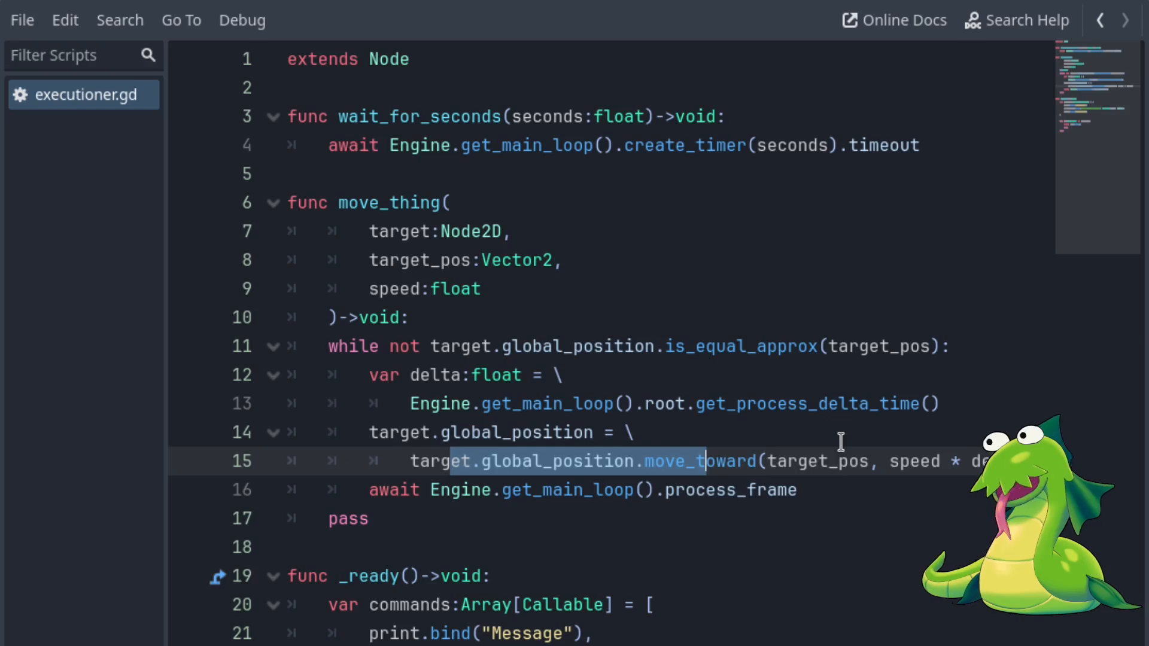
pyautogui.moveTo(538, 428)
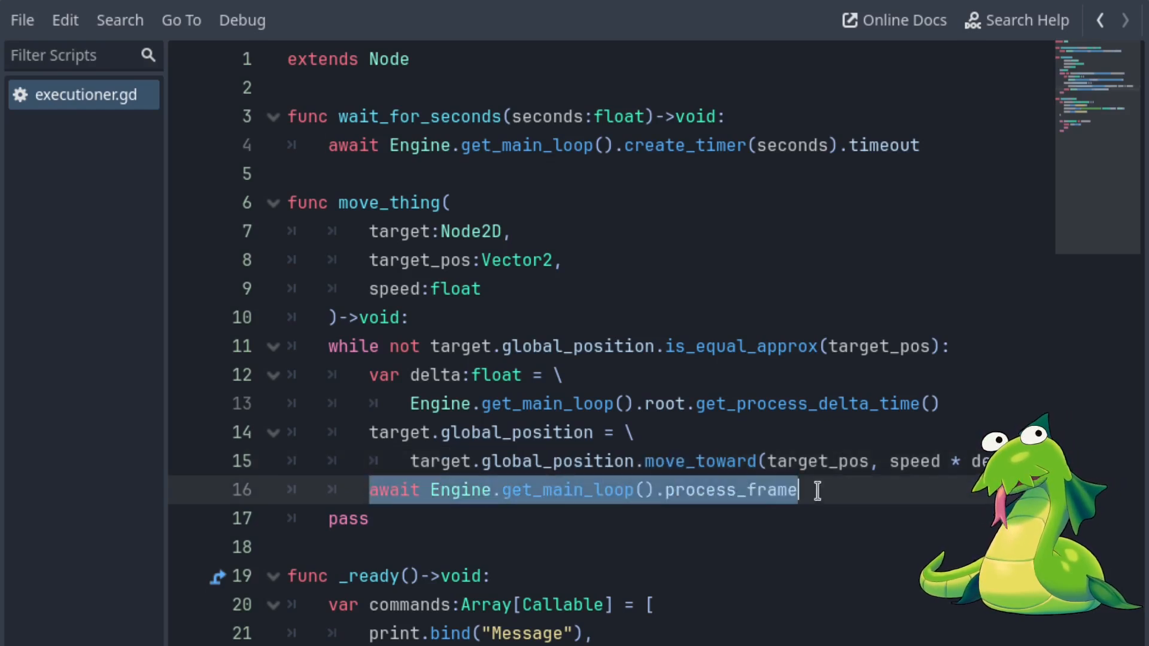
pyautogui.moveTo(559, 490)
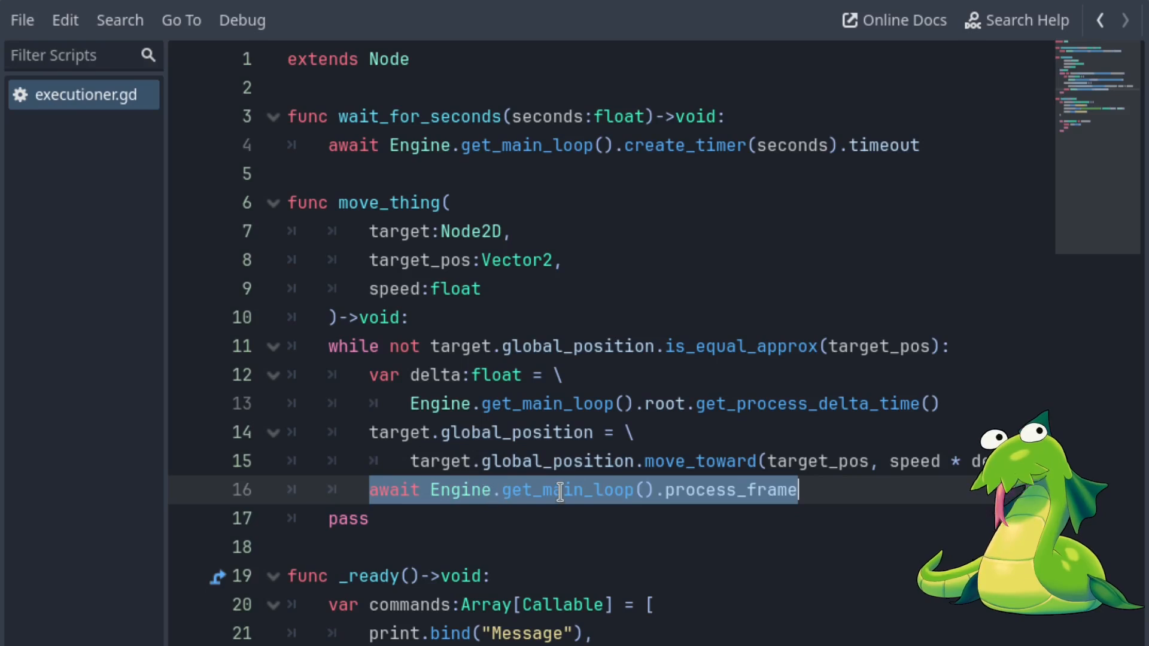
pyautogui.moveTo(762, 490)
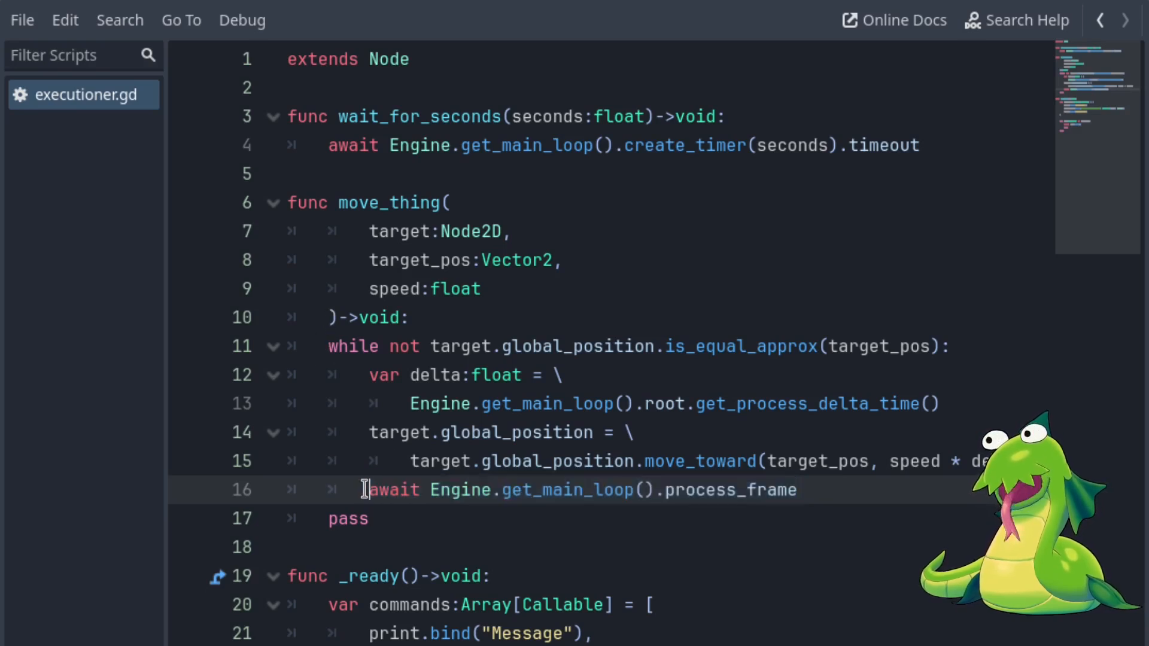
# Step: Briefly comment out the await process_frame line in move_thing, then return to it
pyautogui.write('#')
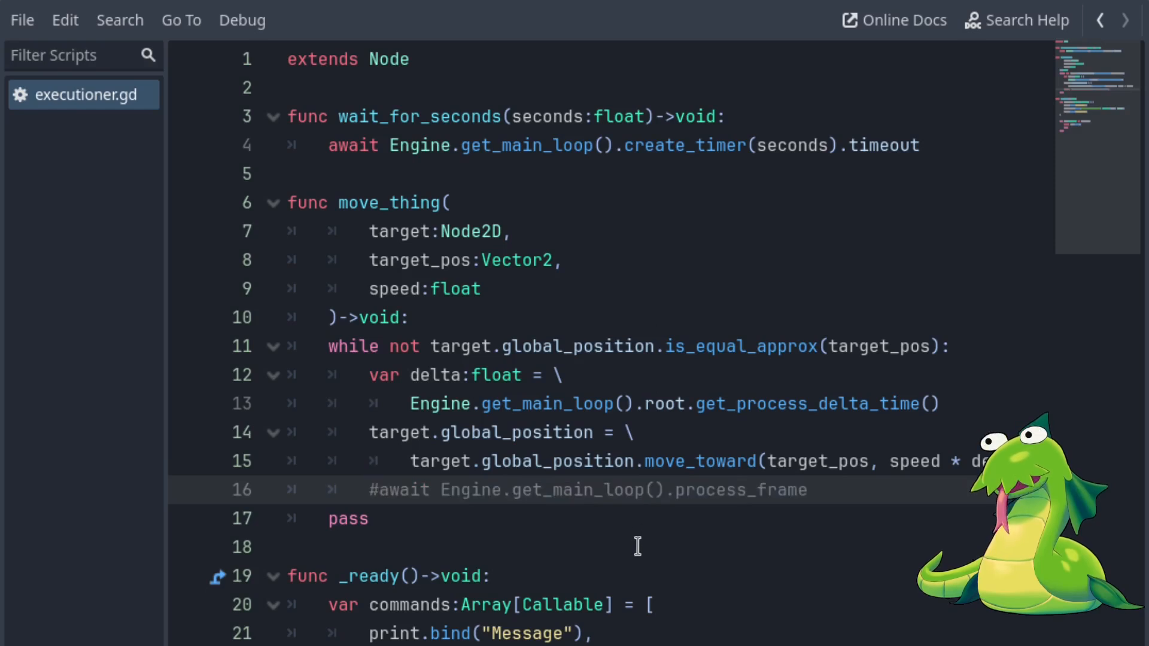
pyautogui.click(373, 490)
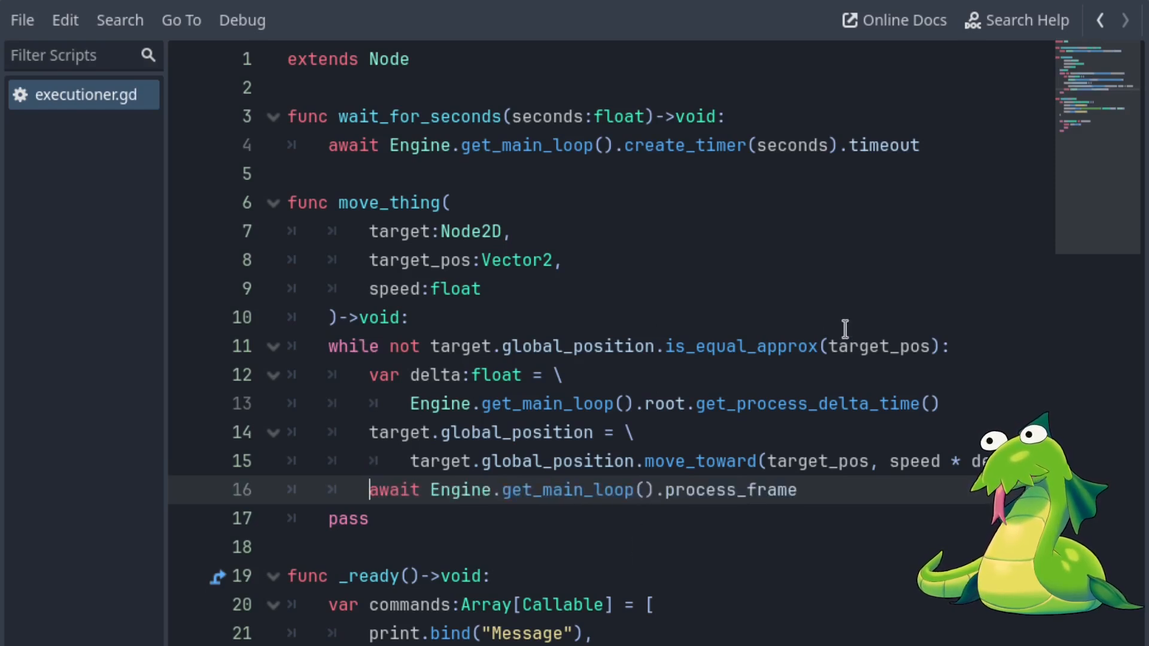
pyautogui.moveTo(398, 519)
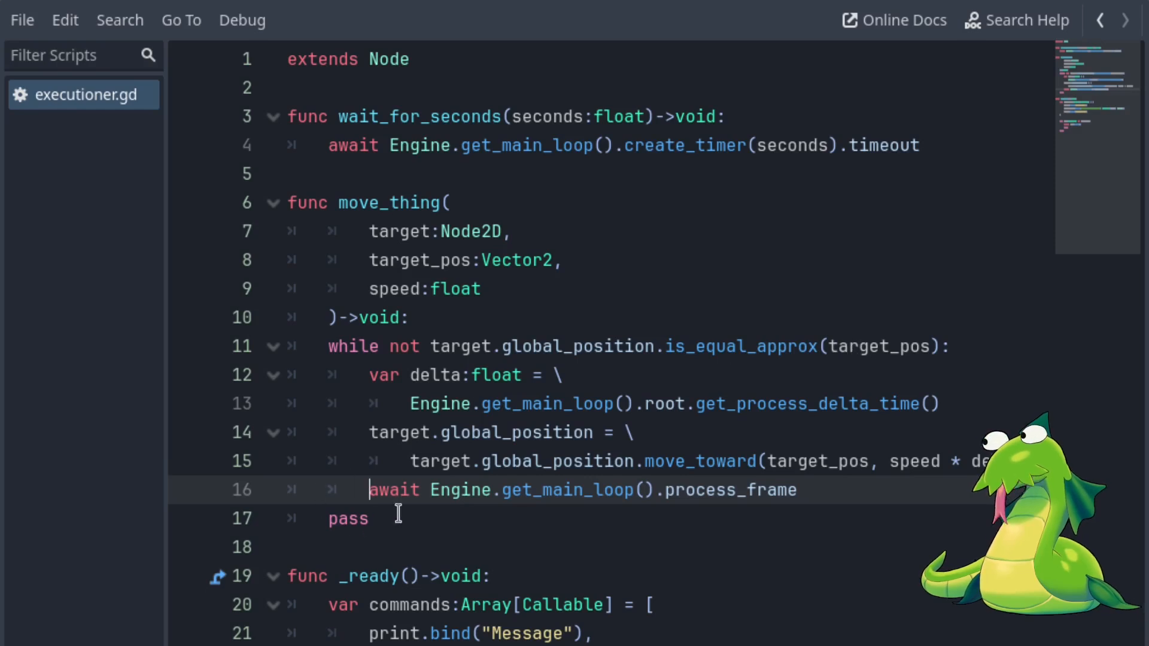
pyautogui.moveTo(516, 404)
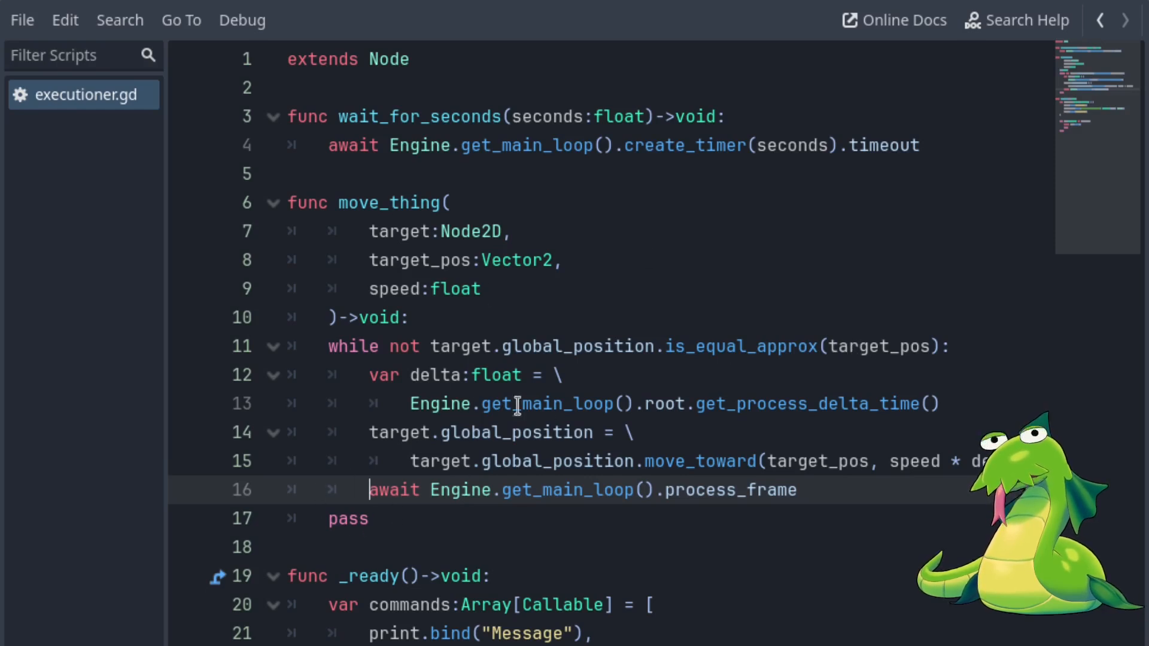
pyautogui.moveTo(562, 375)
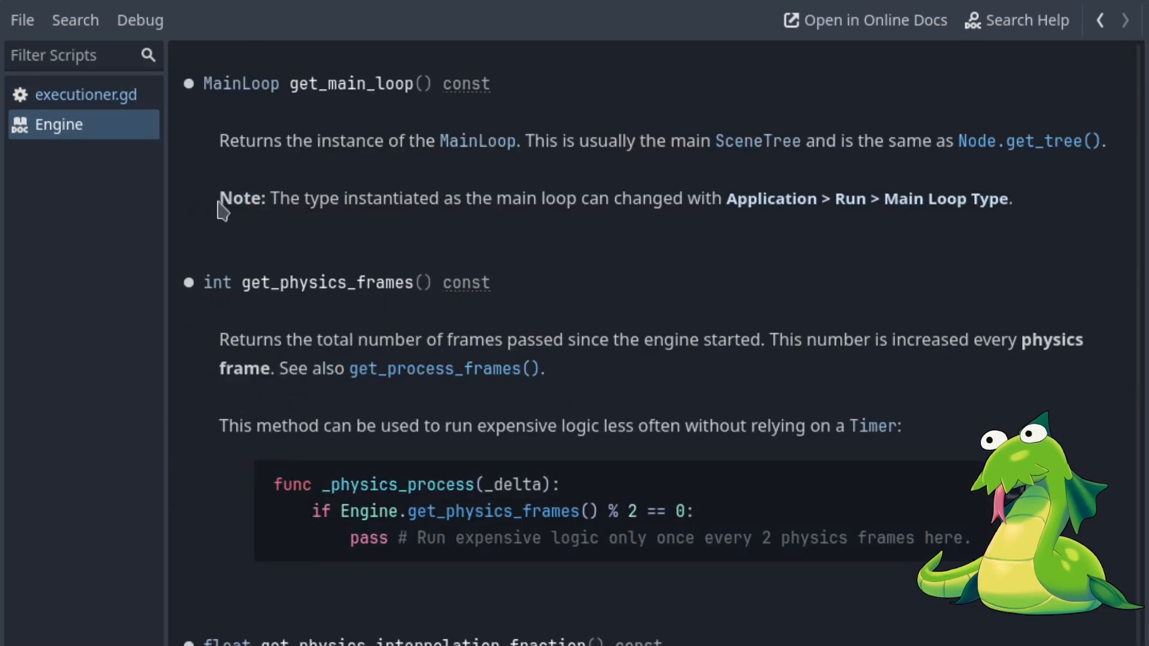
pyautogui.moveTo(601, 532)
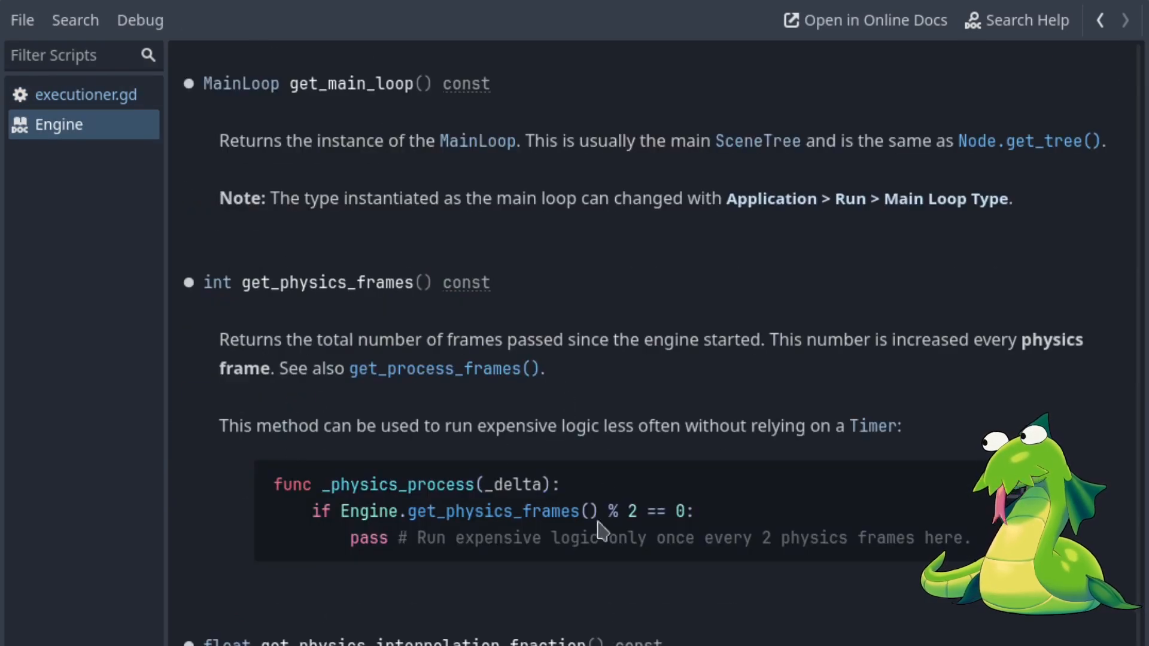
pyautogui.moveTo(216, 450)
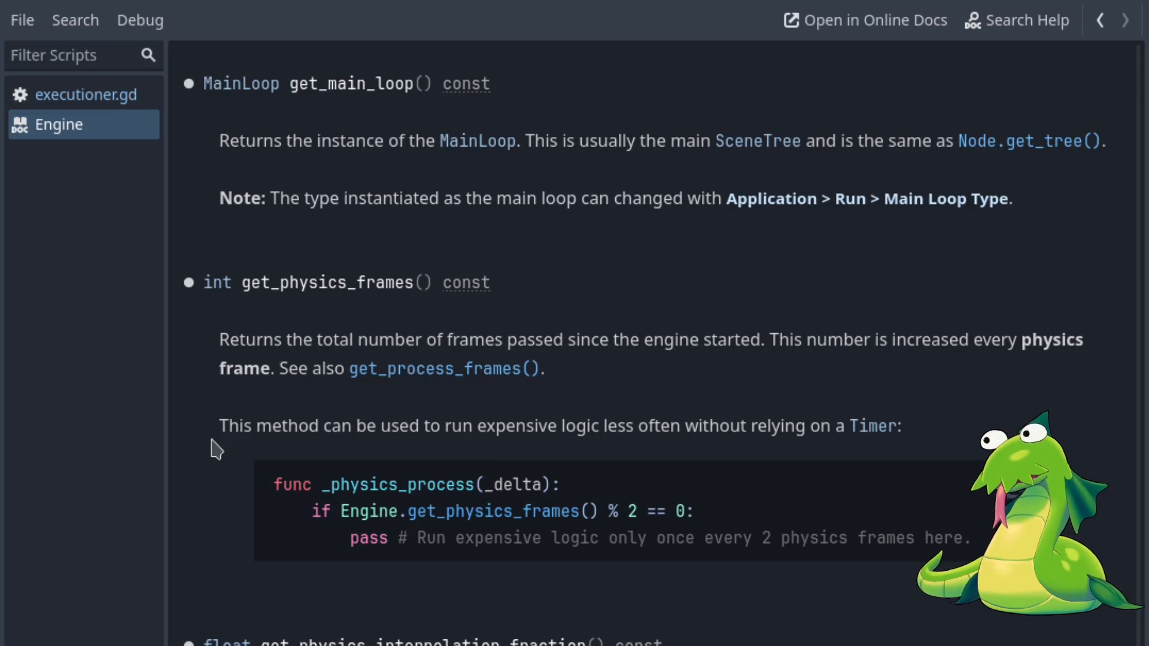
# Step: Switch from the Engine class reference back to executioner.gd in the script list
pyautogui.click(86, 94)
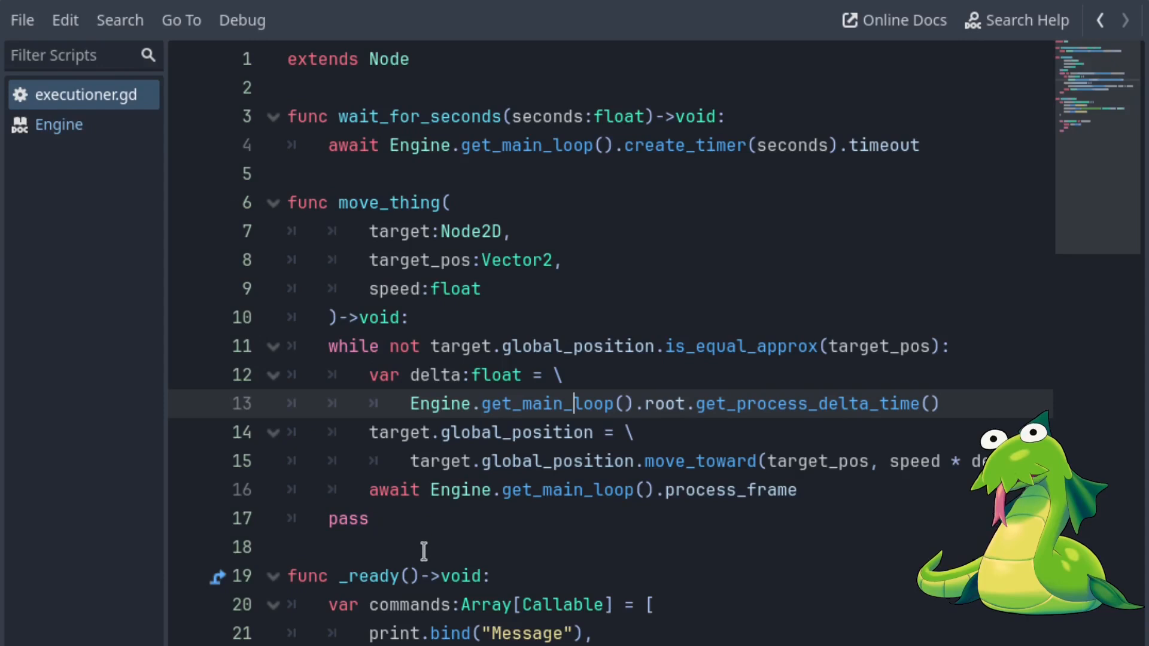
pyautogui.scroll(-3)
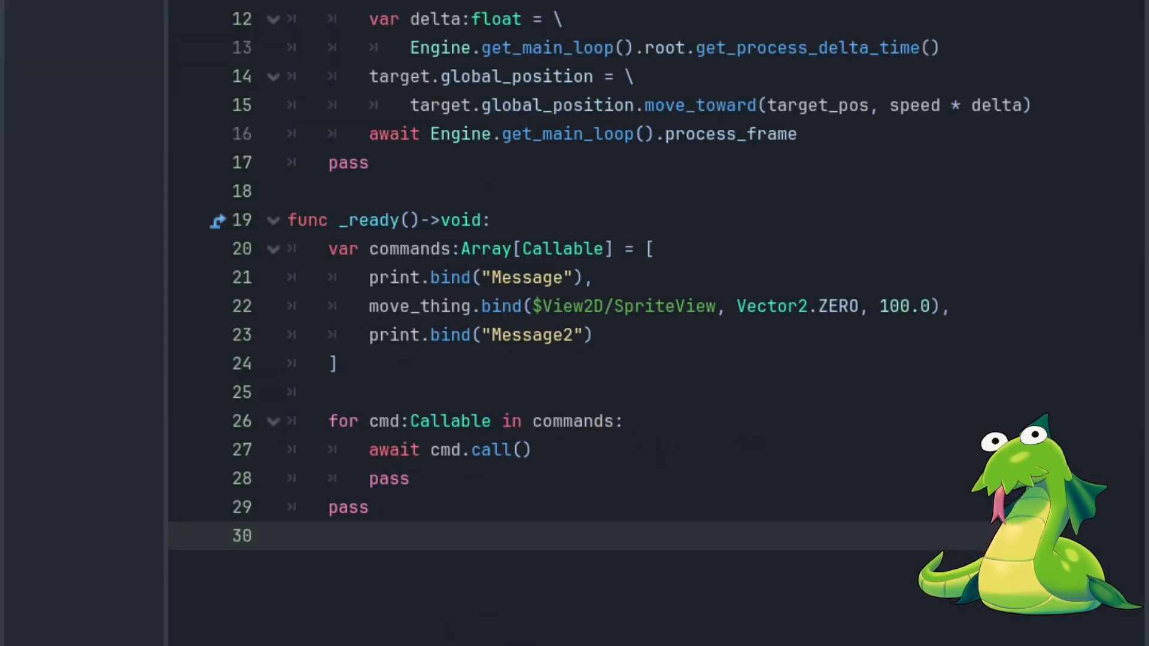
pyautogui.doubleClick(421, 306)
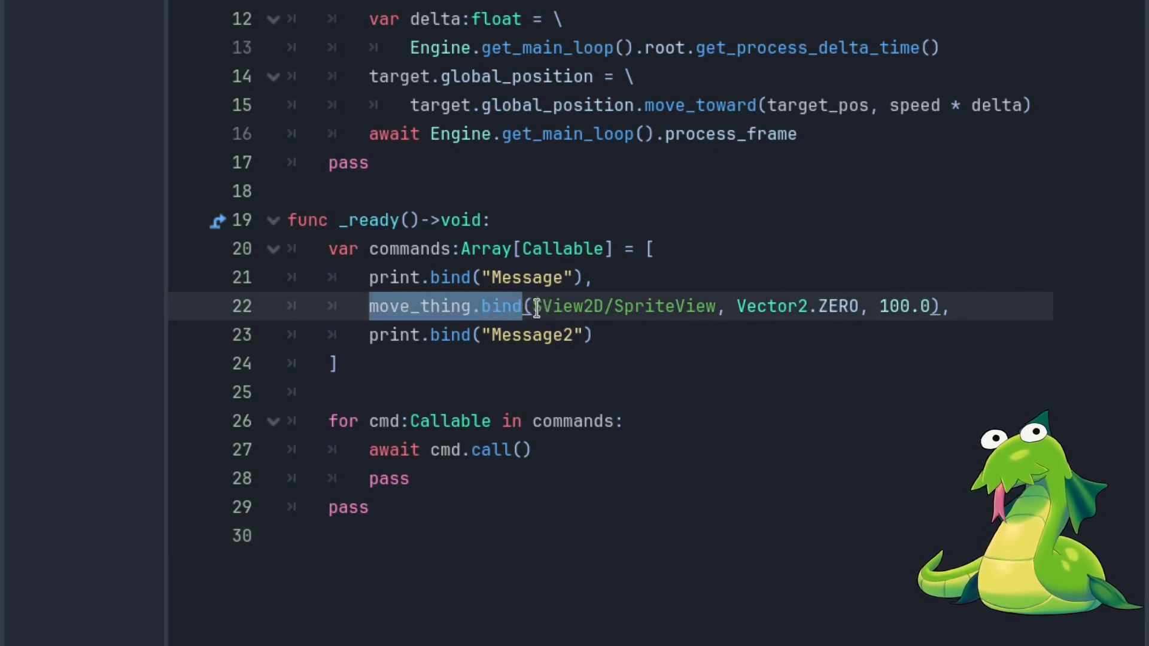
pyautogui.click(632, 307)
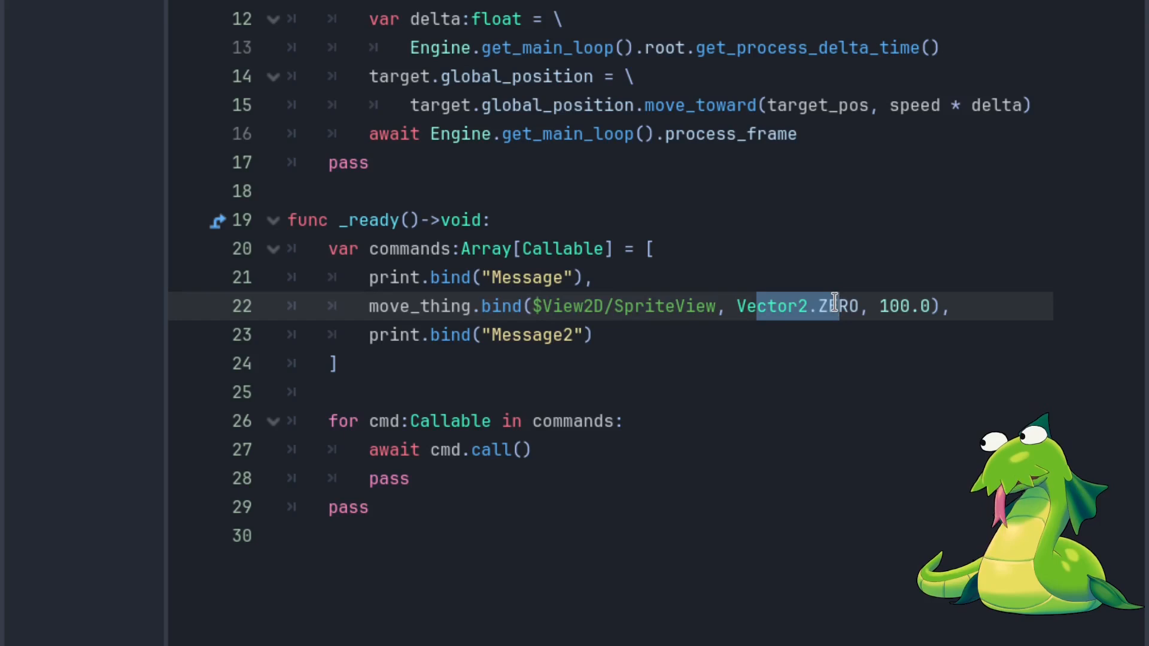
pyautogui.doubleClick(893, 307)
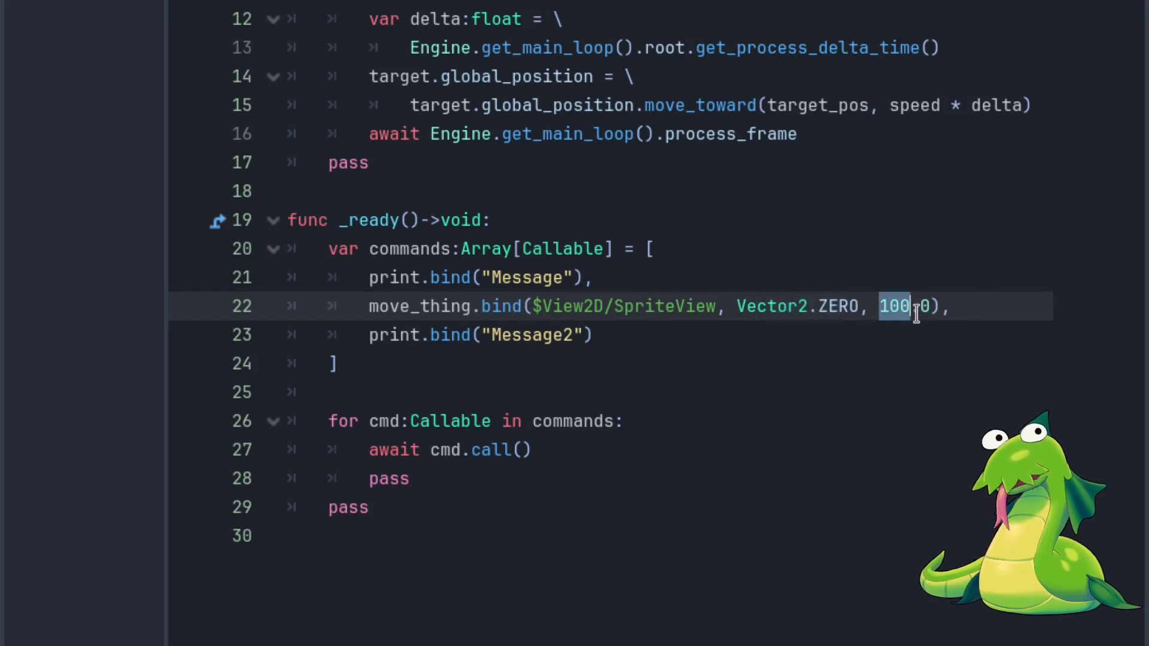
pyautogui.write('.0')
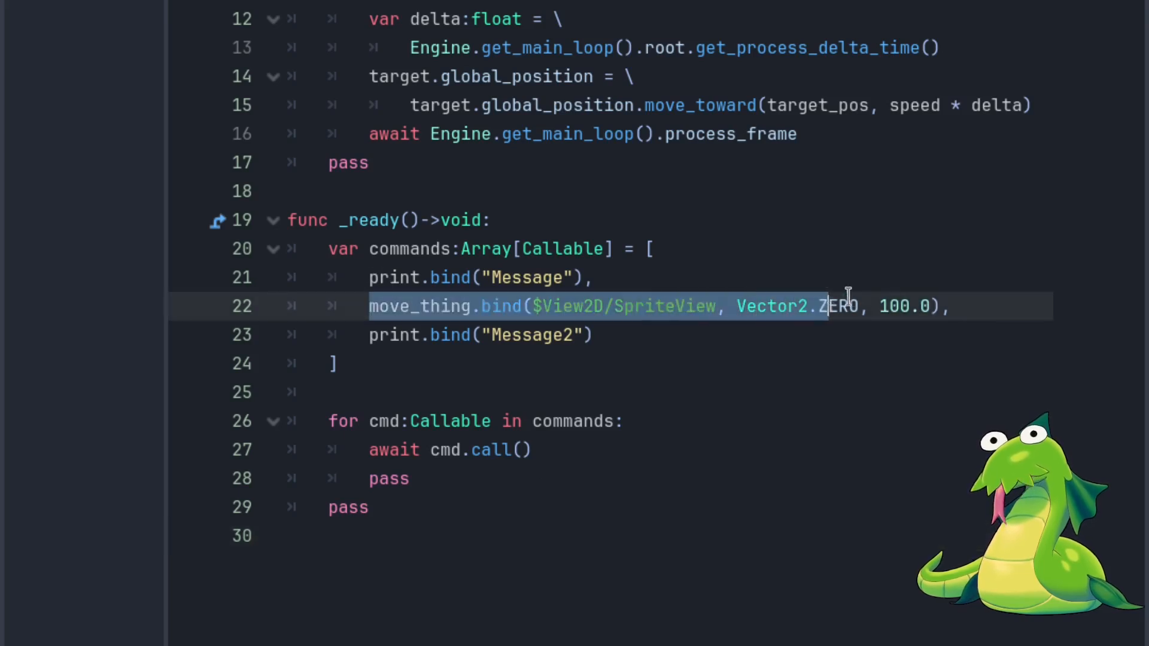
pyautogui.click(593, 335)
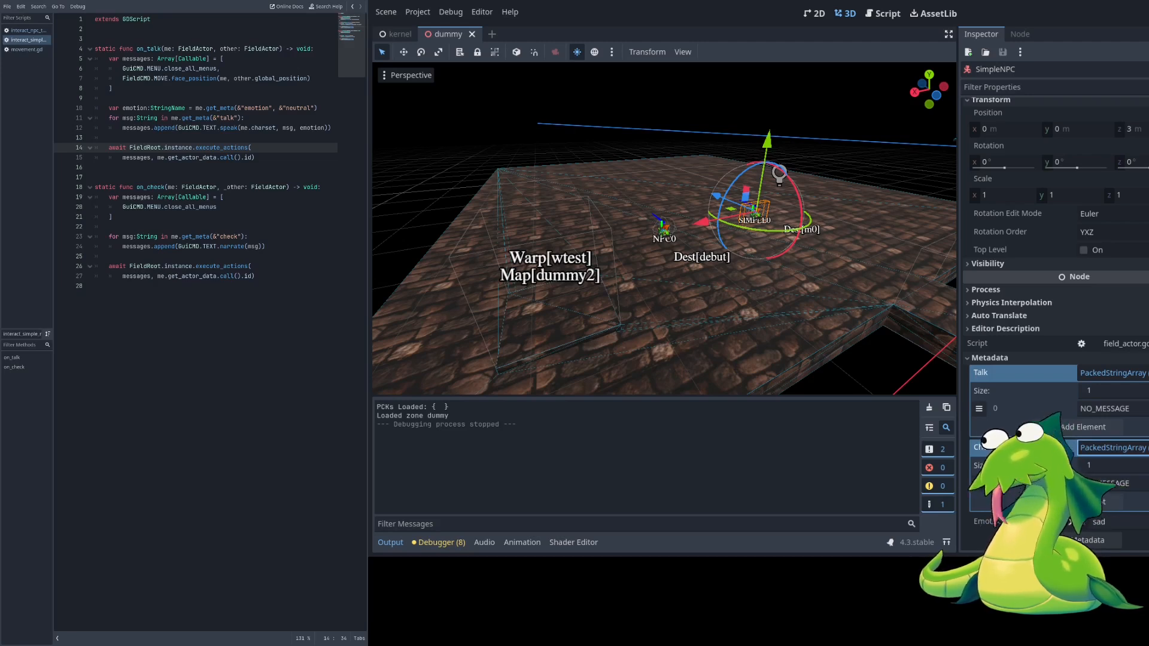
# Step: Select FieldNPC0 in the map and expand its Actor Data event scripts
pyautogui.click(662, 237)
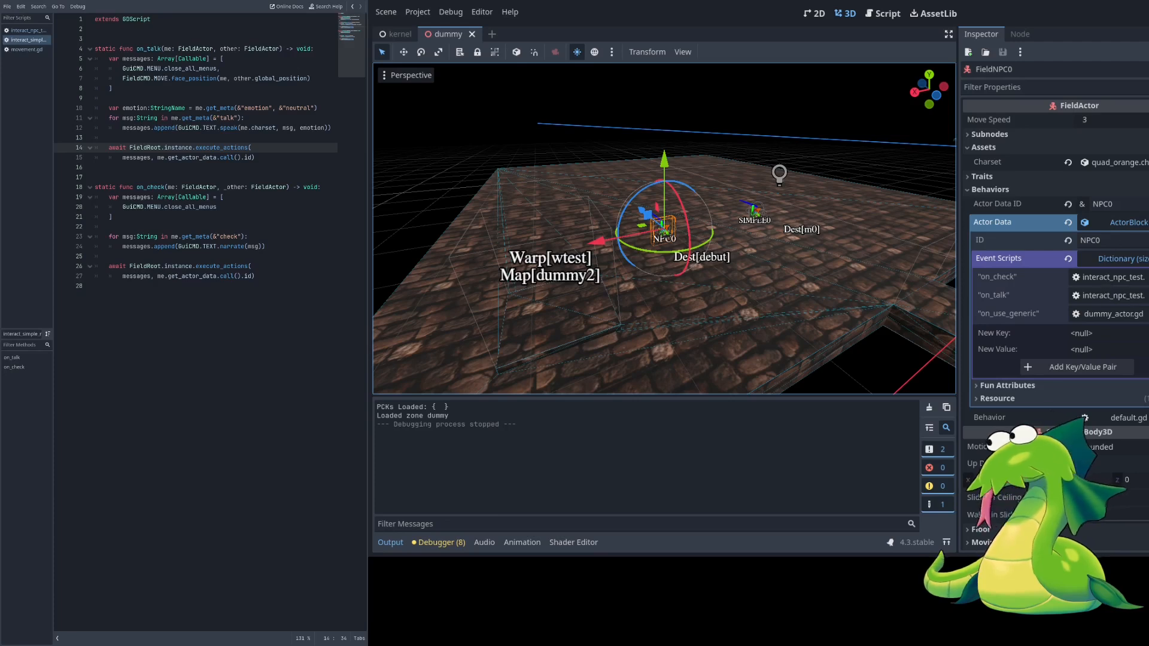
pyautogui.click(754, 212)
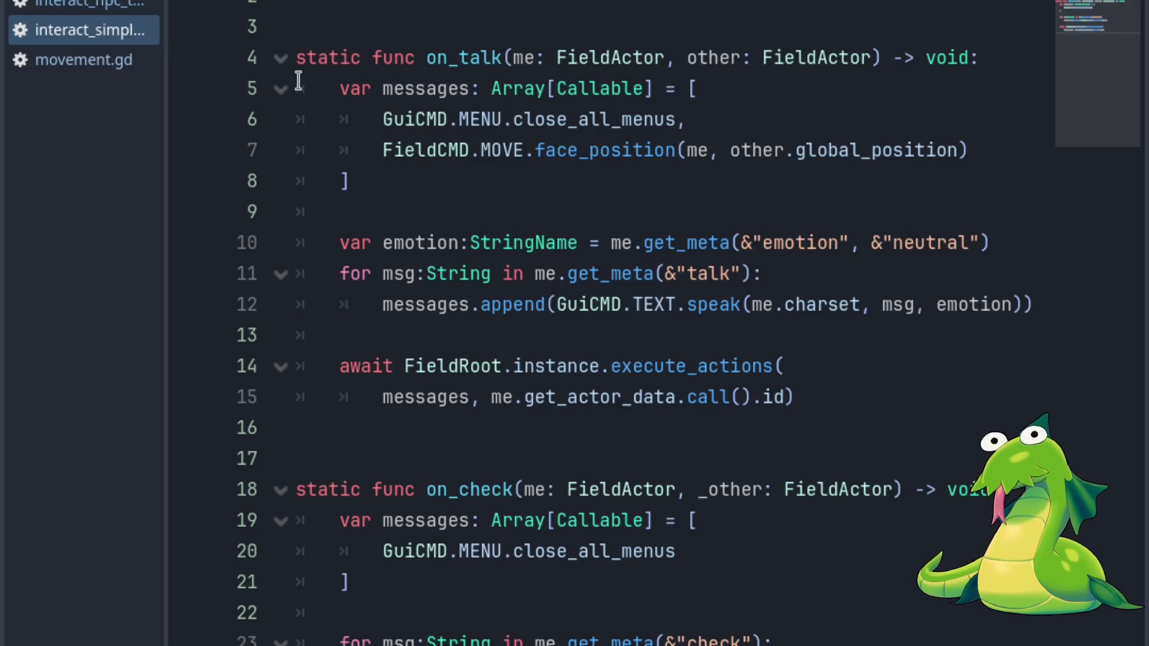
pyautogui.moveTo(394, 89)
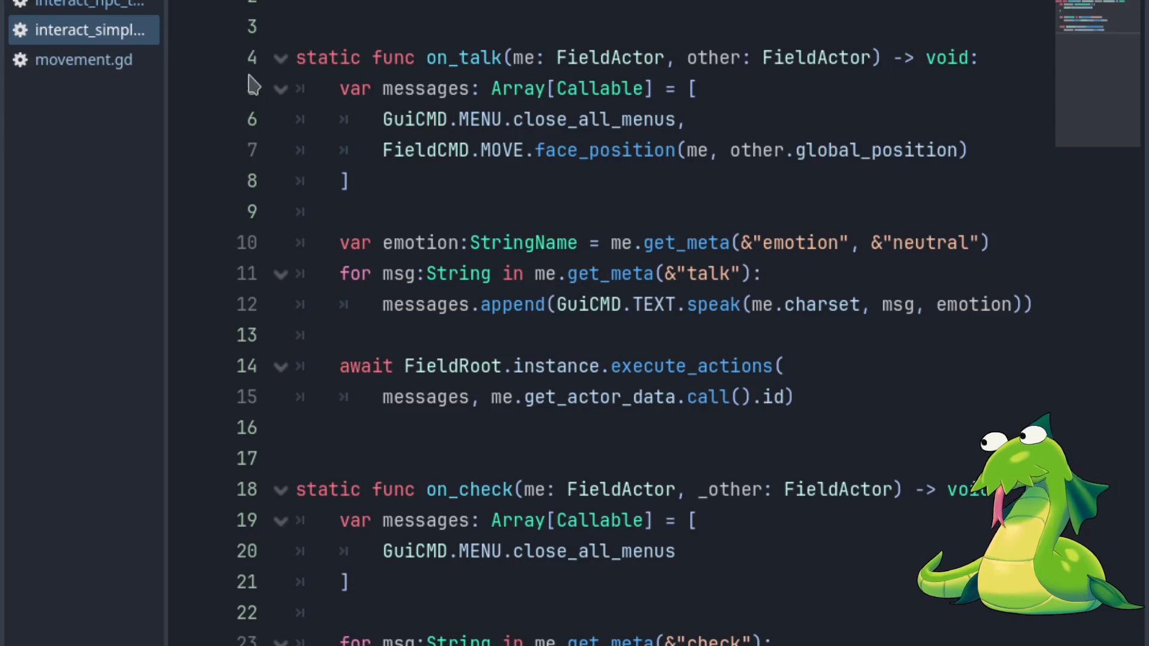
pyautogui.moveTo(332, 105)
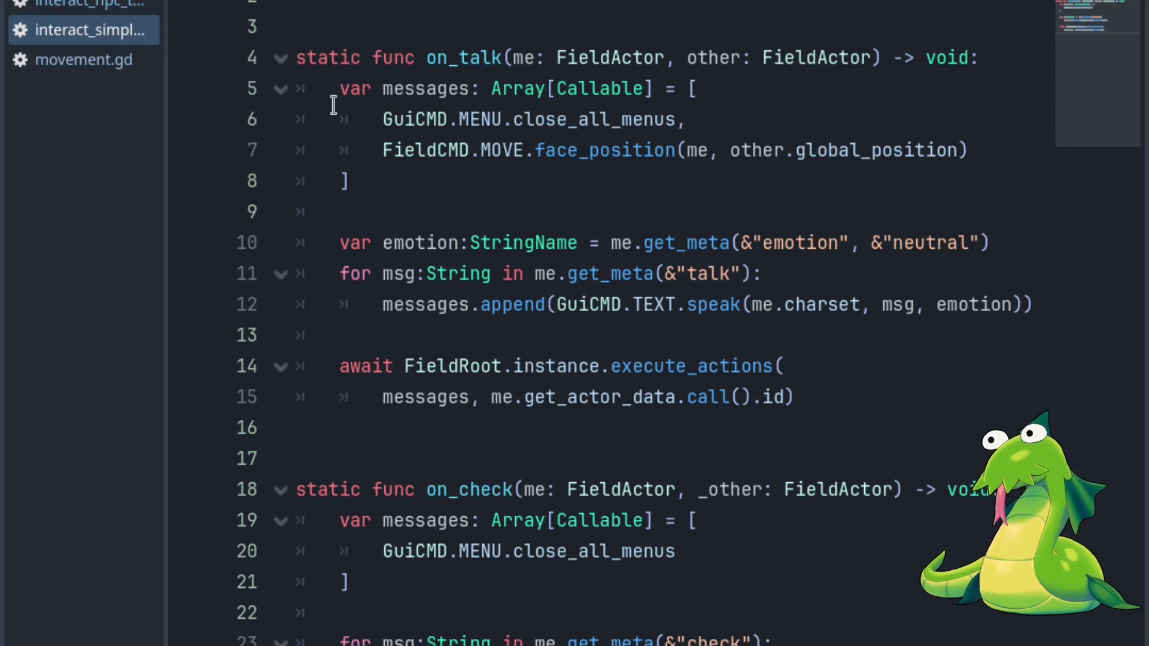
pyautogui.moveTo(340, 88); pyautogui.dragTo(350, 181)
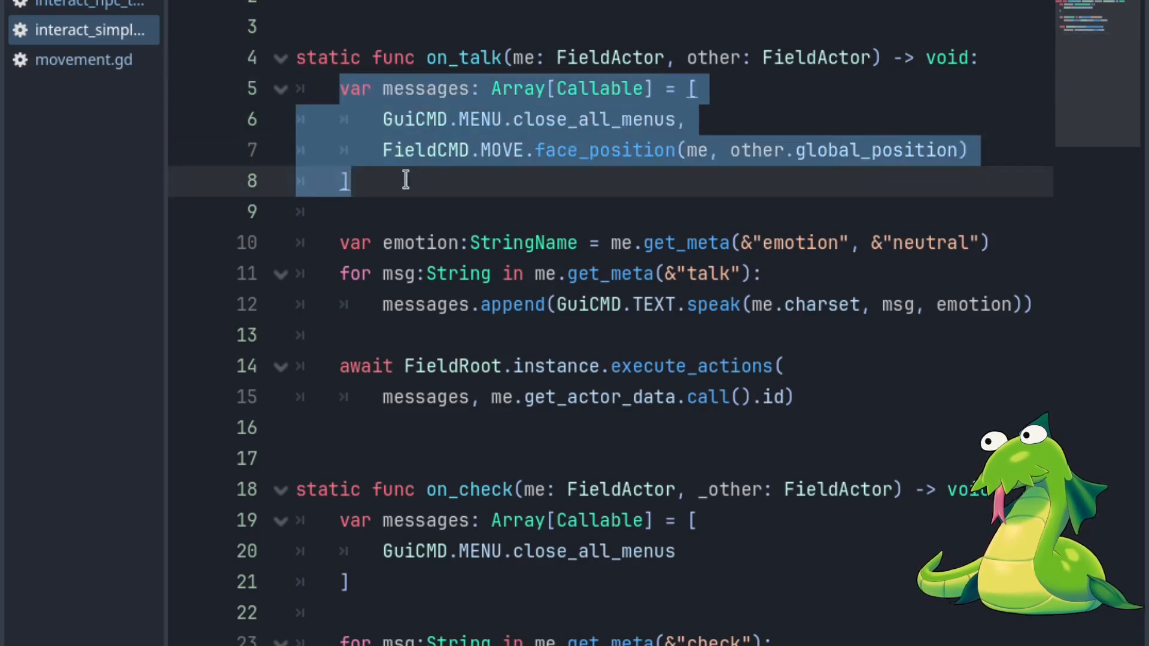
pyautogui.click(377, 119)
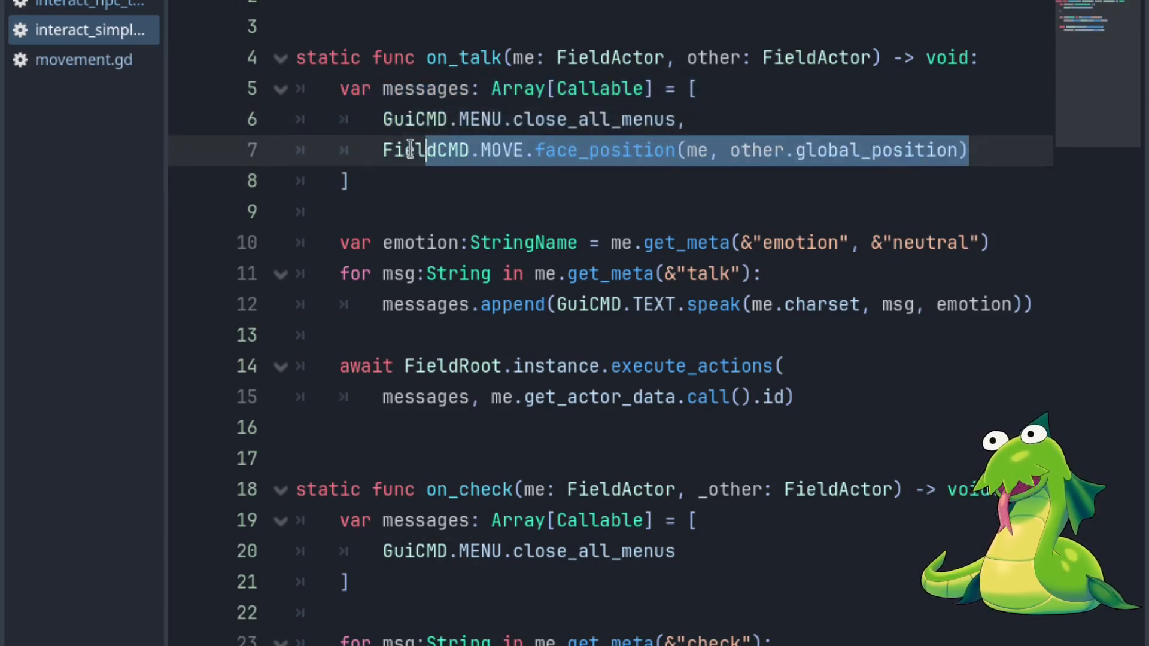
pyautogui.click(359, 242)
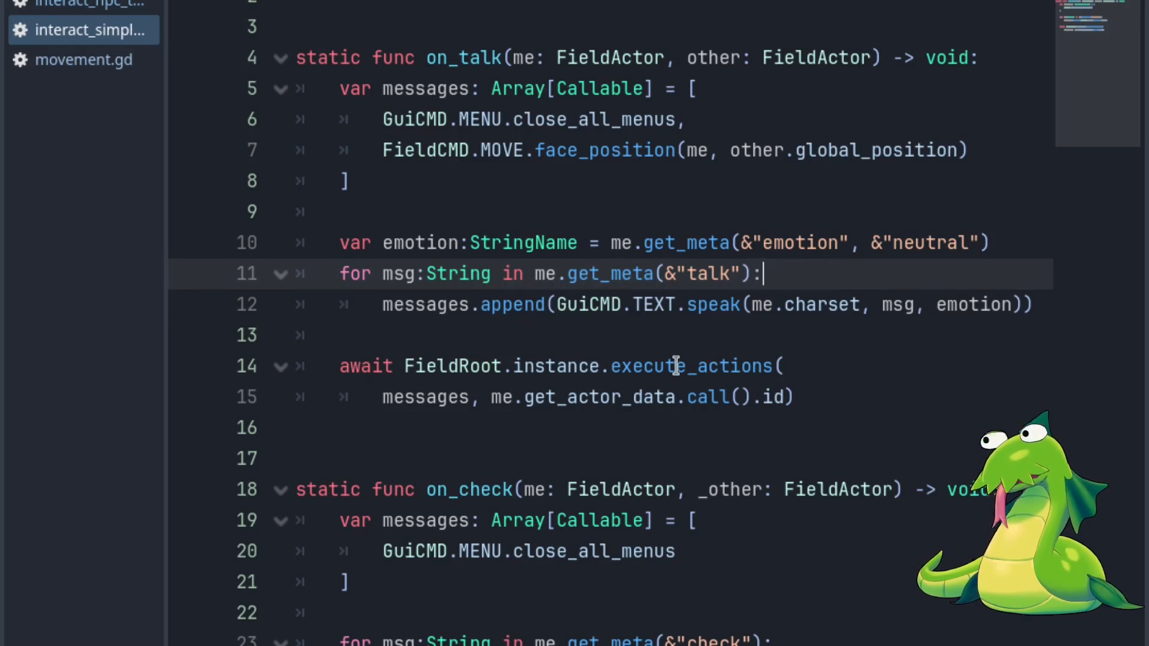
pyautogui.moveTo(483, 366)
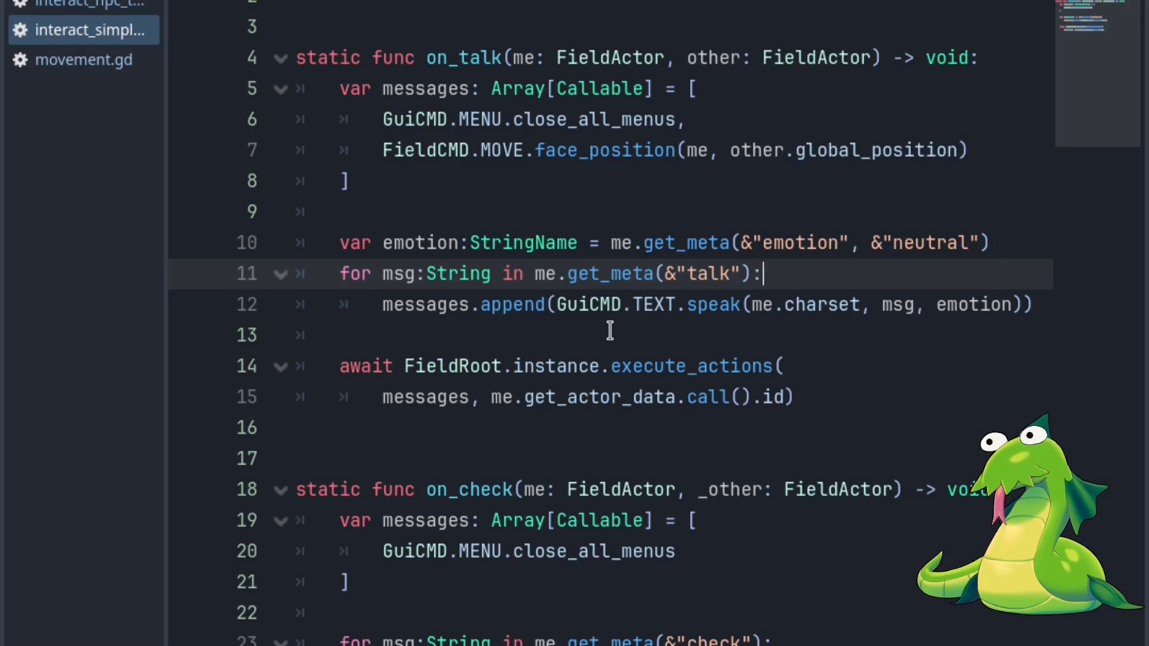
pyautogui.moveTo(7, 542)
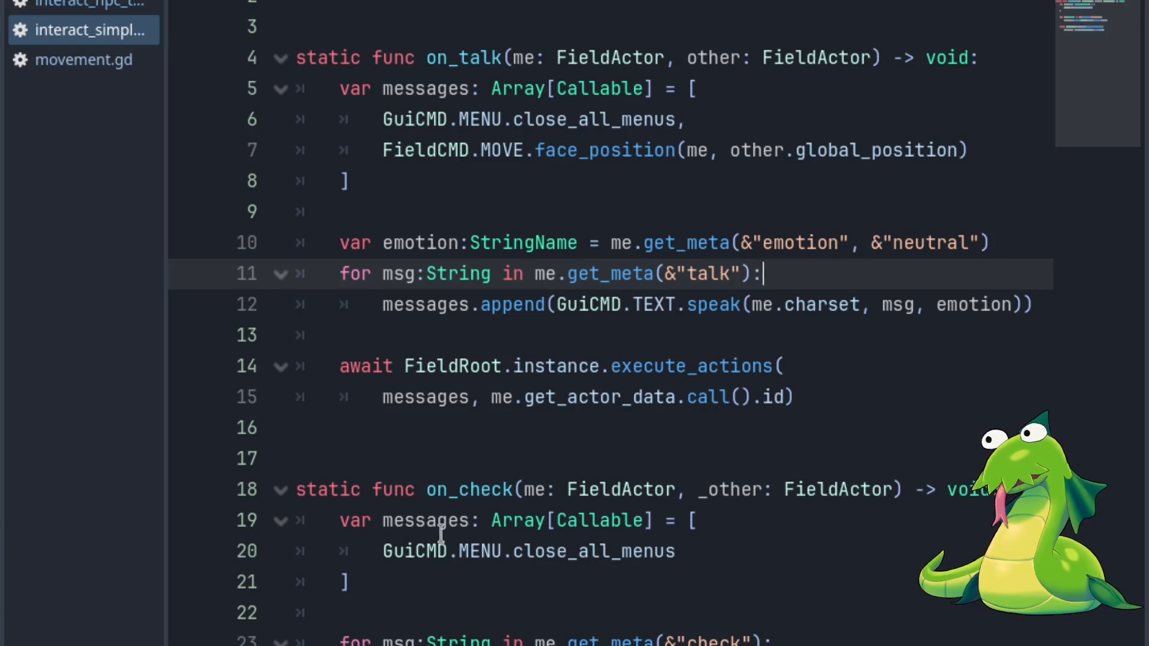
pyautogui.scroll(-3)
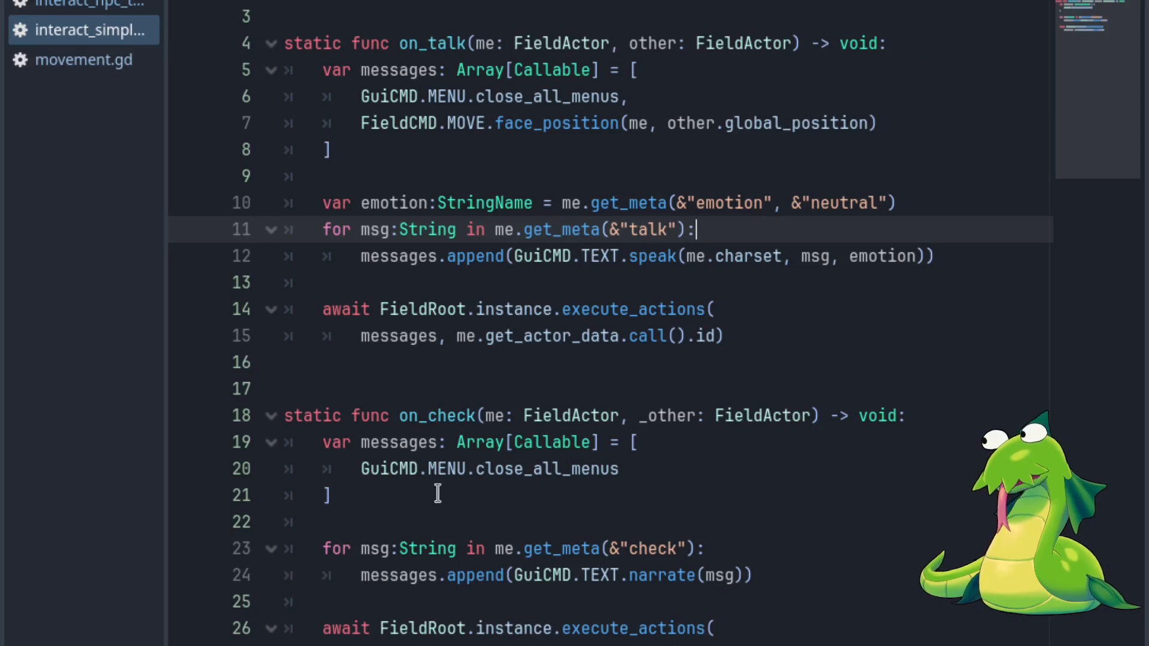
pyautogui.moveTo(650, 575)
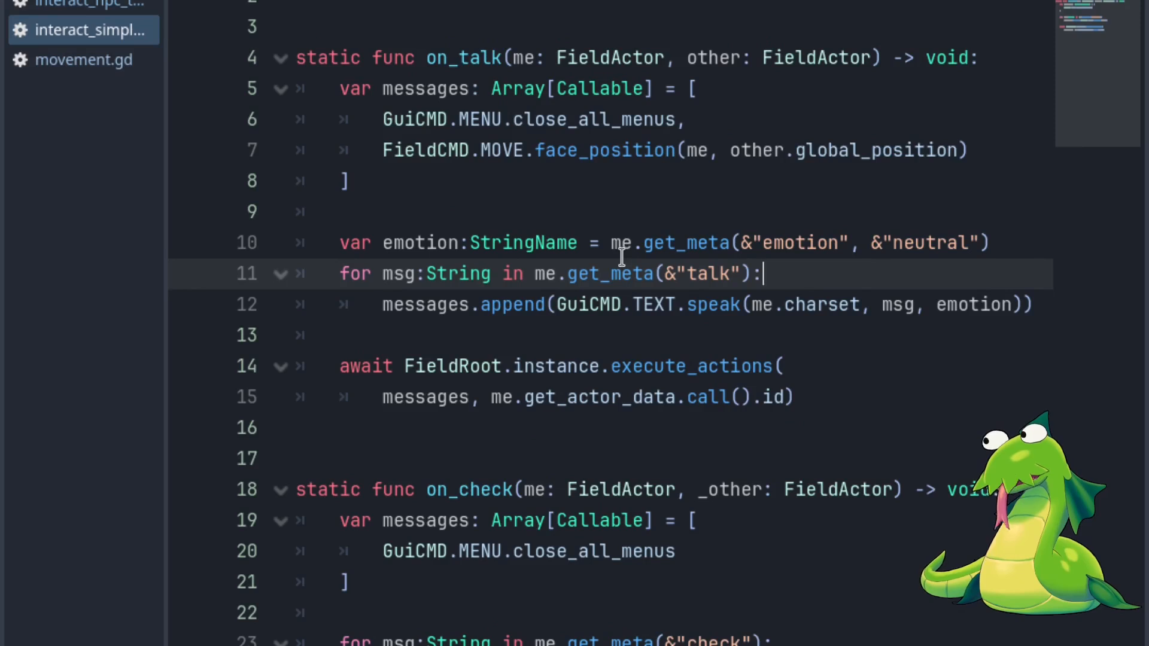
pyautogui.moveTo(570, 212)
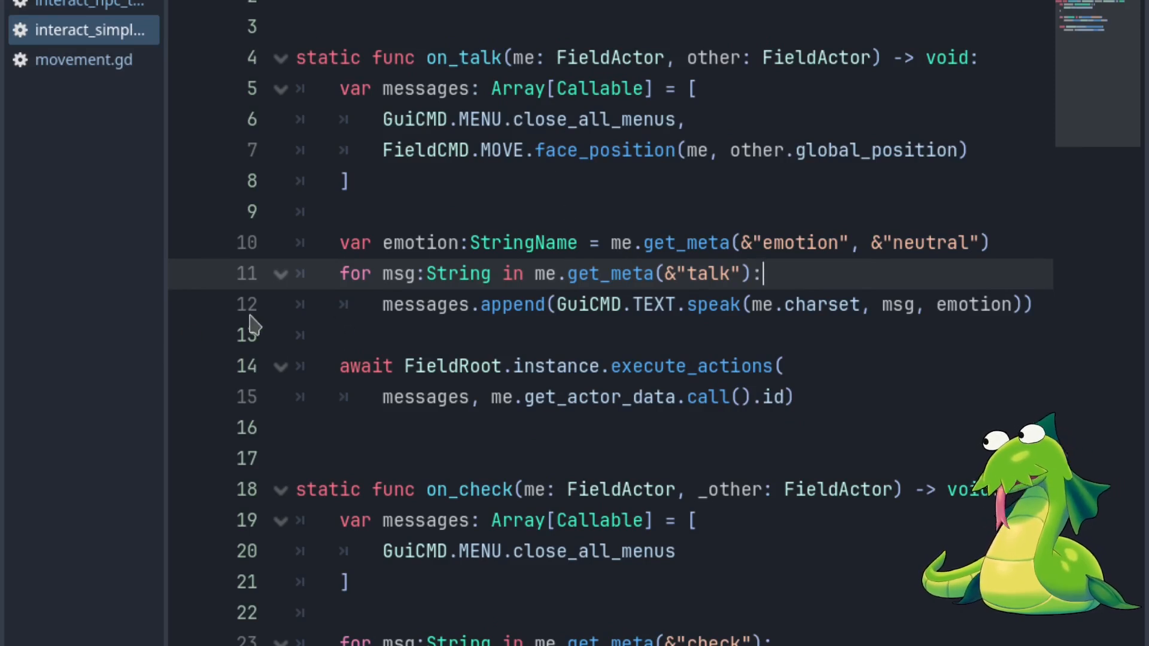
pyautogui.moveTo(597, 286)
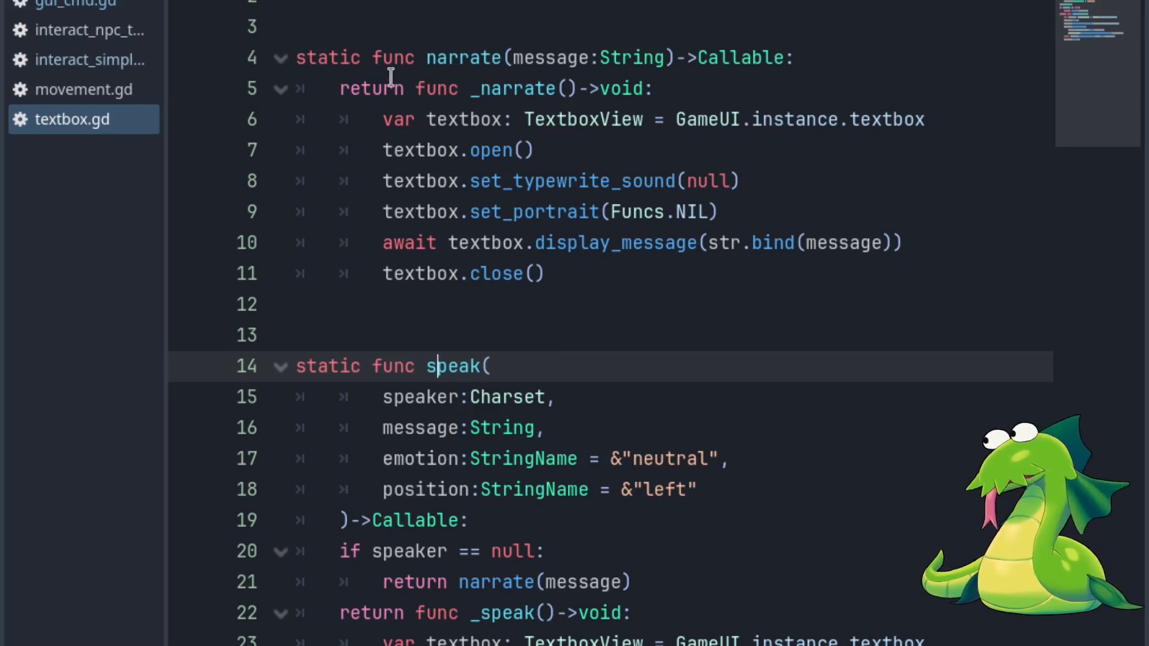
pyautogui.moveTo(497, 105)
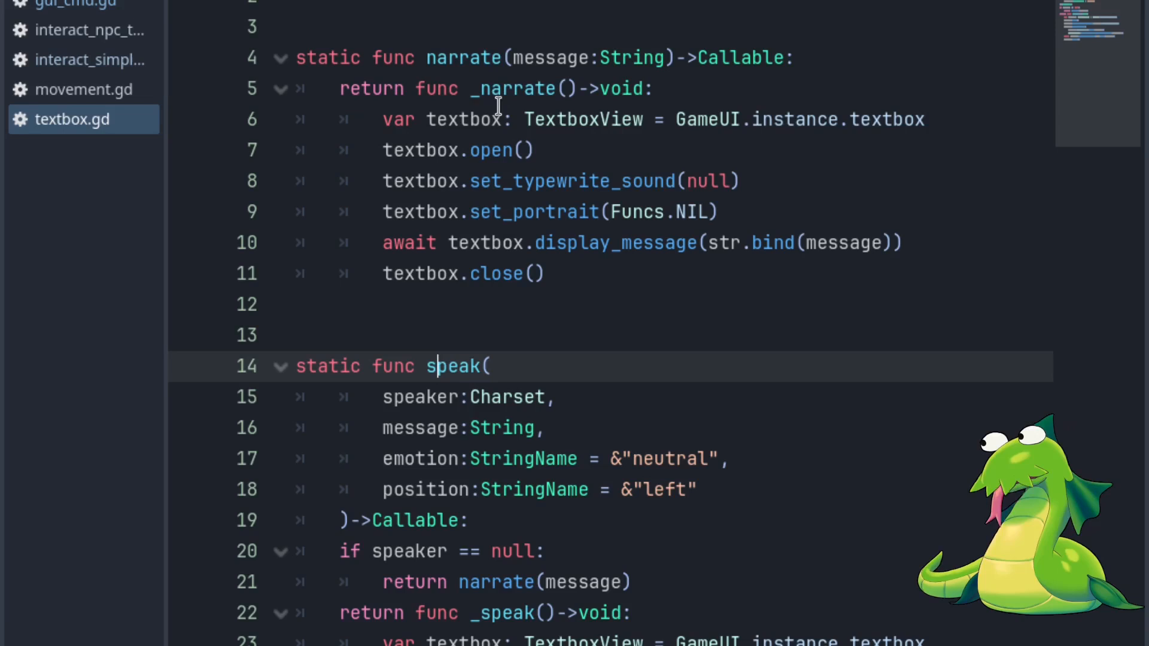
pyautogui.moveTo(526, 88)
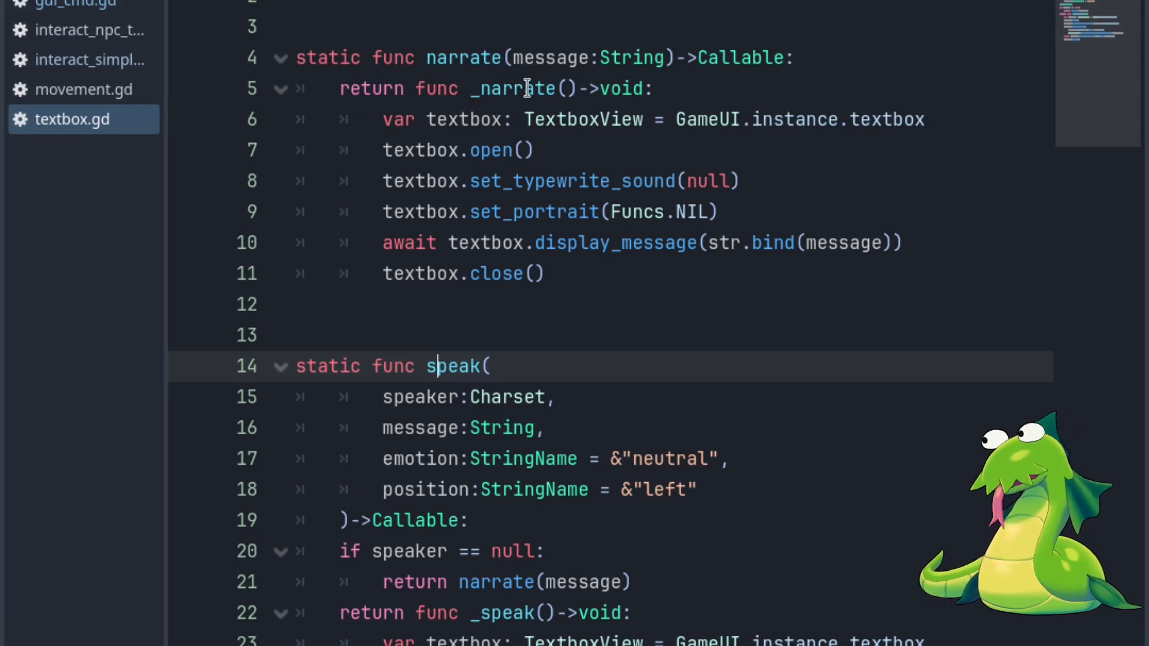
pyautogui.moveTo(623, 88)
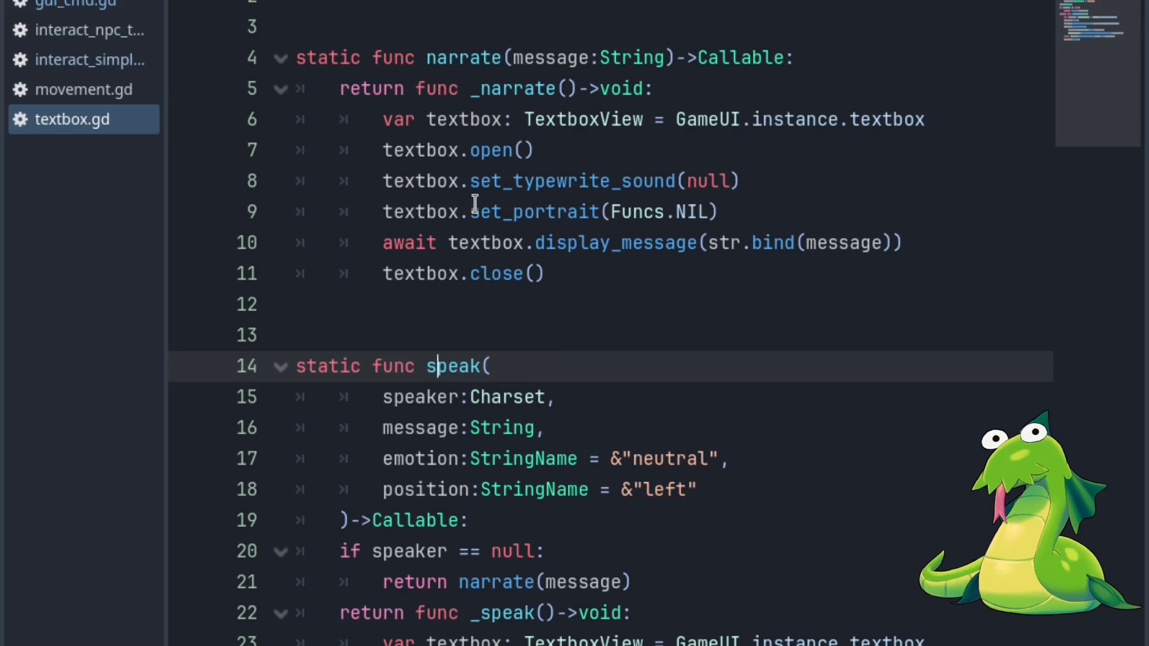
pyautogui.moveTo(565, 273)
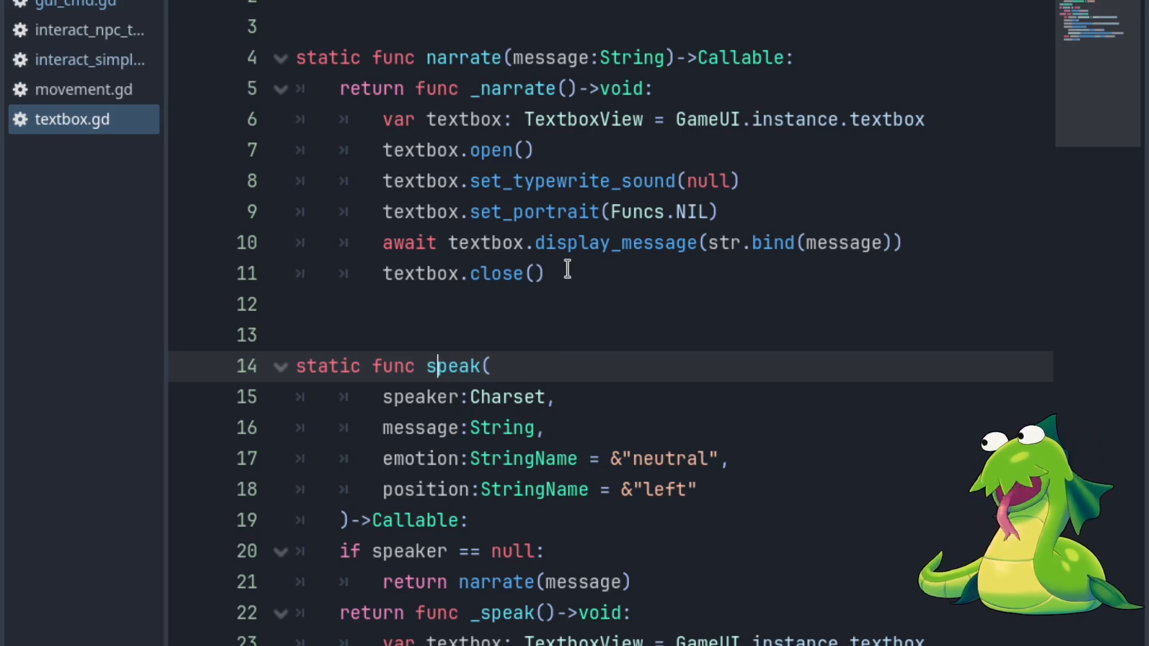
pyautogui.moveTo(779, 242)
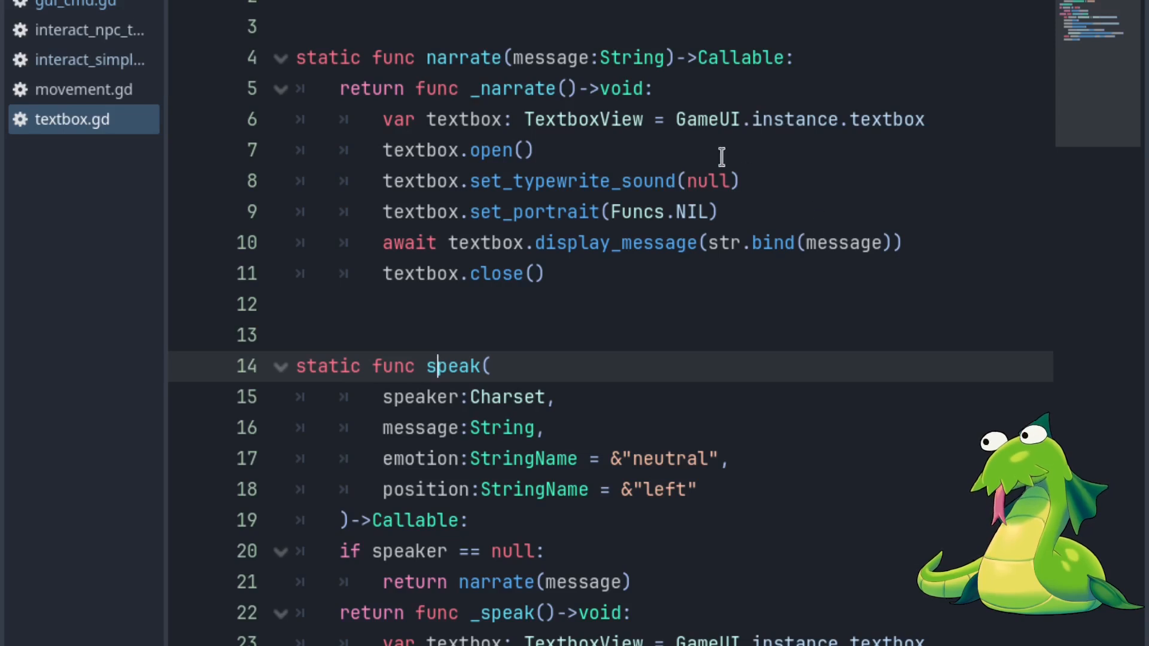
pyautogui.moveTo(83, 89)
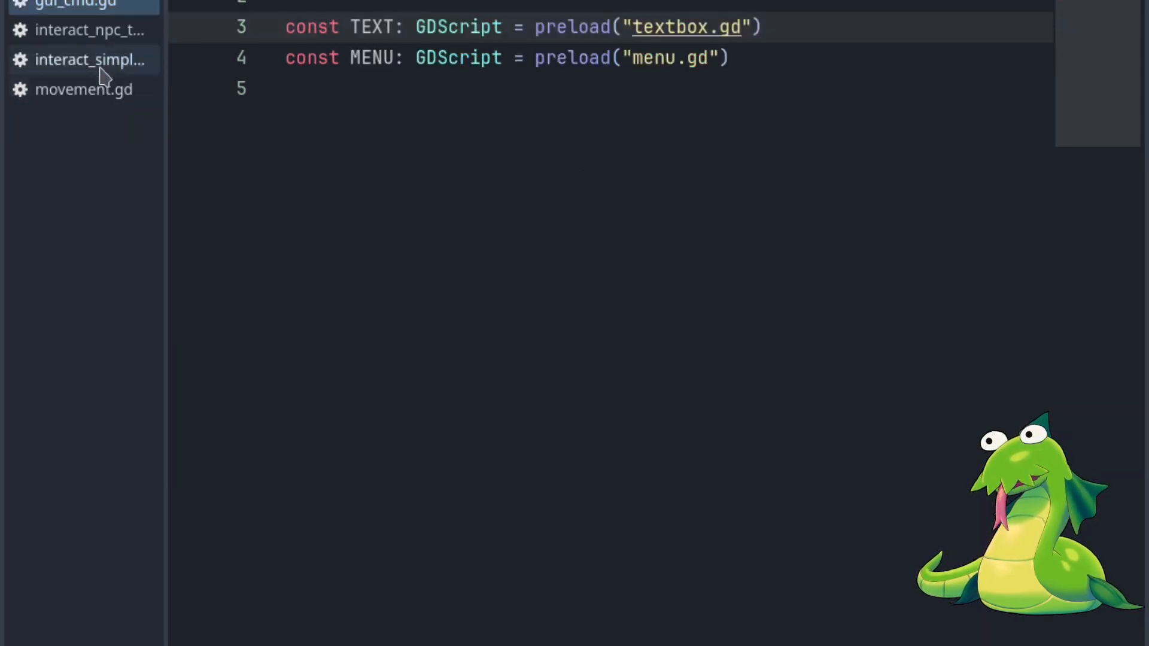
# Step: Open interact_simple from the script list to view on_talk and on_check
pyautogui.click(84, 89)
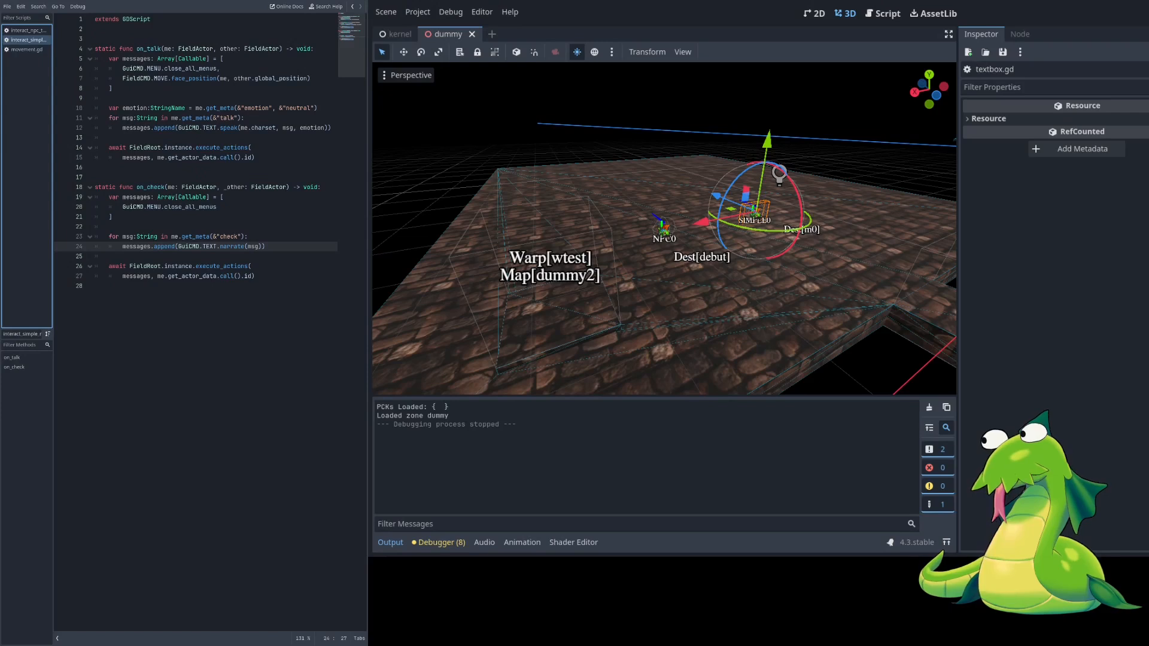
# Step: Select NPC0, review interact_npc_test's on_talk chain_move movements block, then view movement.gd's chain_move
pyautogui.click(663, 234)
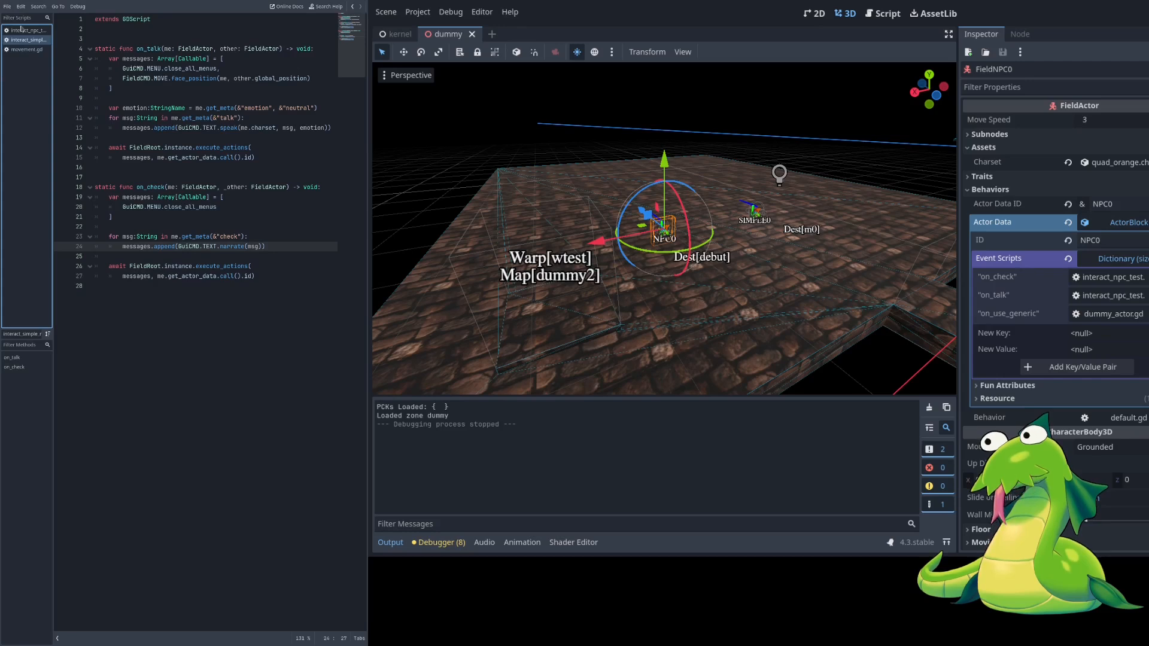
pyautogui.click(27, 30)
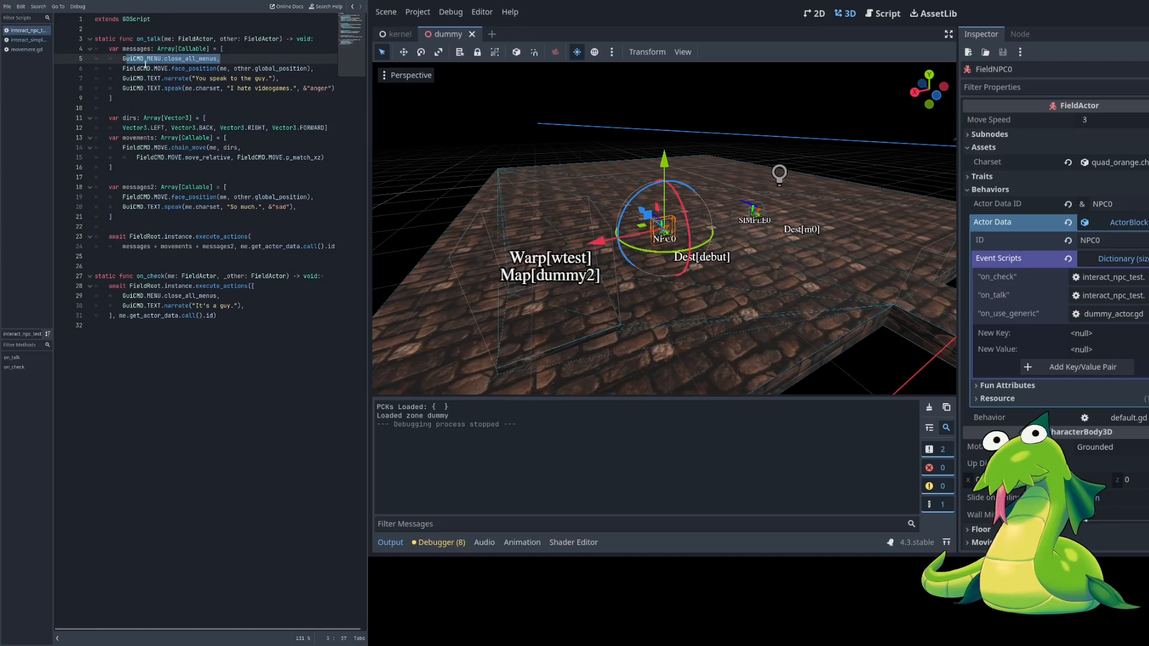
pyautogui.click(218, 68)
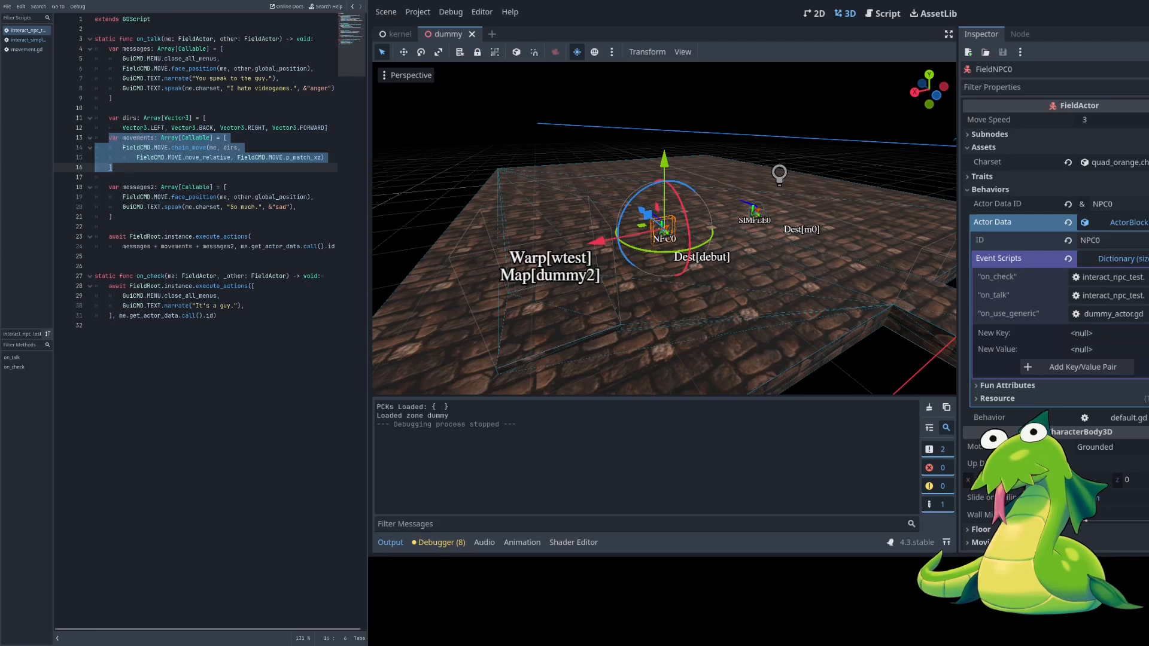
pyautogui.click(134, 138)
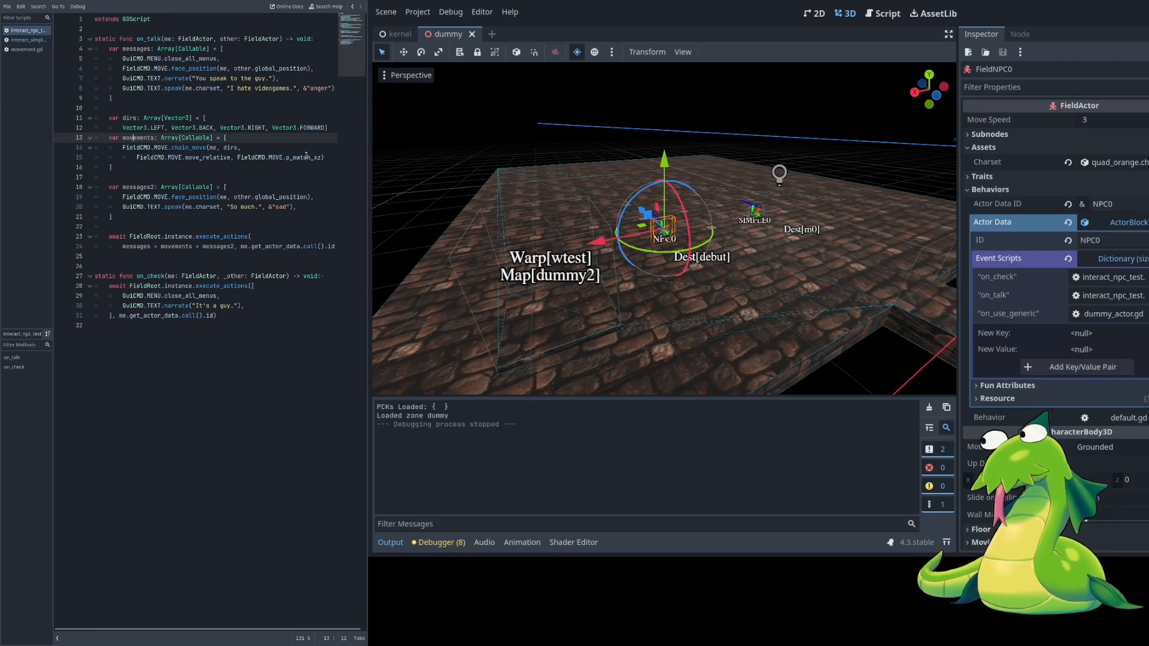
pyautogui.click(26, 49)
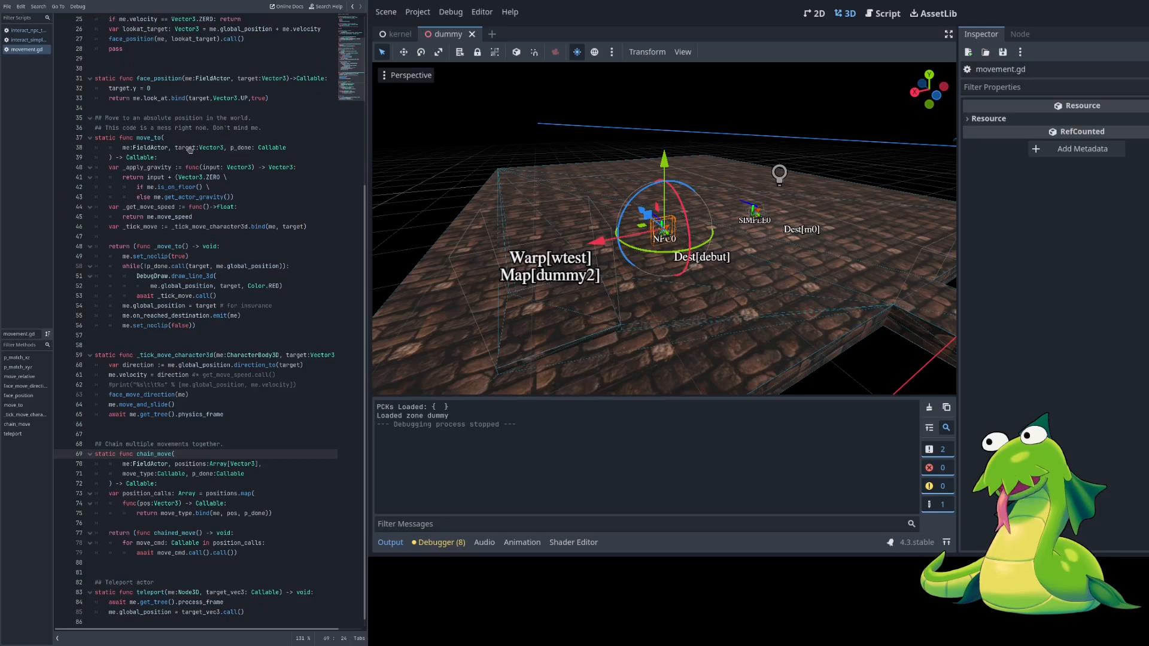
pyautogui.scroll(3)
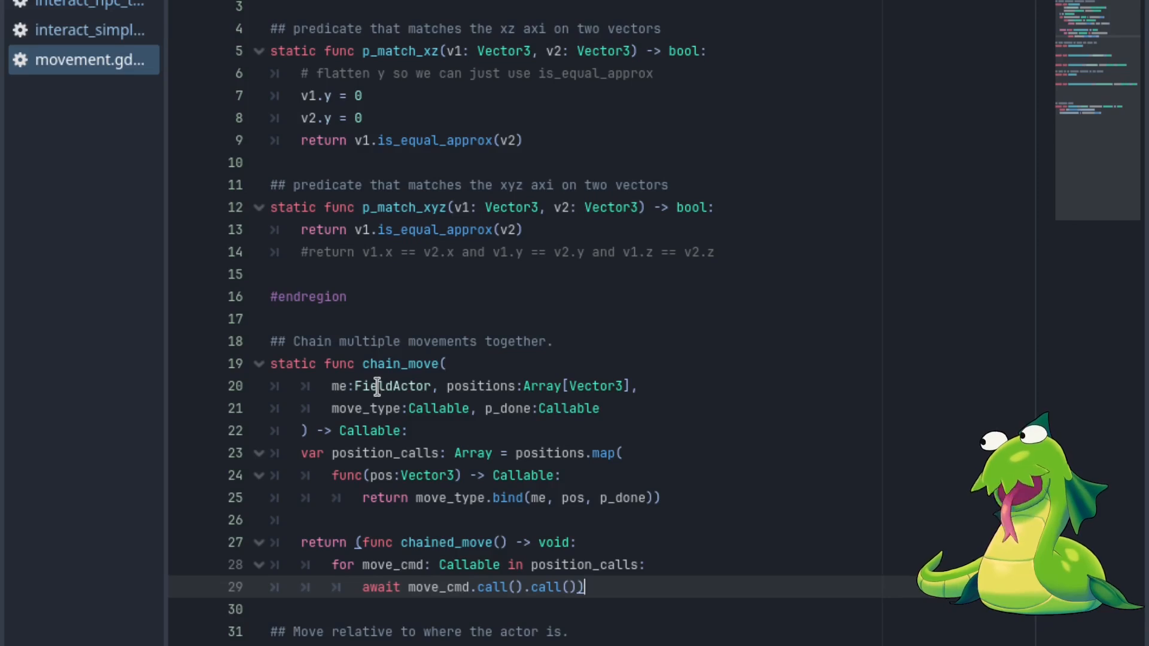
pyautogui.moveTo(591, 386)
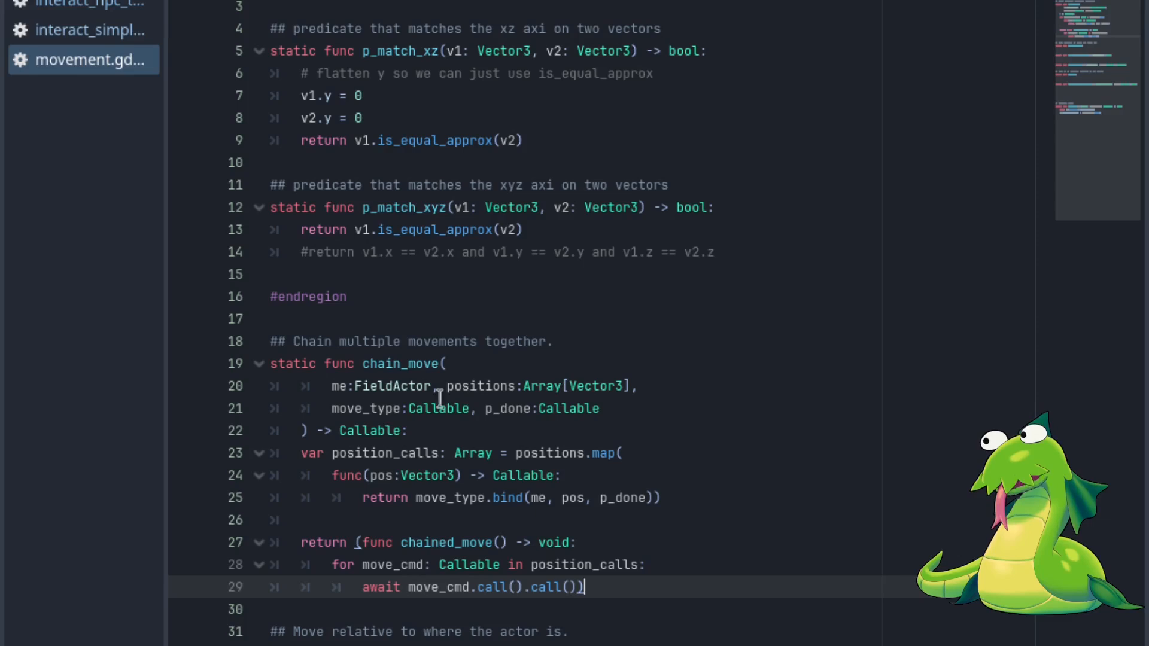
pyautogui.moveTo(349, 408)
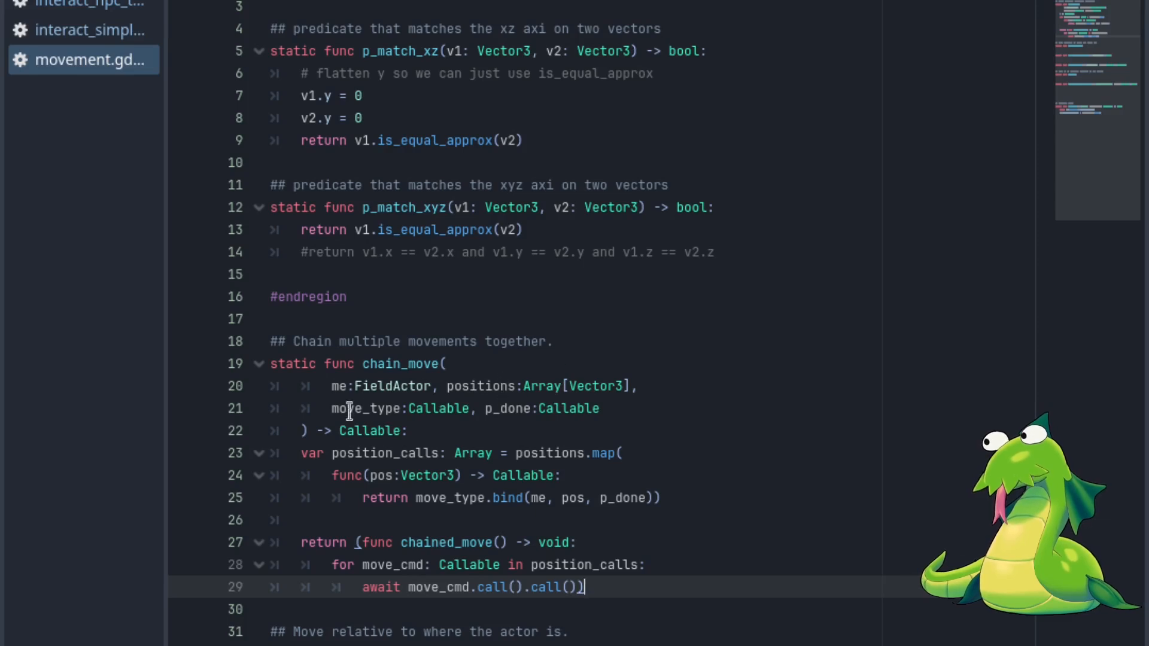
pyautogui.moveTo(513, 408)
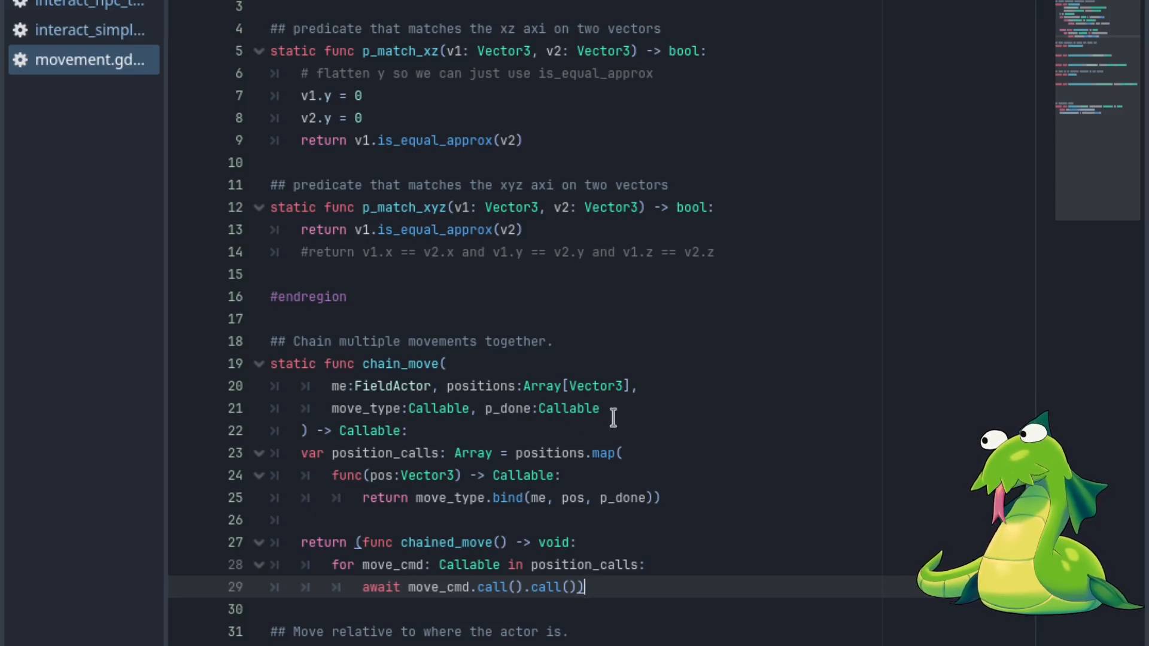
pyautogui.moveTo(643, 418)
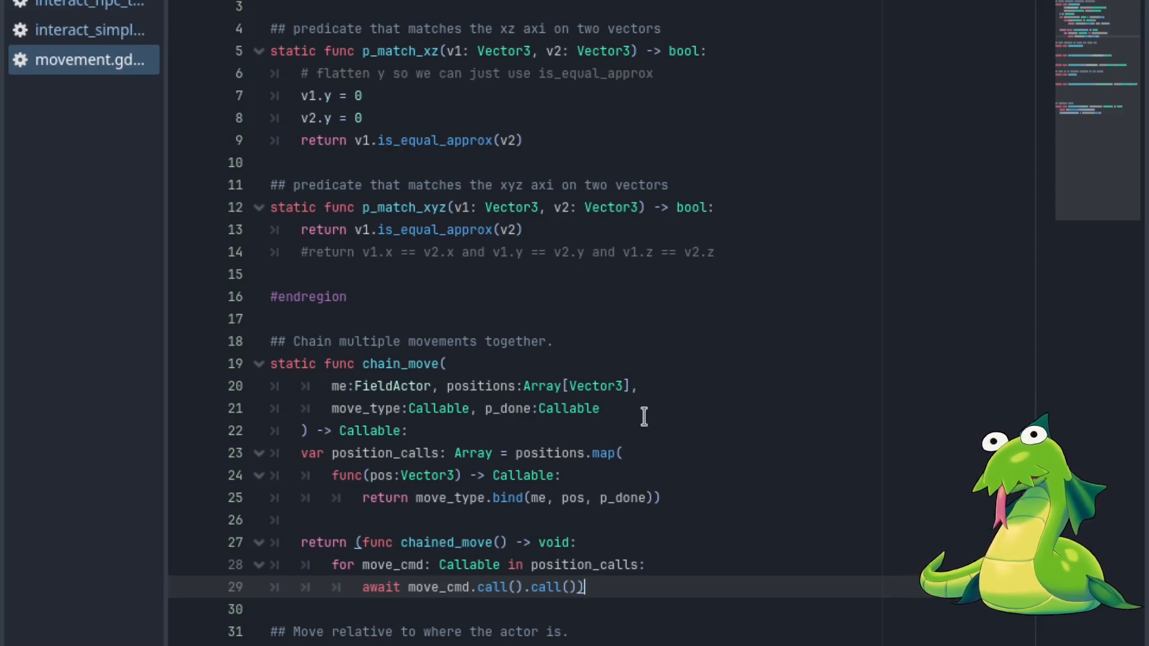
pyautogui.moveTo(777, 381)
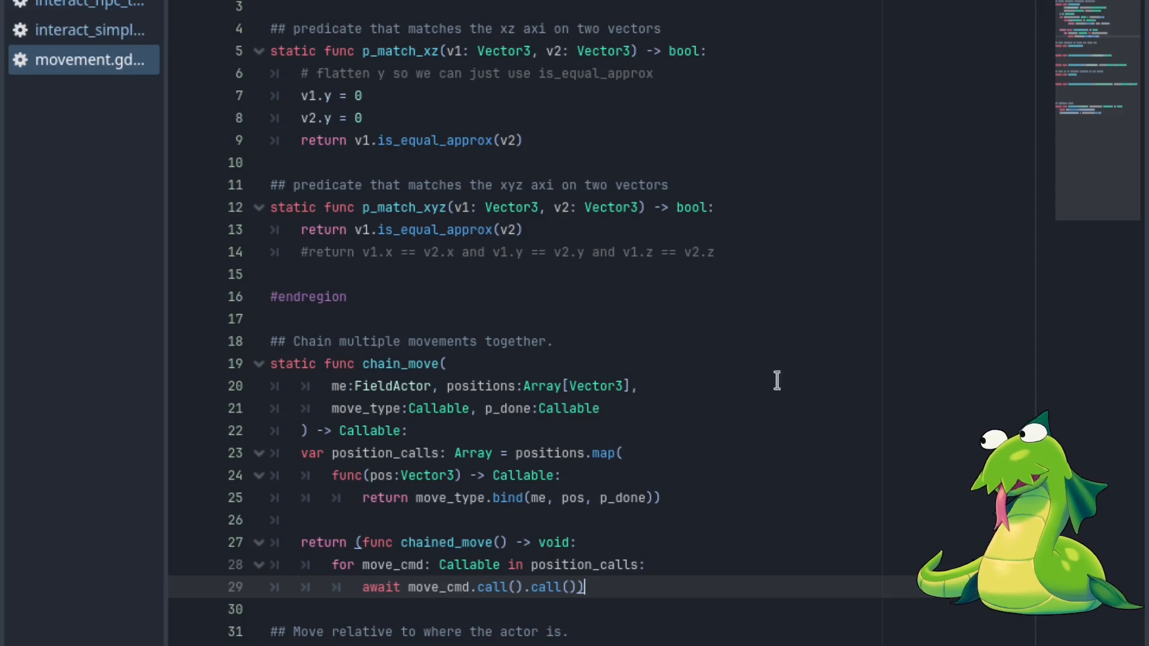
pyautogui.moveTo(921, 369)
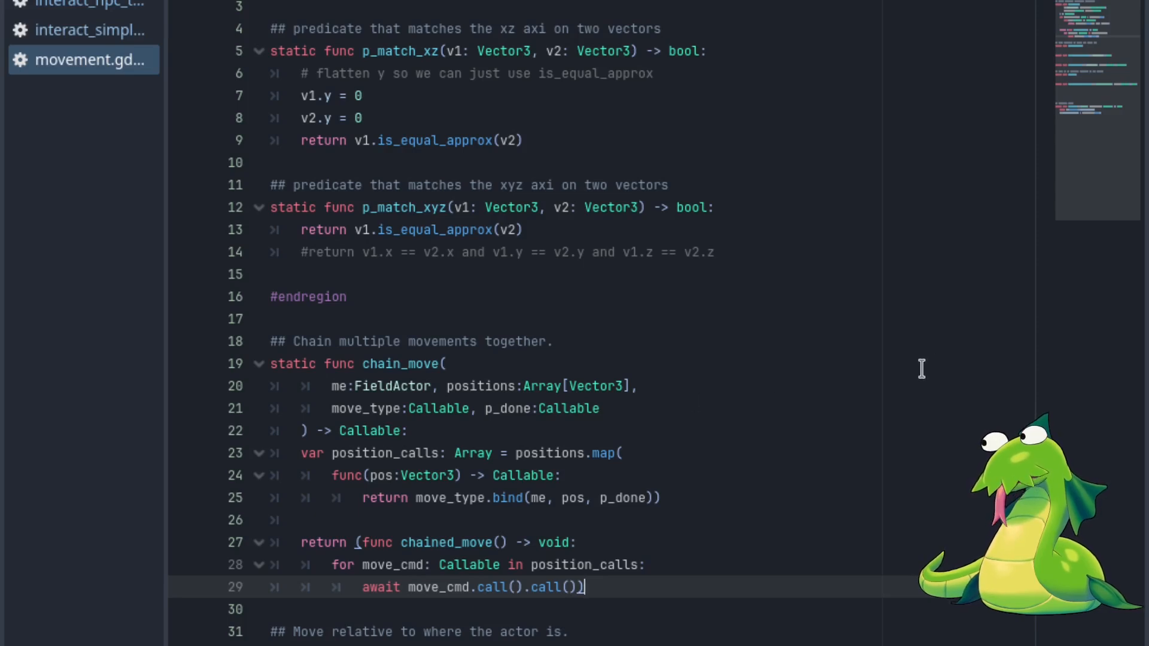
pyautogui.moveTo(887, 445)
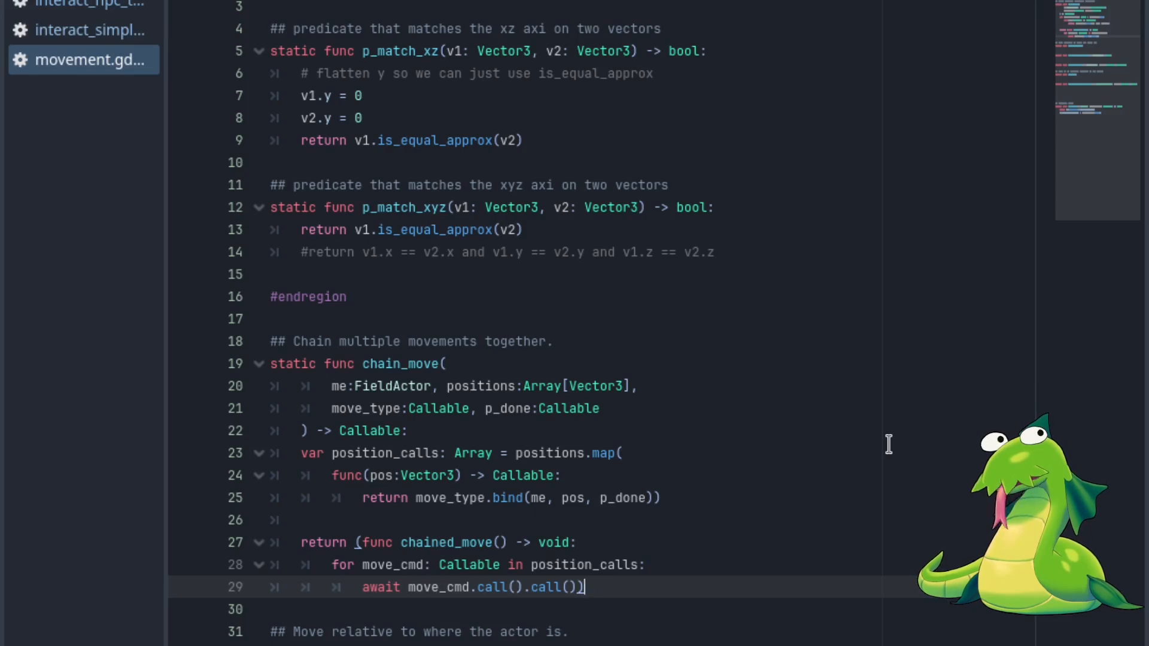
pyautogui.moveTo(644, 553)
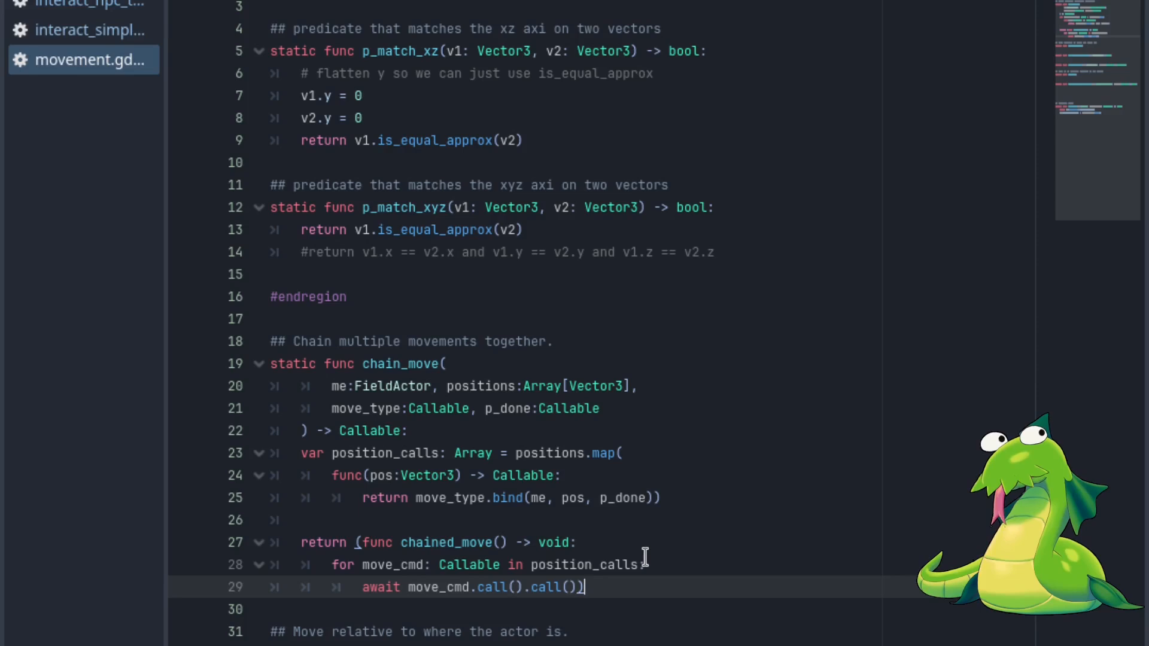
pyautogui.moveTo(665, 466)
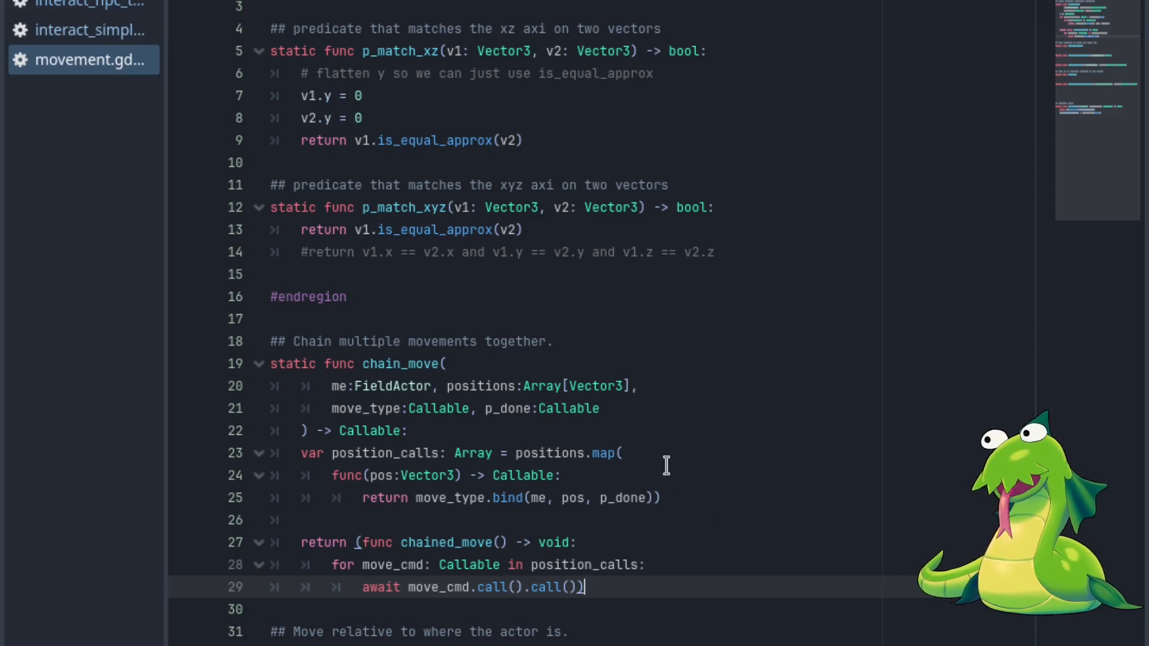
pyautogui.moveTo(635, 466)
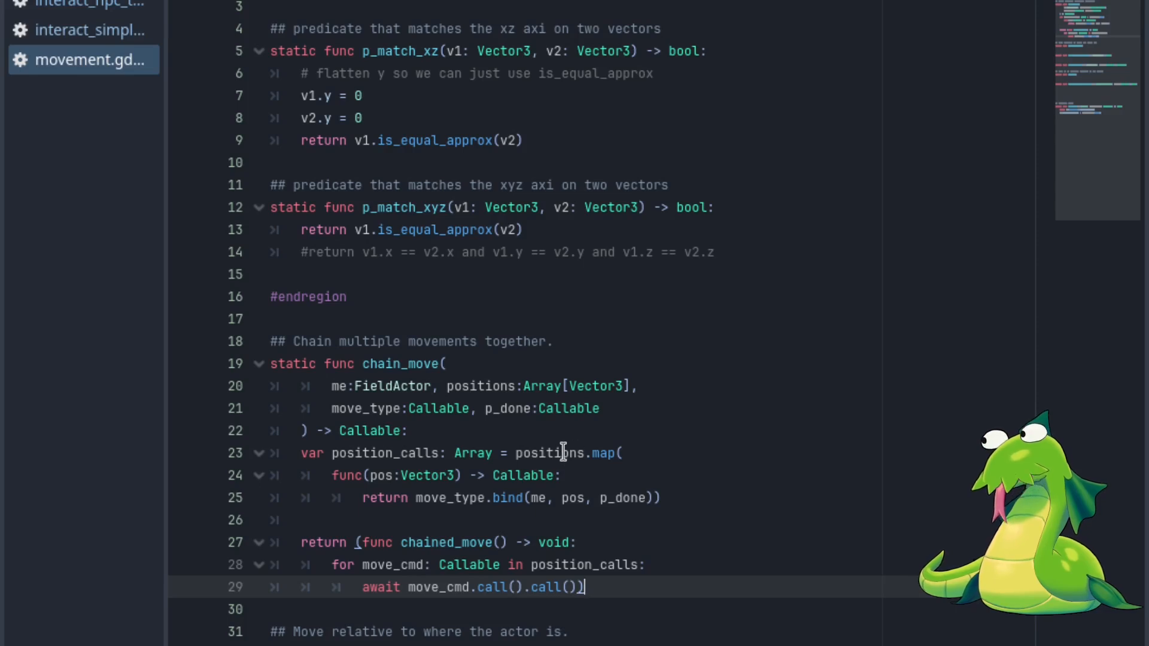
pyautogui.moveTo(555, 542)
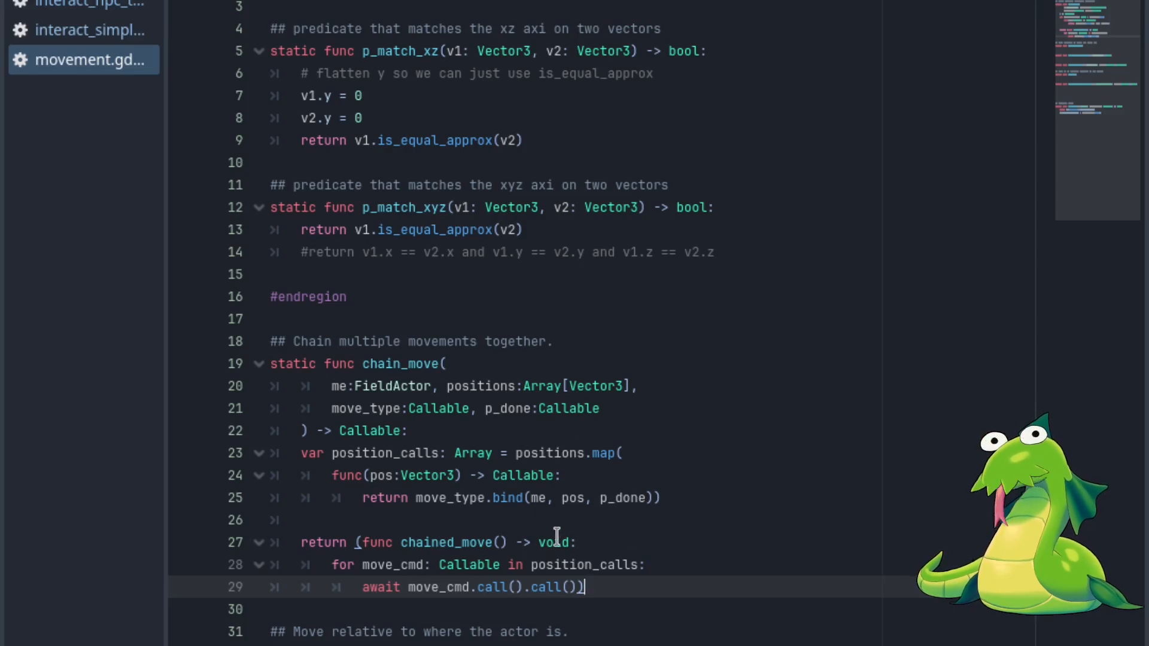
pyautogui.moveTo(412, 395)
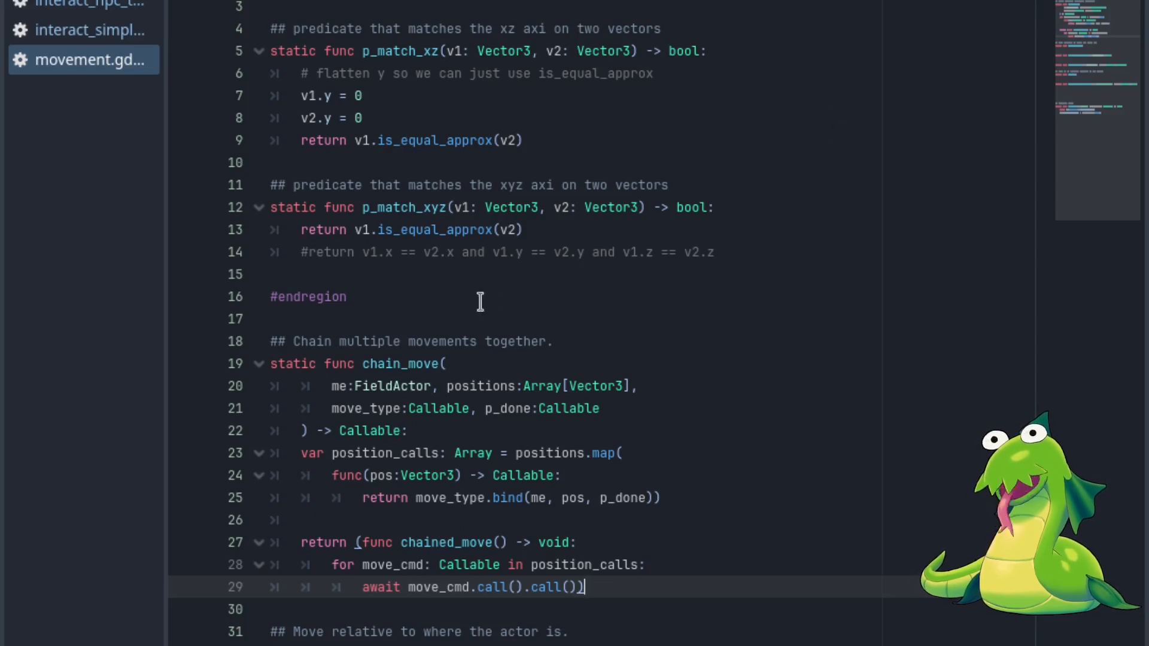
pyautogui.moveTo(421, 363)
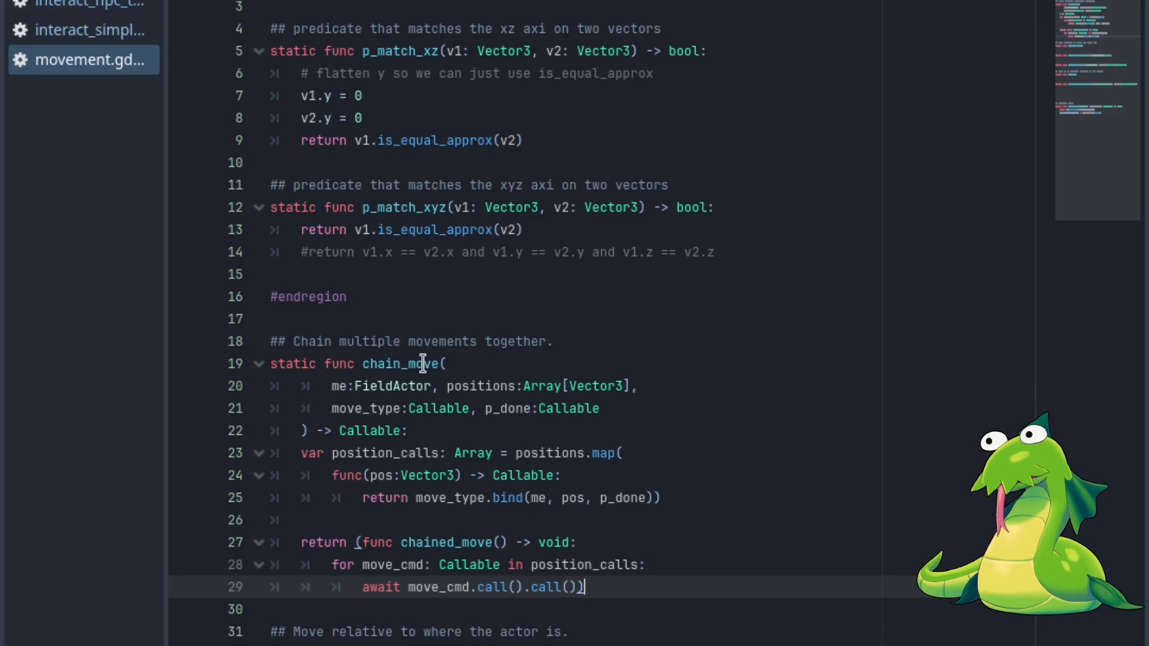
pyautogui.moveTo(253, 399)
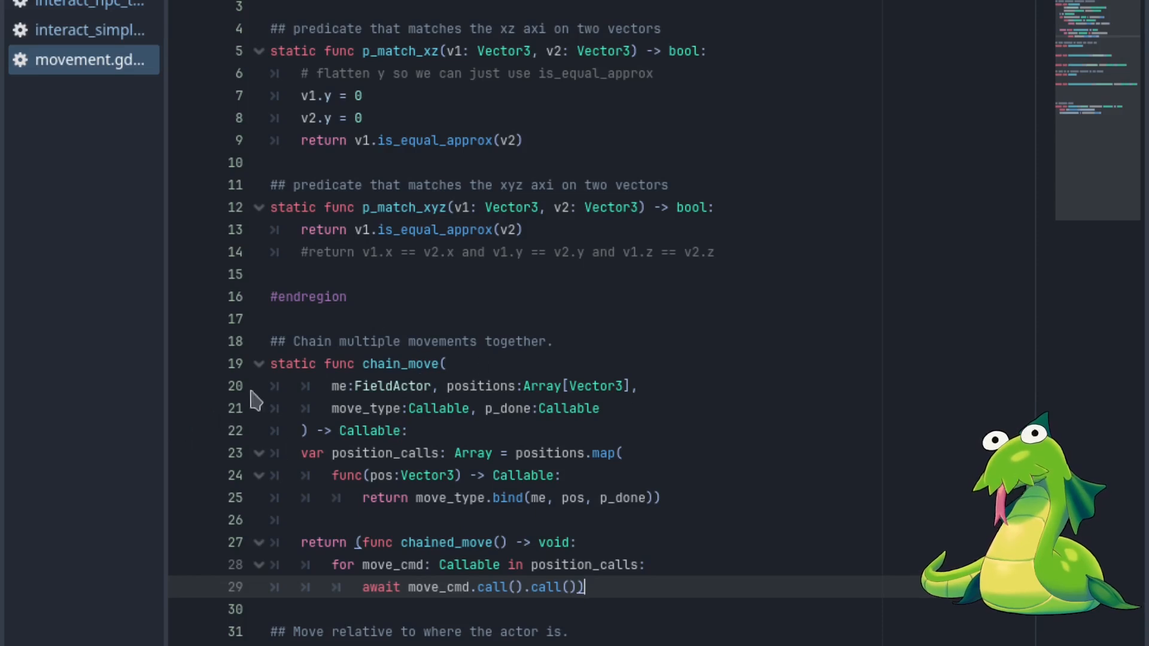
pyautogui.moveTo(407, 485)
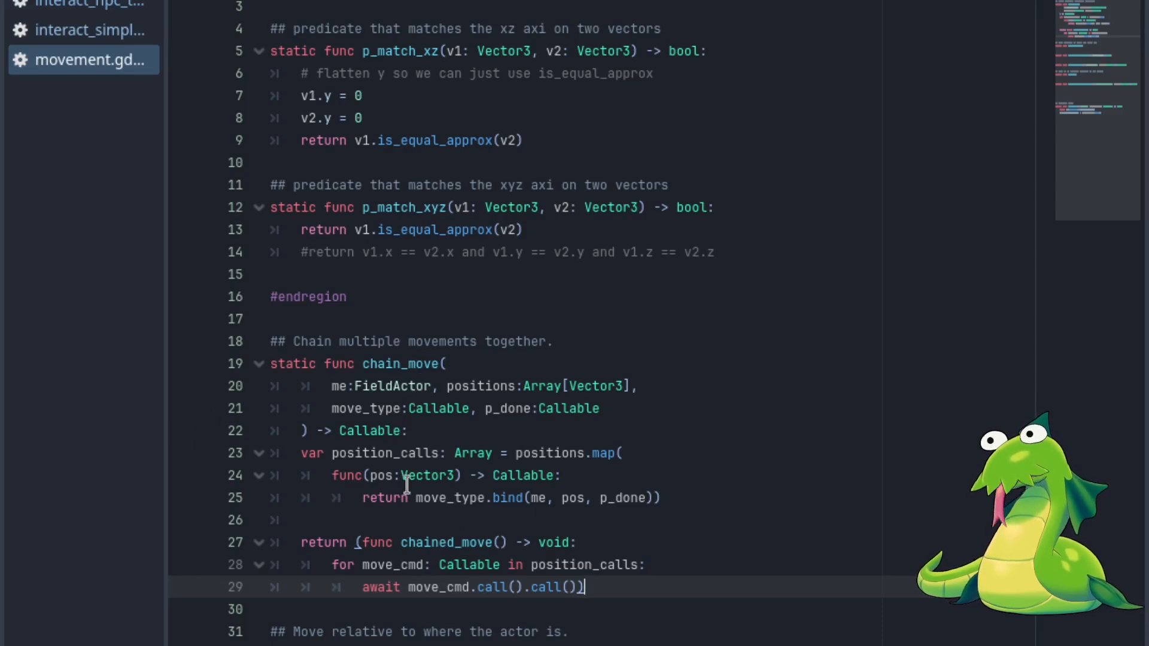
pyautogui.moveTo(511, 497)
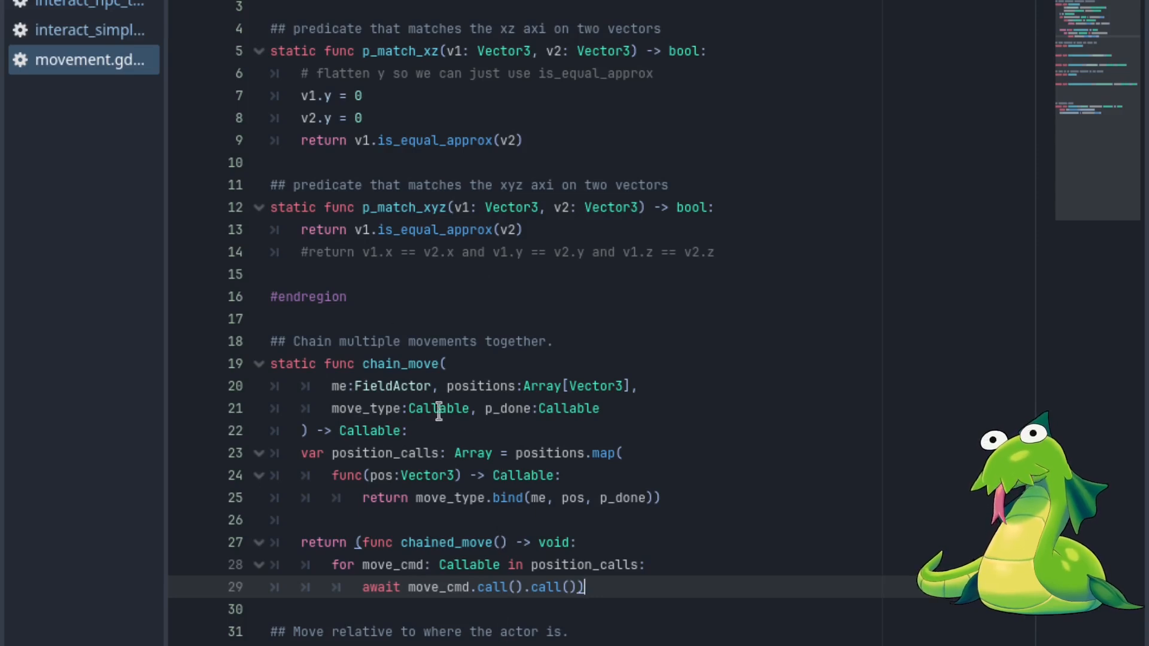
pyautogui.moveTo(484, 434)
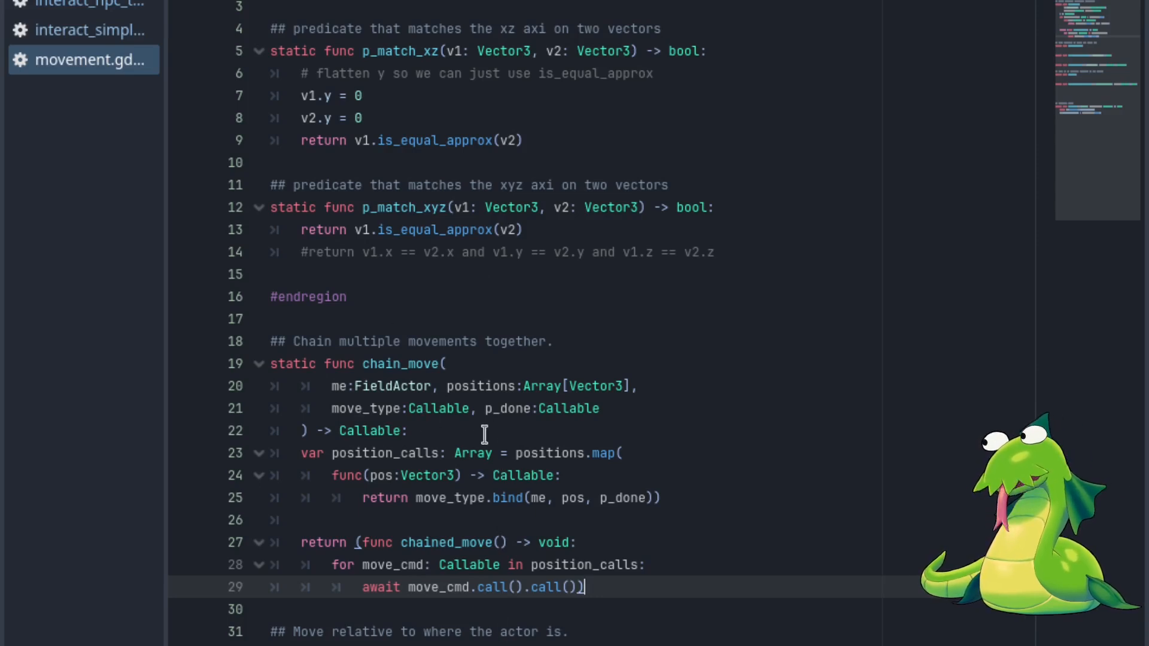
pyautogui.moveTo(392, 60)
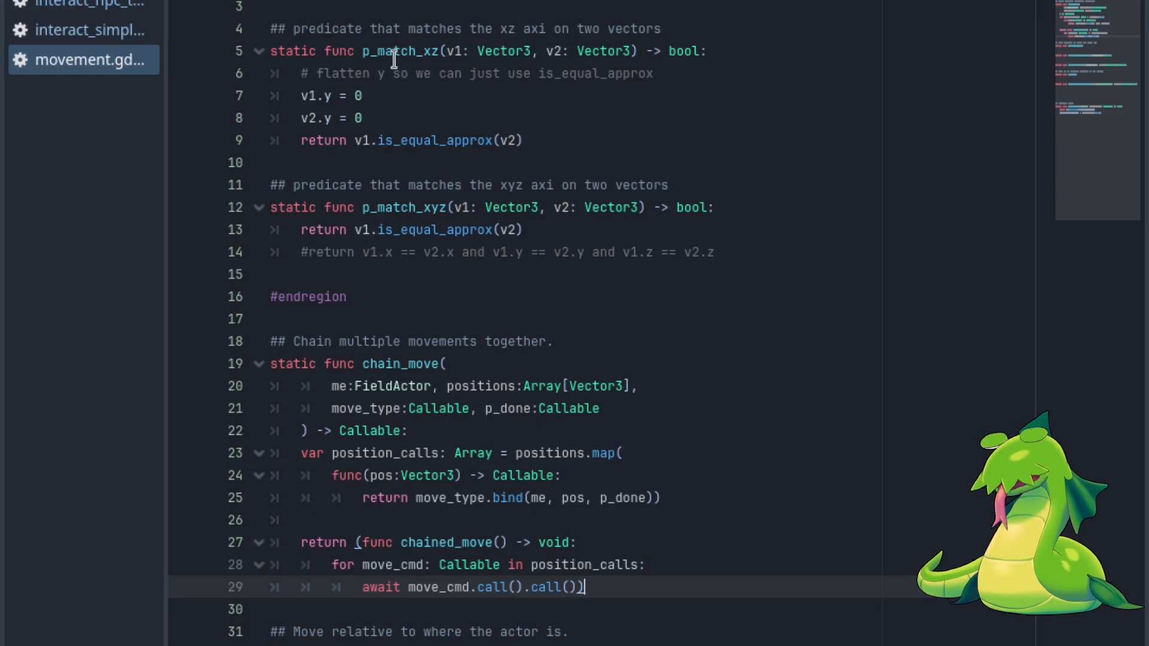
pyautogui.doubleClick(402, 51)
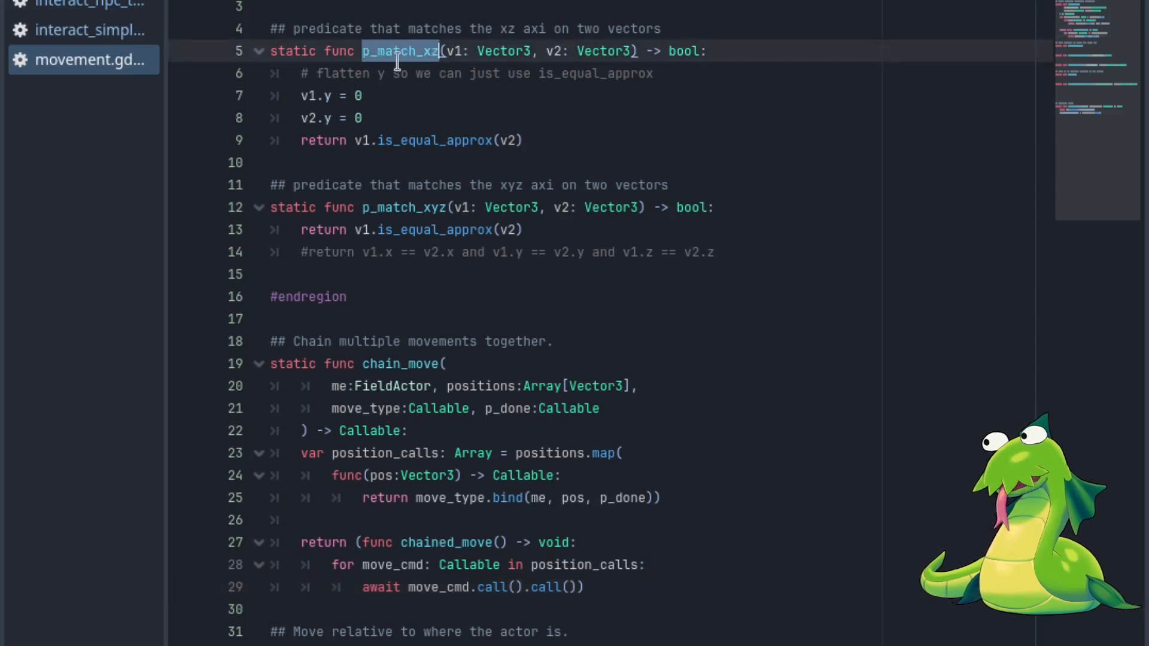
pyautogui.moveTo(597, 50)
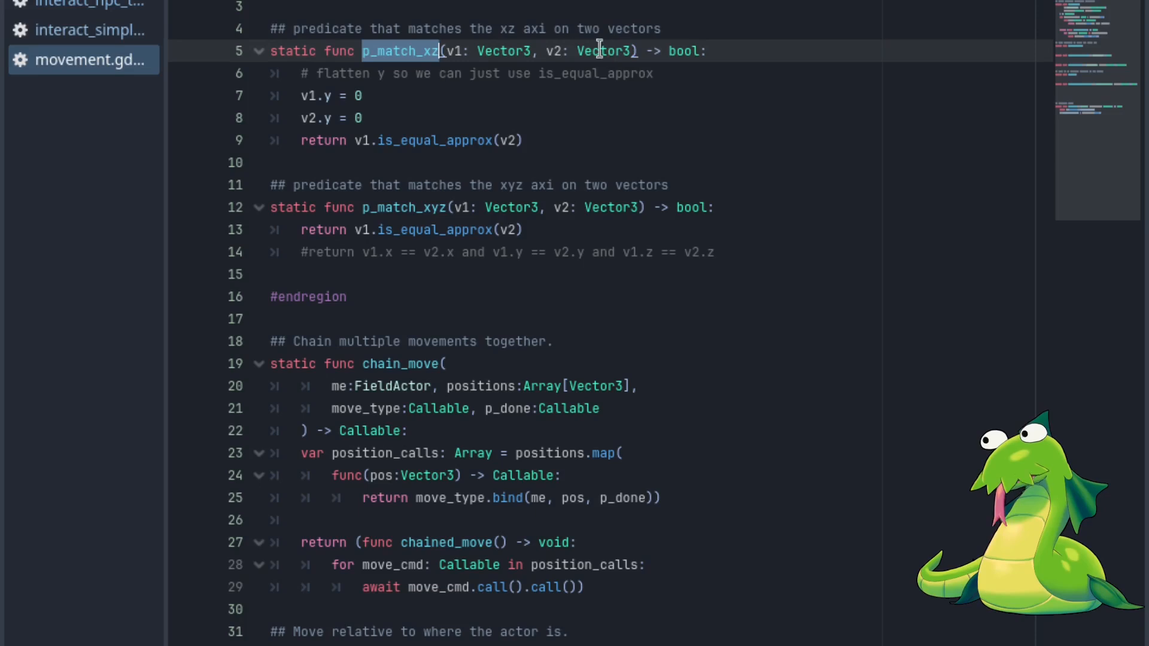
pyautogui.click(366, 117)
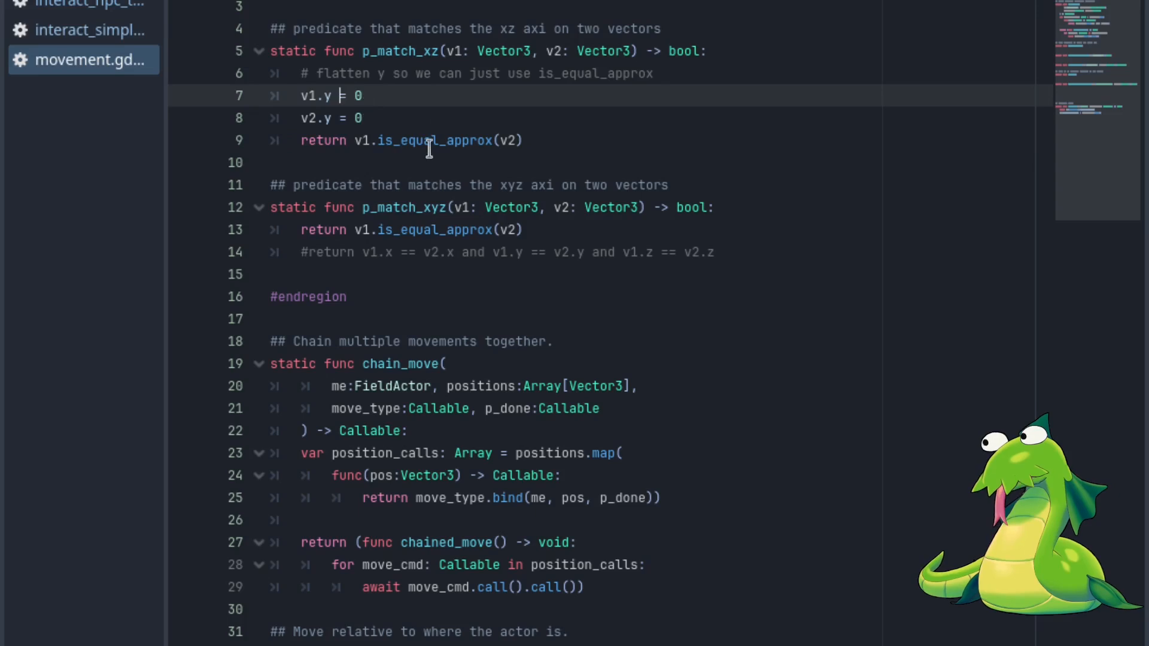
pyautogui.moveTo(445, 123)
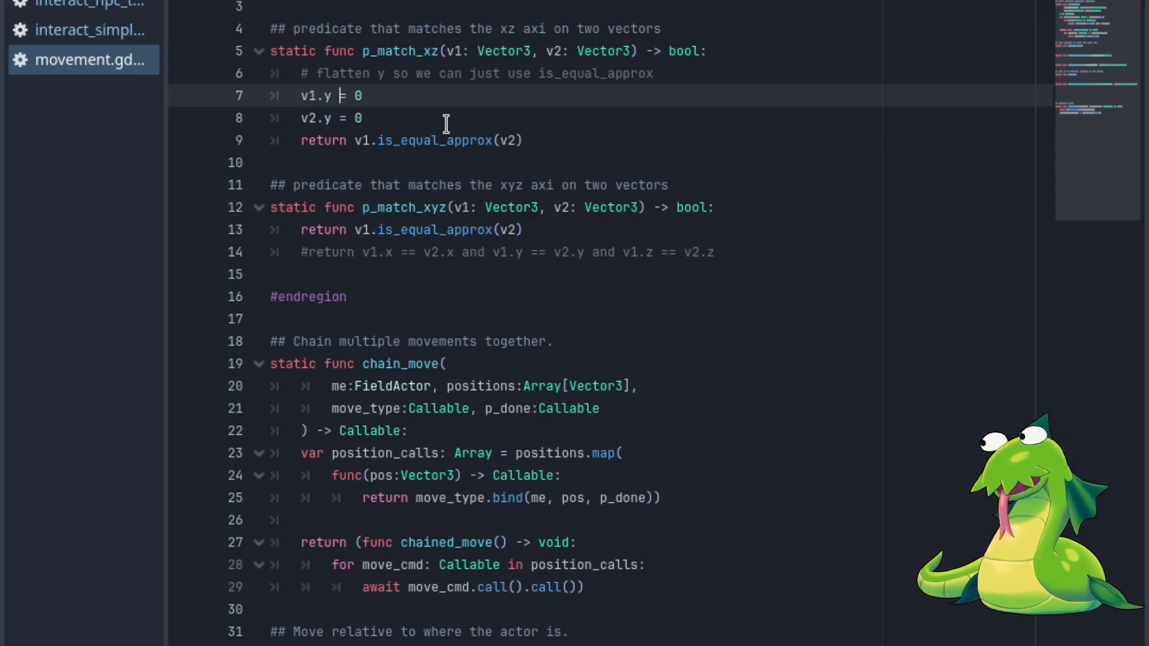
pyautogui.moveTo(791, 16)
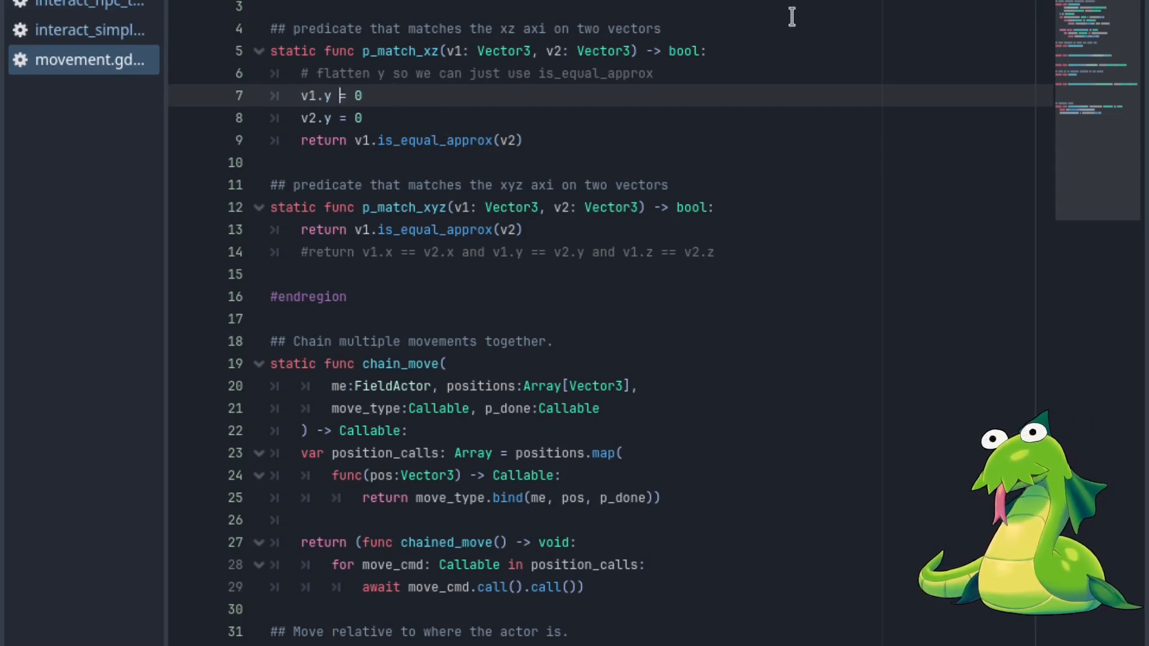
pyautogui.moveTo(391, 208)
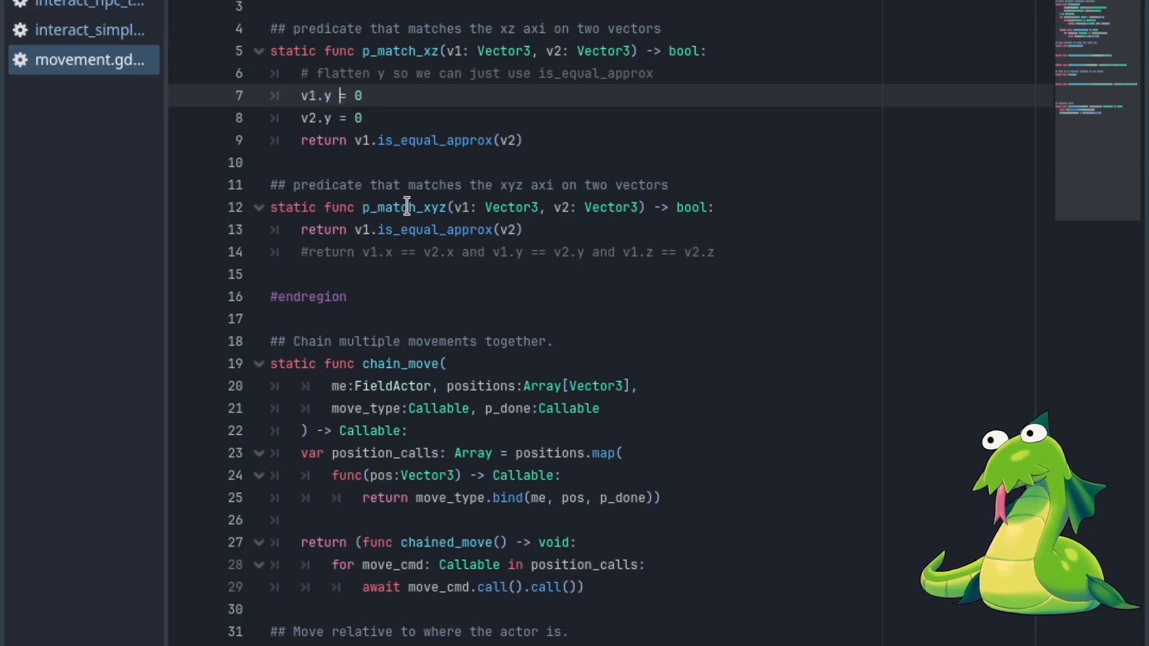
pyautogui.moveTo(174, 136)
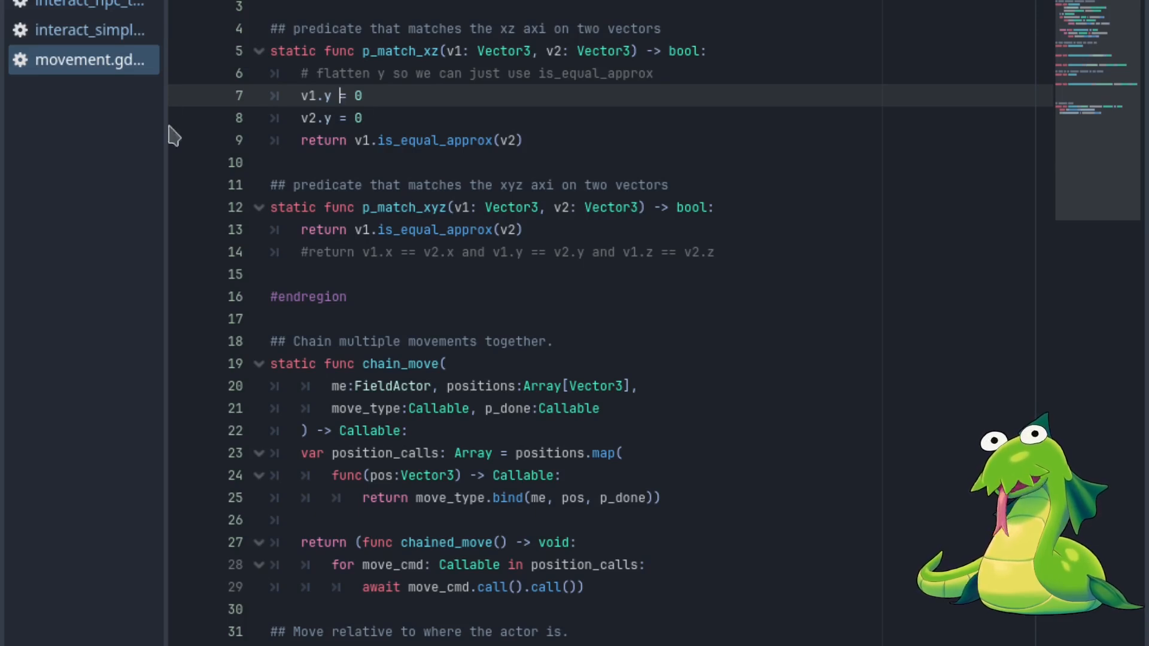
pyautogui.click(88, 30)
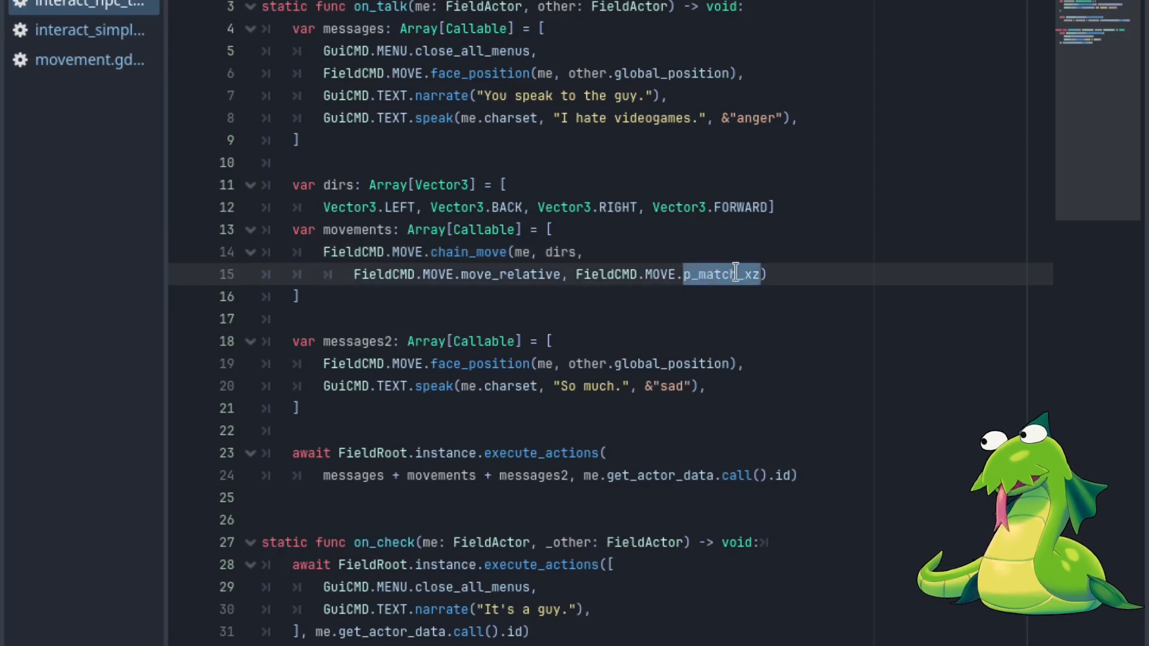
pyautogui.moveTo(736, 286)
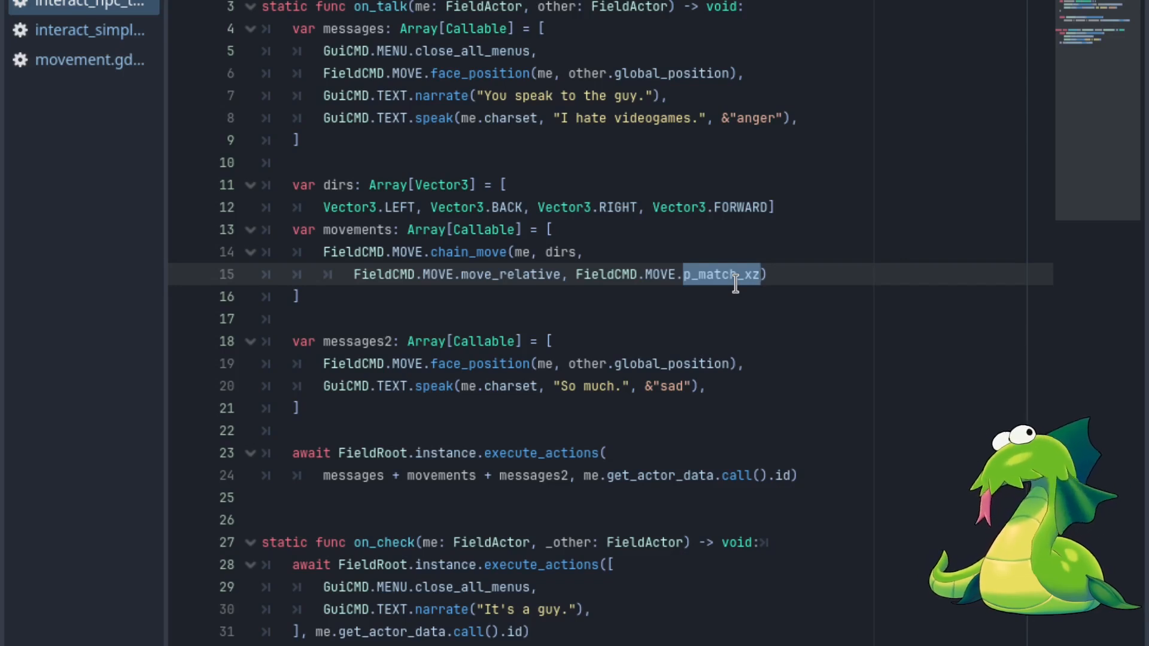
pyautogui.moveTo(730, 286)
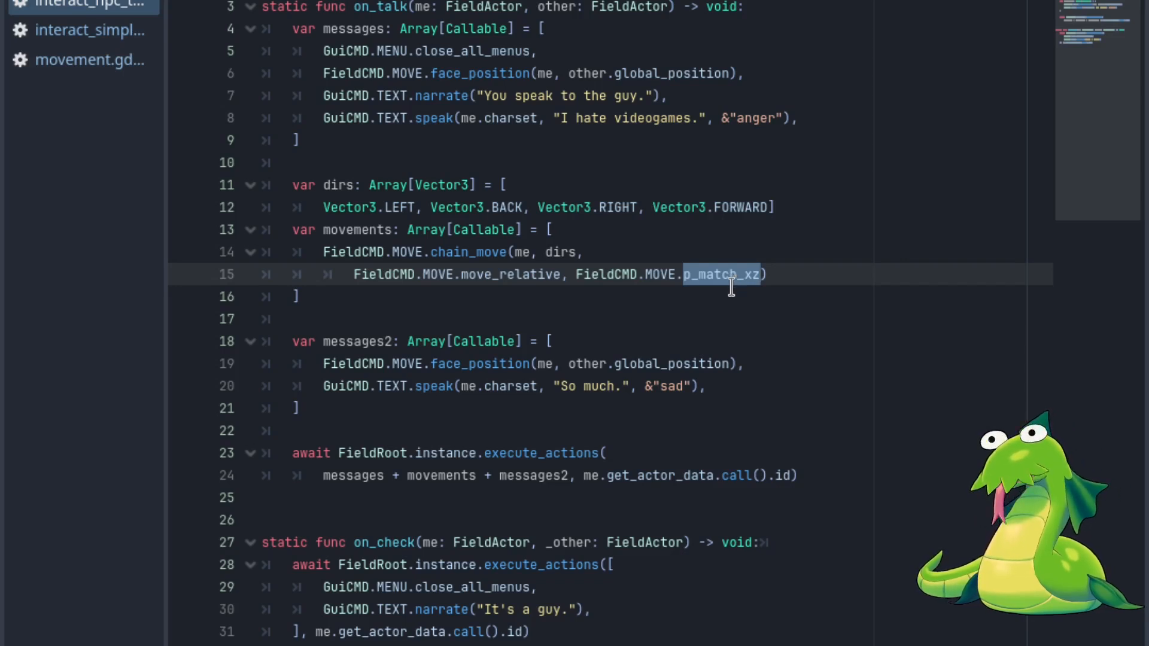
# Step: Highlight p_match_xz in the chain_move call on line 15 of interact_npc
pyautogui.doubleClick(357, 342)
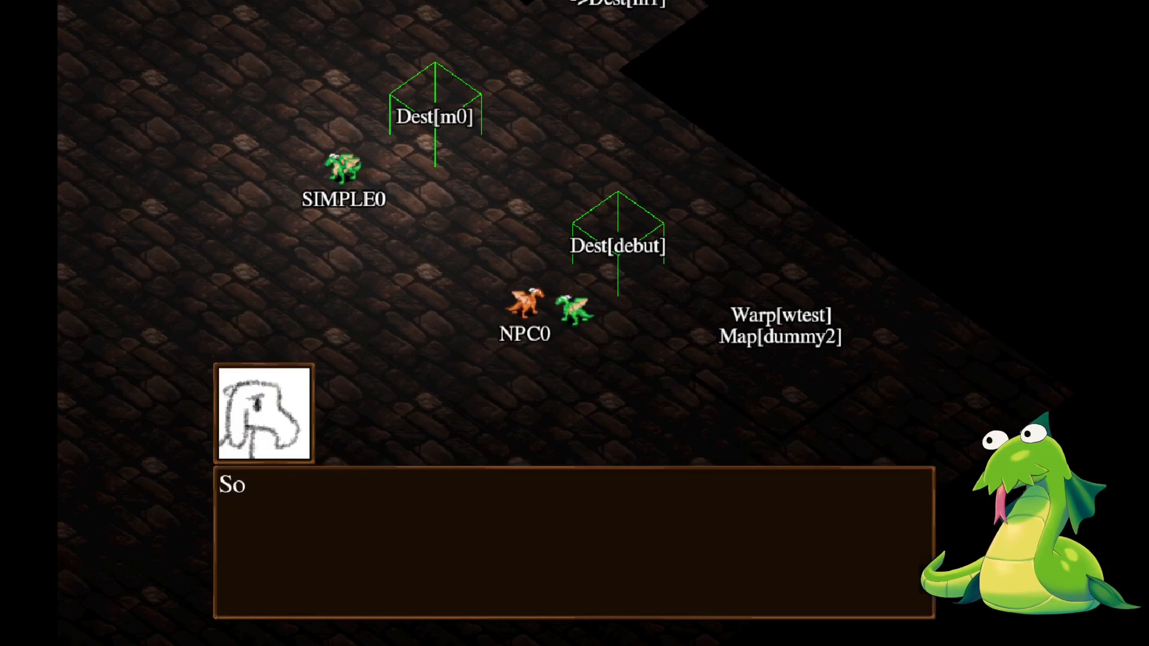
# Step: Advance NPC0's cutscene dialogue until it reads "So much."
pyautogui.write('much.')
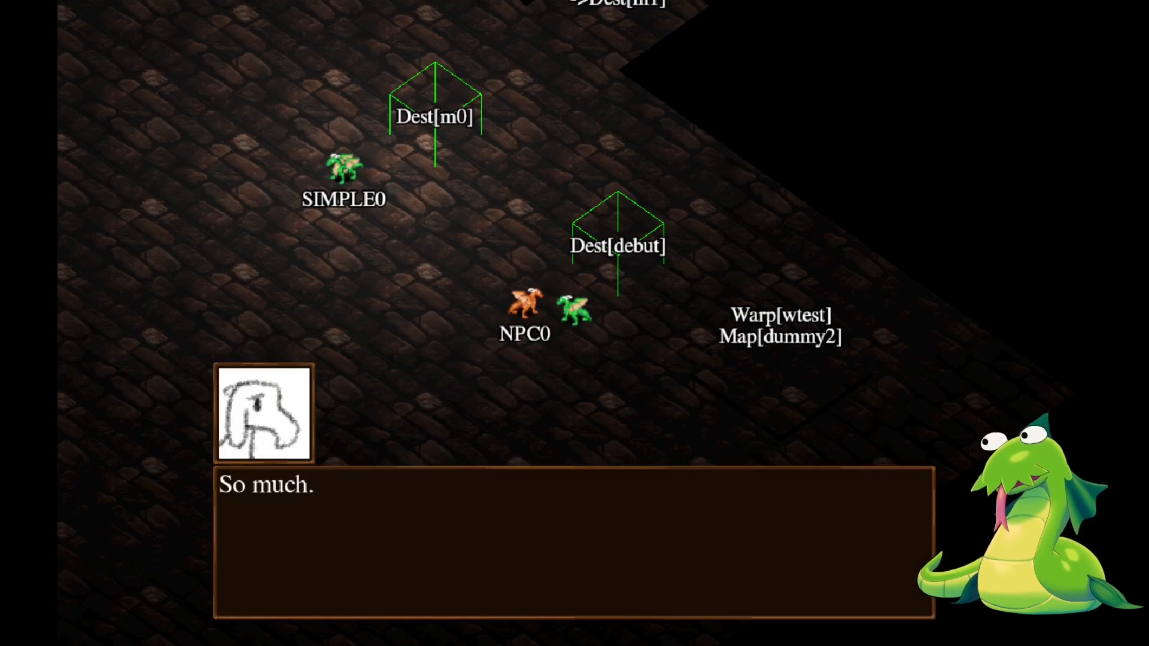